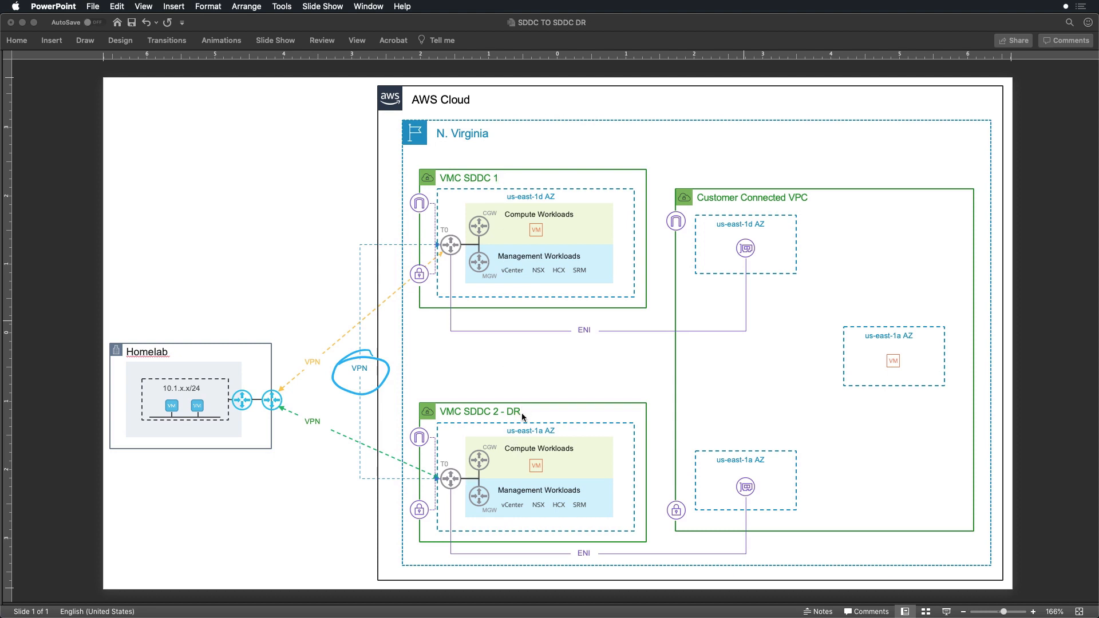
{"action": "mouse_move", "coordinate": [539, 404]}
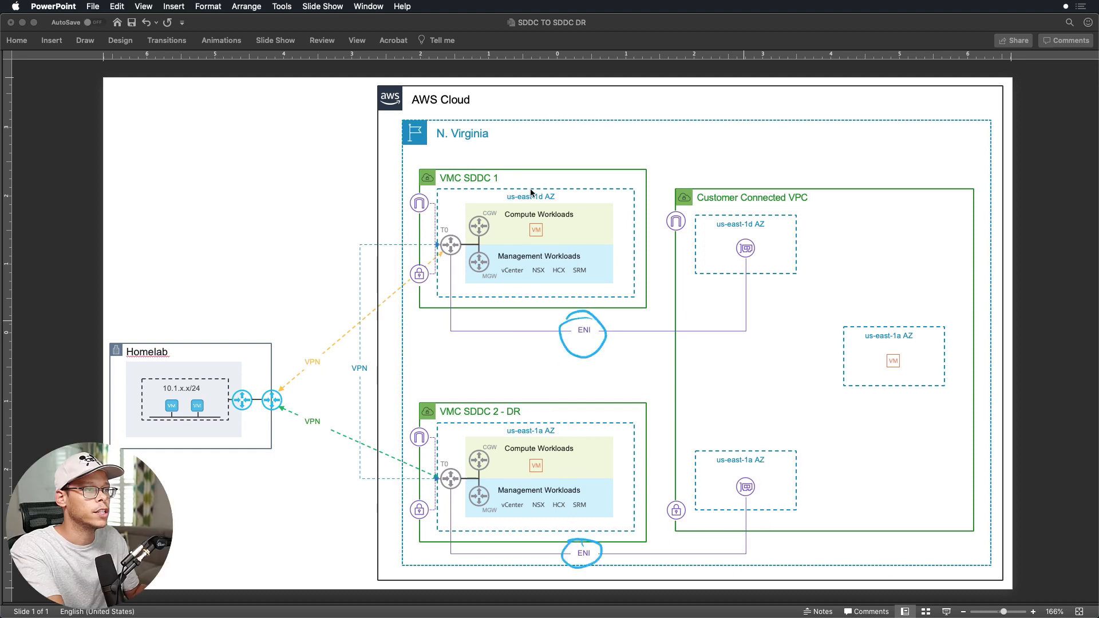
{"action": "mouse_move", "coordinate": [541, 199]}
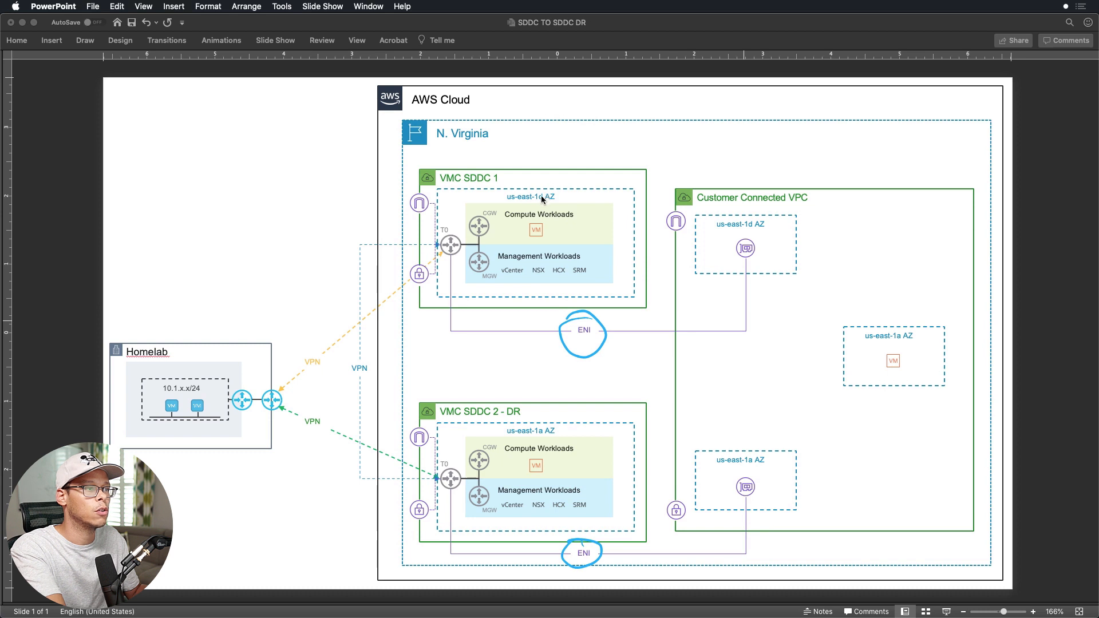
{"action": "mouse_move", "coordinate": [750, 251]}
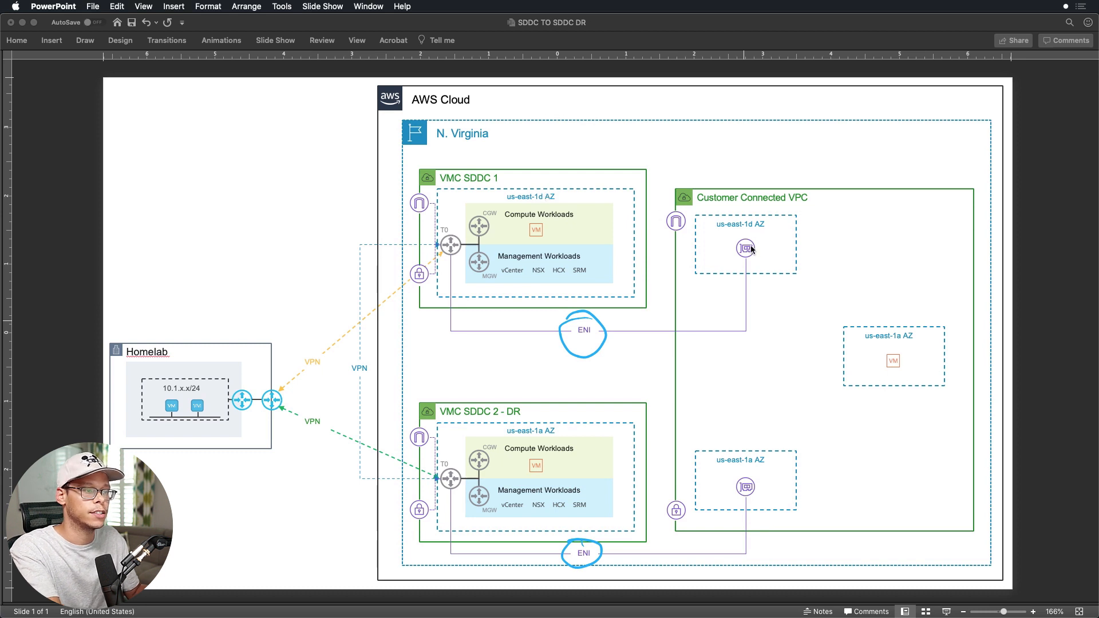
{"action": "mouse_move", "coordinate": [502, 411]}
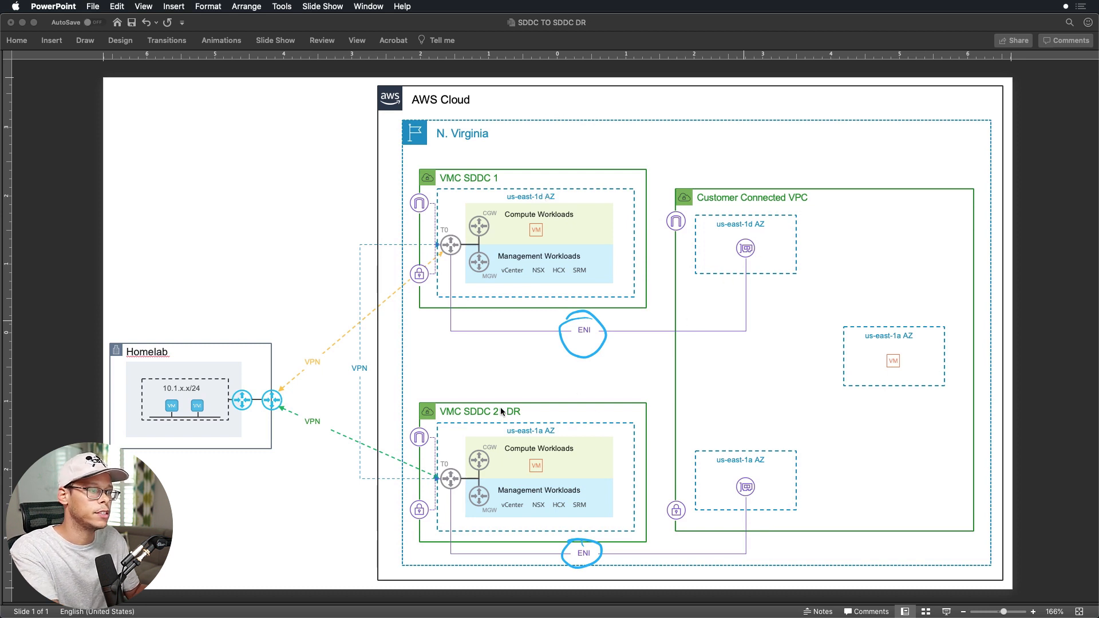
{"action": "mouse_move", "coordinate": [566, 430]}
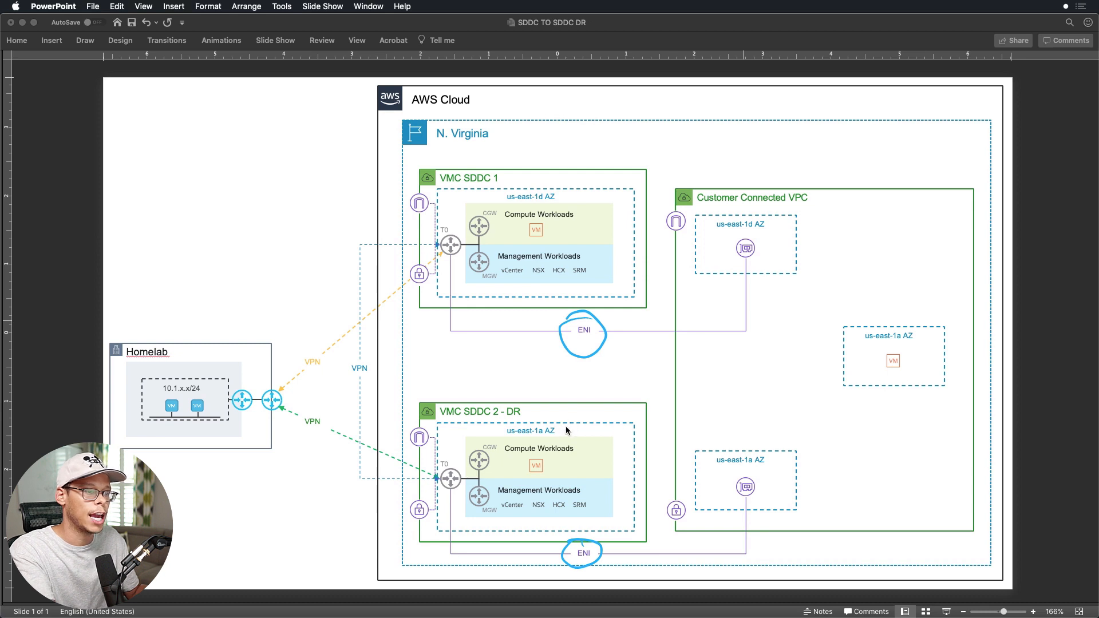
{"action": "mouse_move", "coordinate": [753, 446]}
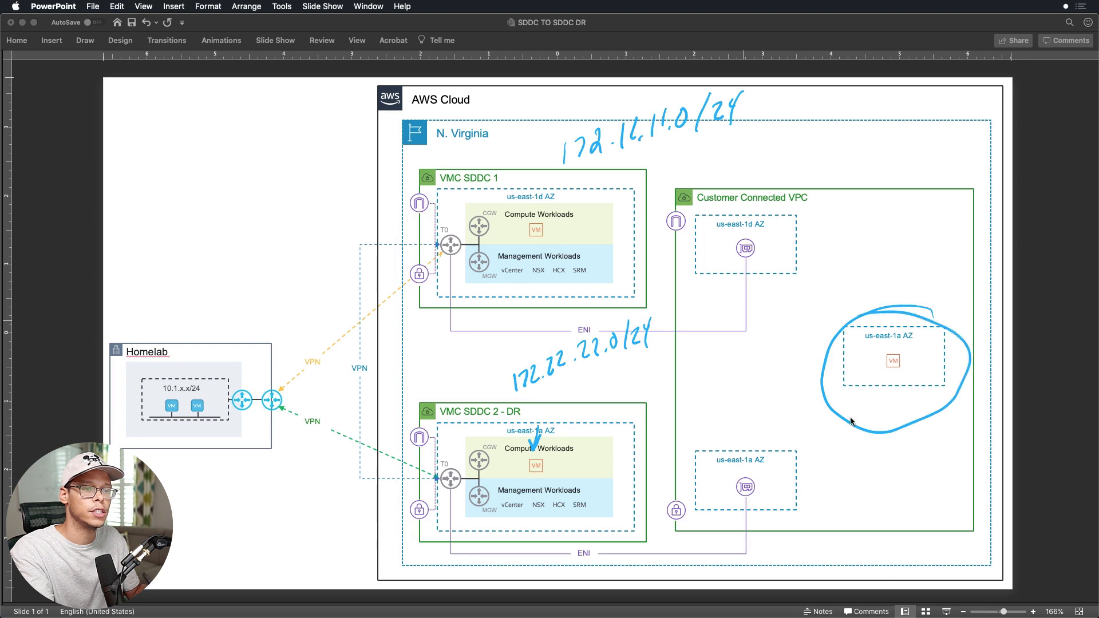
{"action": "mouse_move", "coordinate": [897, 363]}
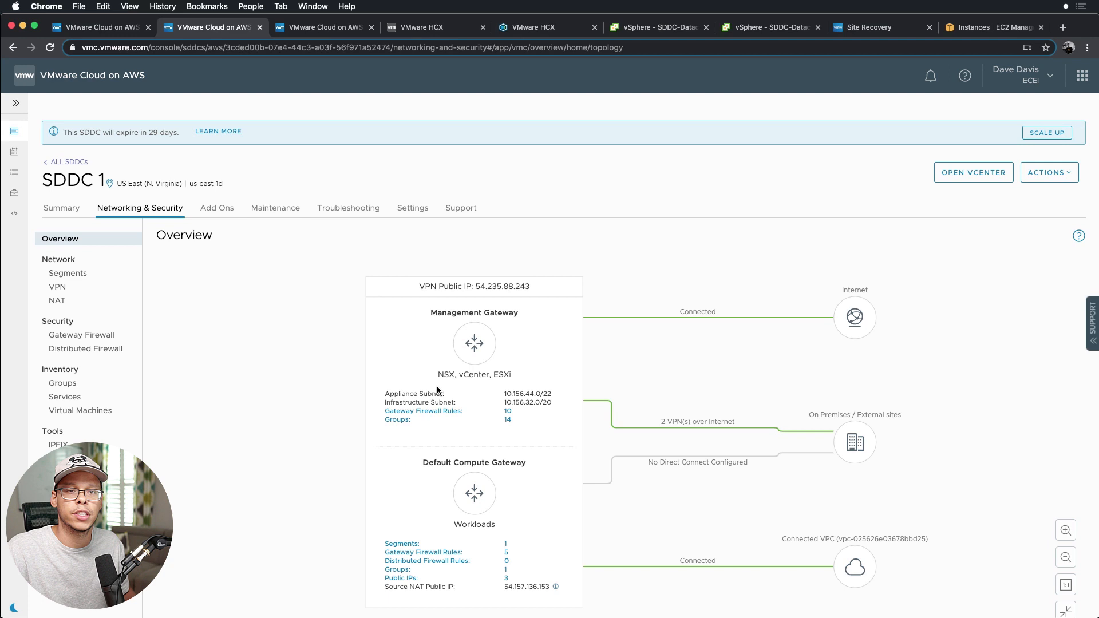
{"action": "mouse_move", "coordinate": [659, 350]}
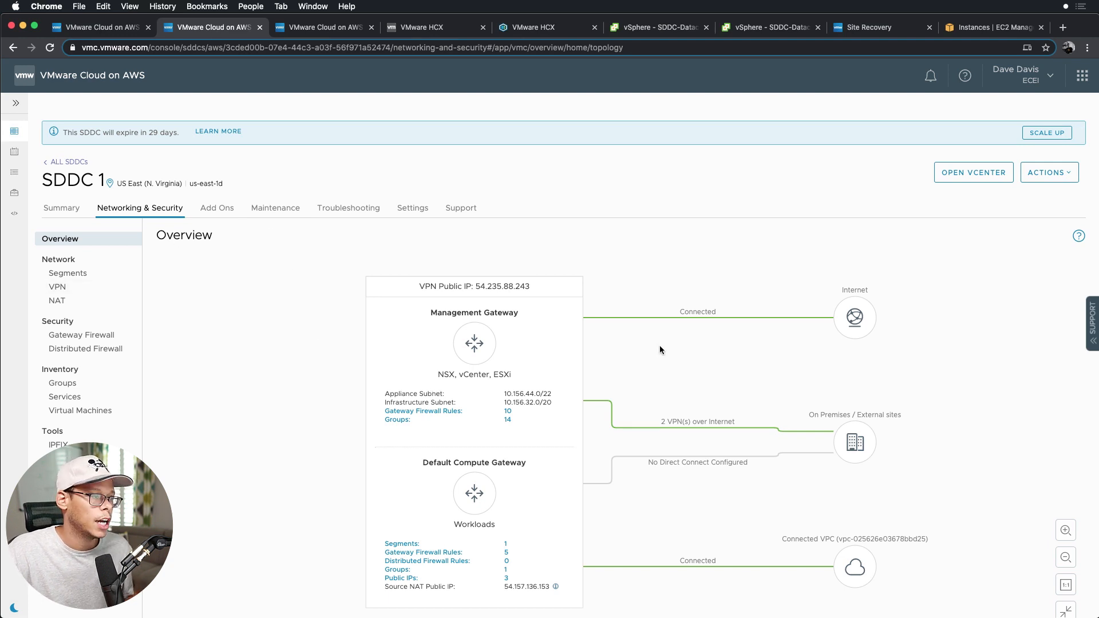
{"action": "mouse_move", "coordinate": [715, 576]}
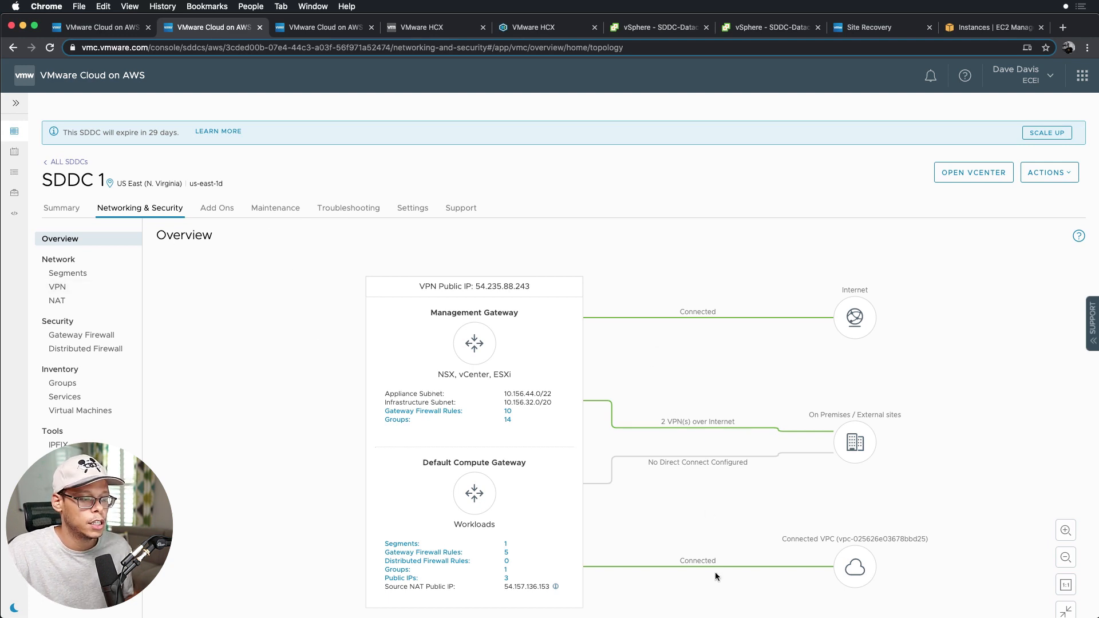
{"action": "mouse_move", "coordinate": [616, 526]}
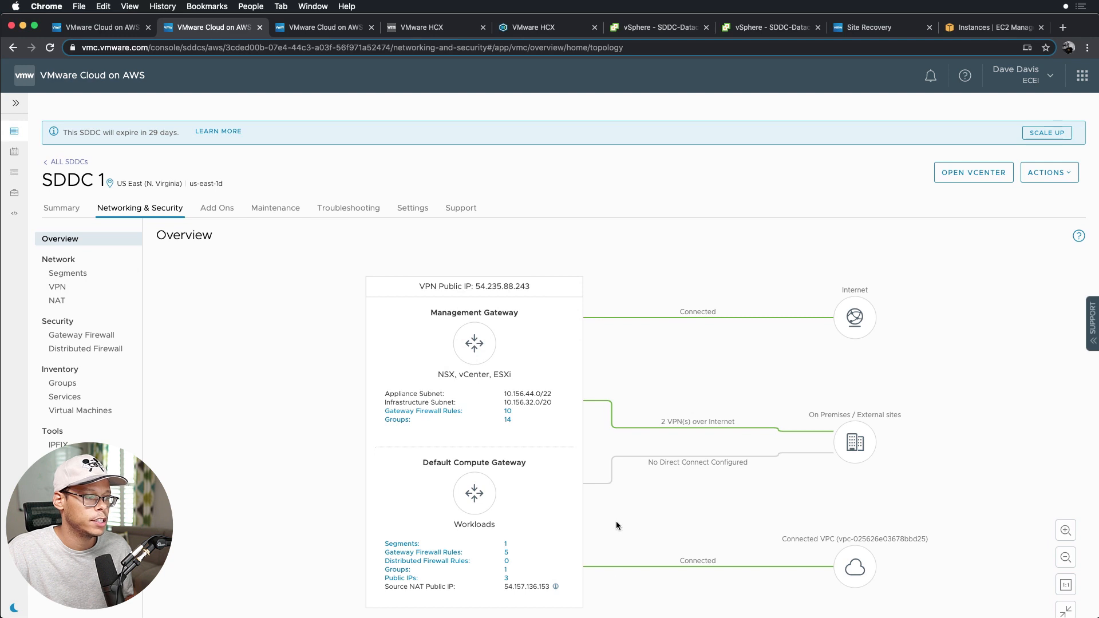
{"action": "mouse_move", "coordinate": [694, 579]}
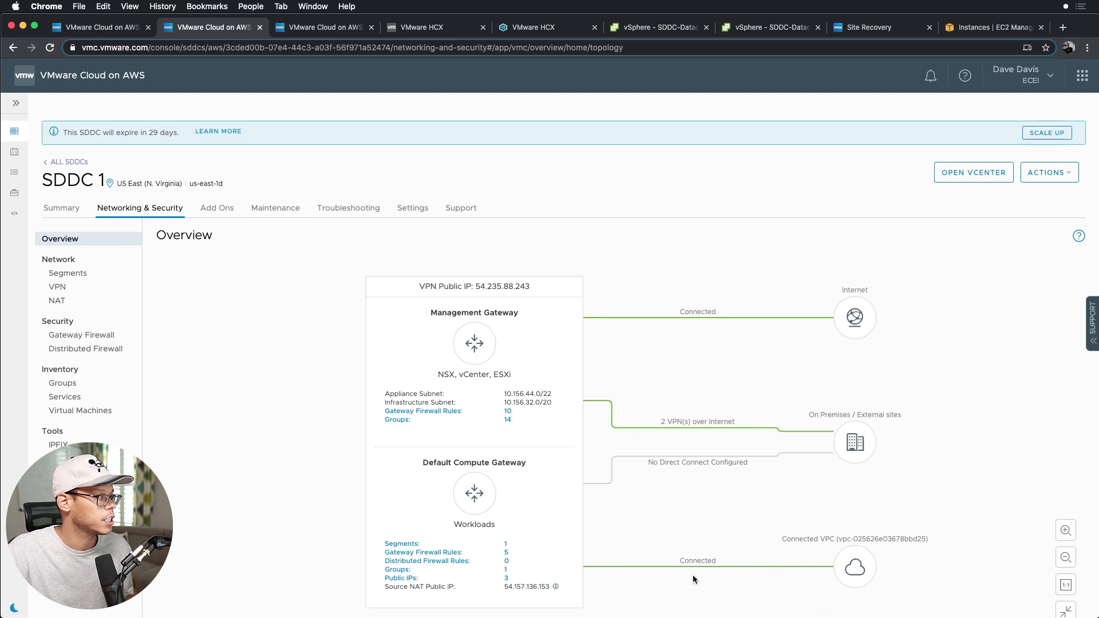
Step: View SDDC 1's network segments (App1), then its route-based VPN tunnels to Home and SDDC2
{"action": "left_click", "coordinate": [68, 273]}
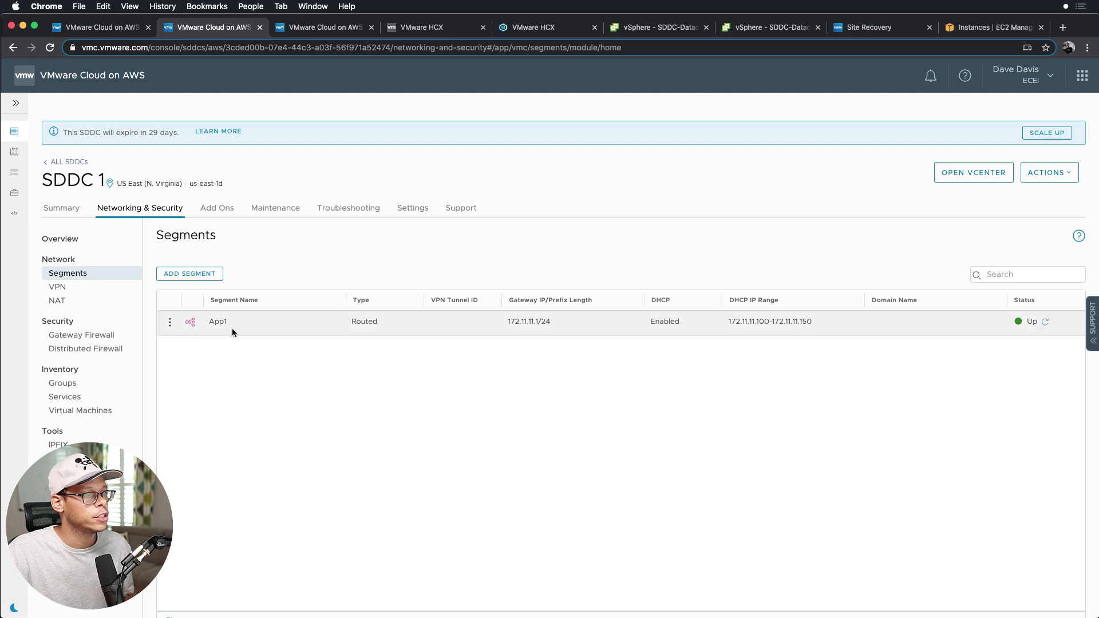
{"action": "mouse_move", "coordinate": [524, 333]}
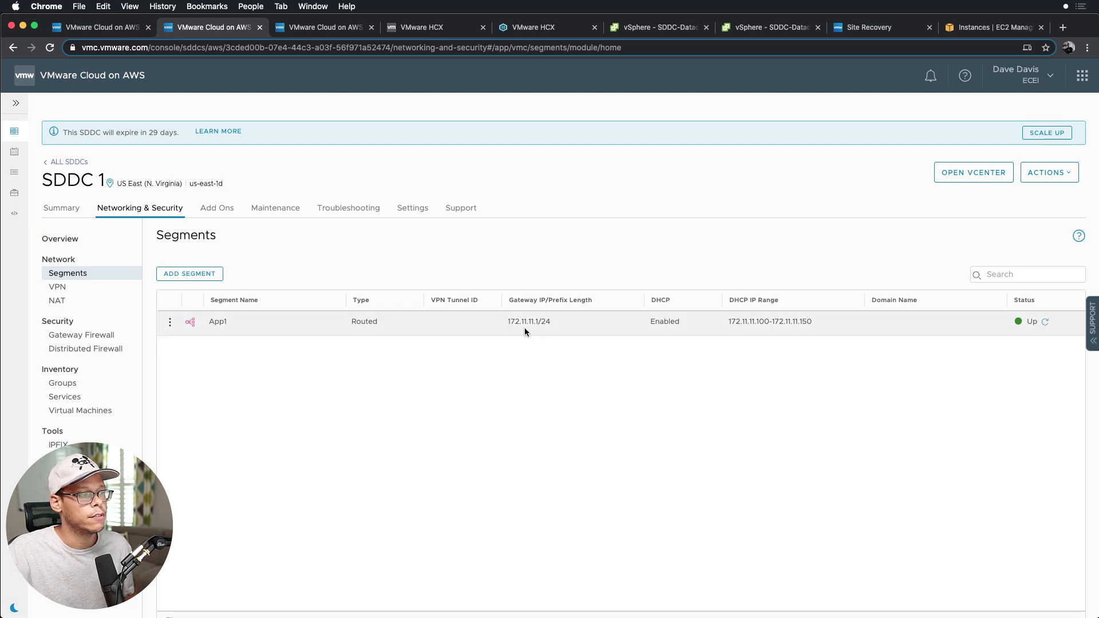
{"action": "mouse_move", "coordinate": [530, 364]}
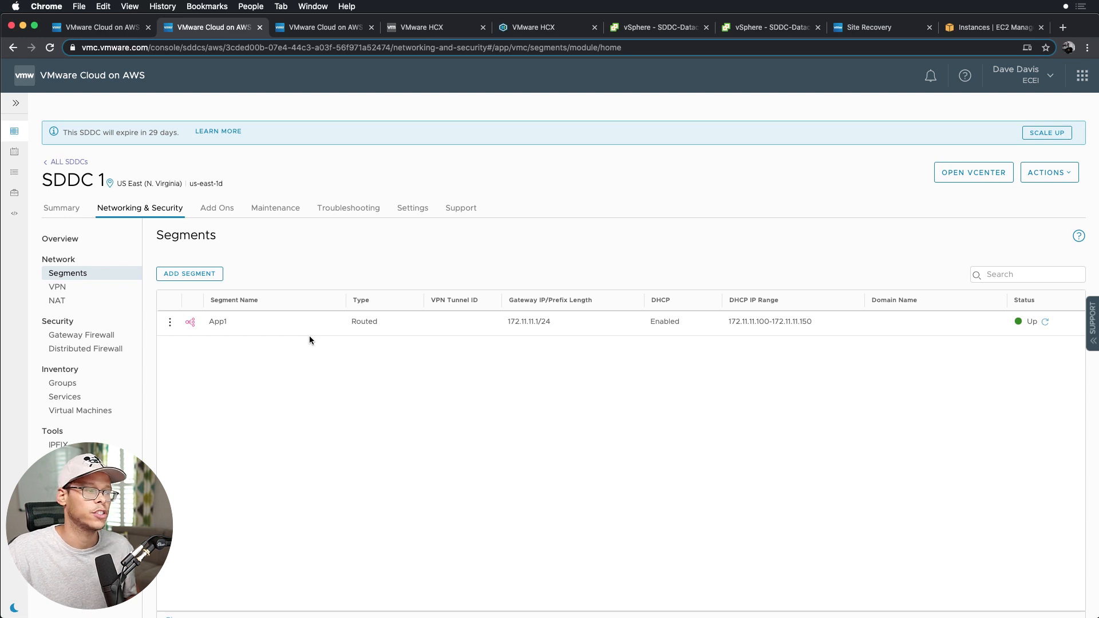
{"action": "mouse_move", "coordinate": [522, 331]}
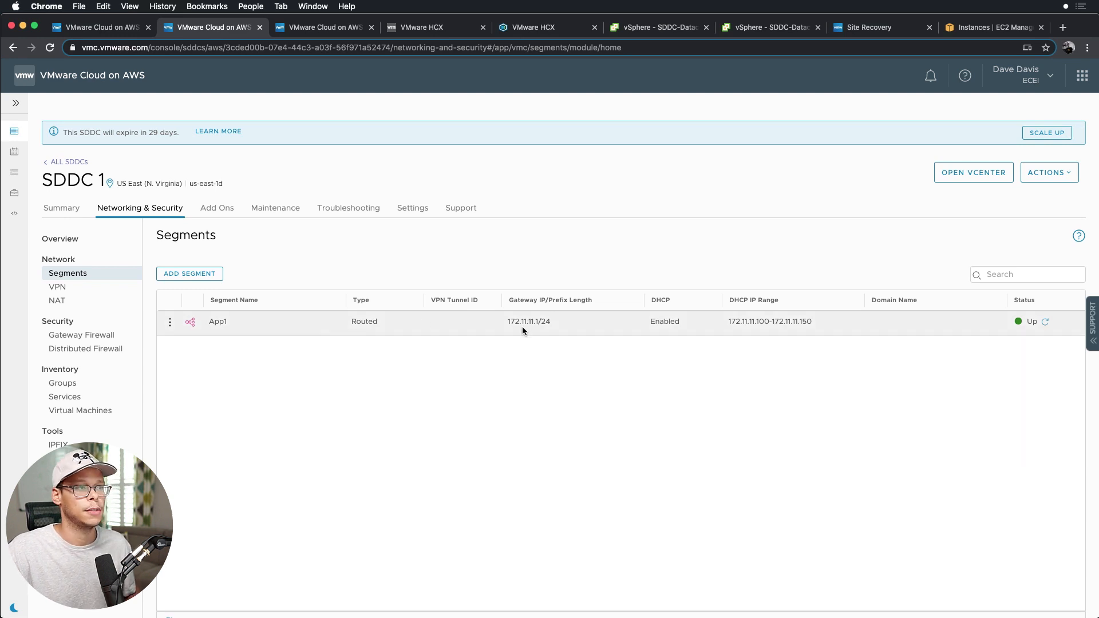
{"action": "left_click", "coordinate": [58, 286]}
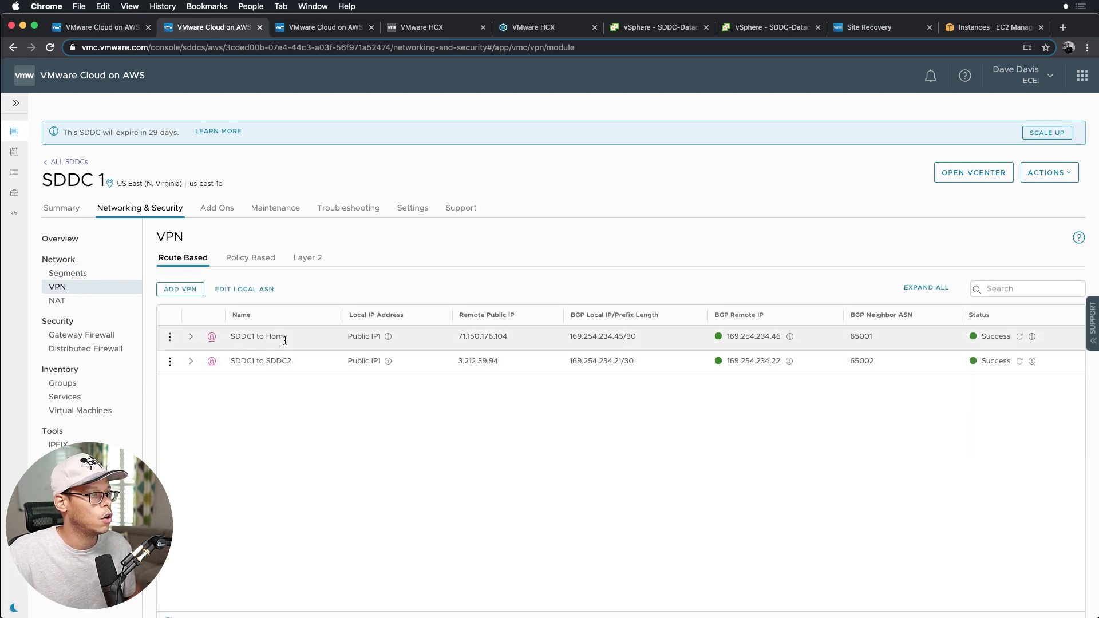
{"action": "mouse_move", "coordinate": [297, 372]}
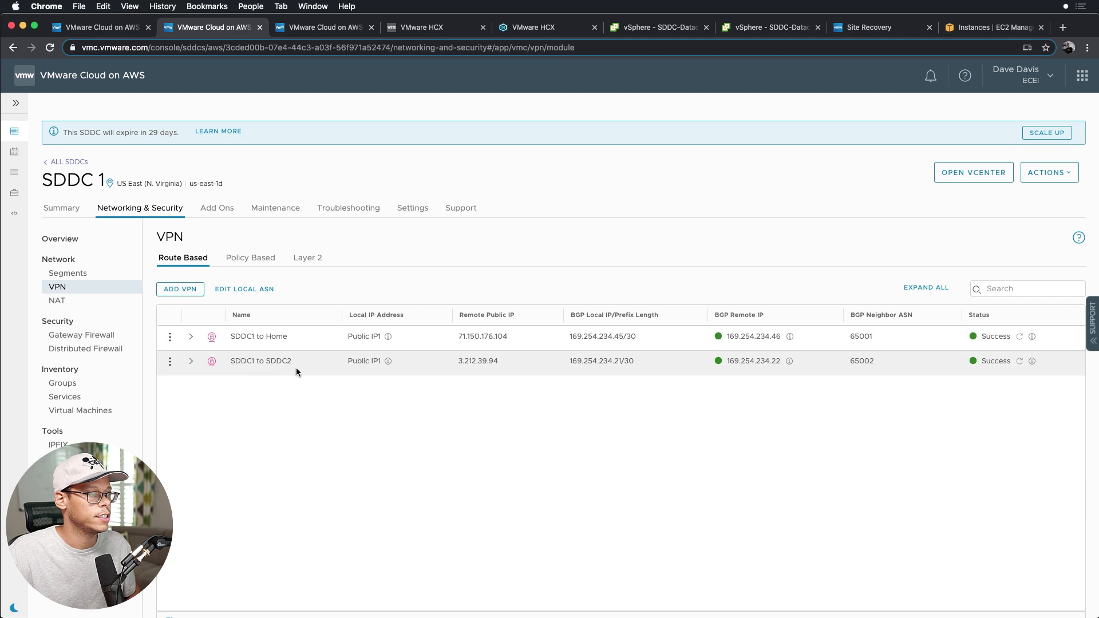
{"action": "mouse_move", "coordinate": [799, 384]}
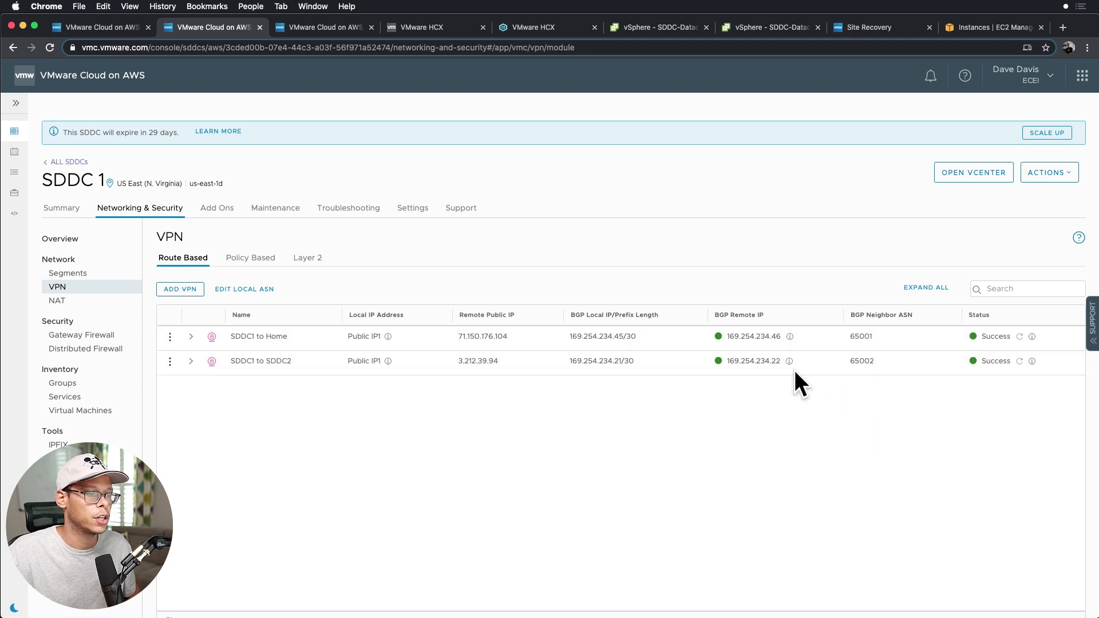
Step: Review SDDC1-VM's compute gateway rules, then show the management gateway rules to SDDC2 Infra Subnet
{"action": "left_click", "coordinate": [80, 334]}
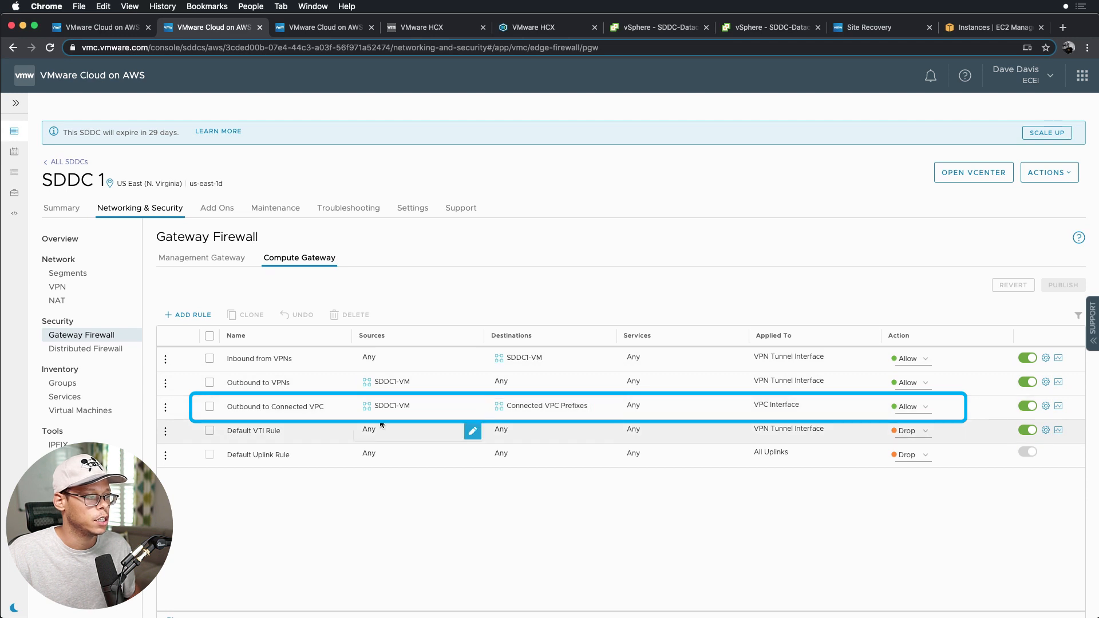
{"action": "left_click", "coordinate": [547, 405]}
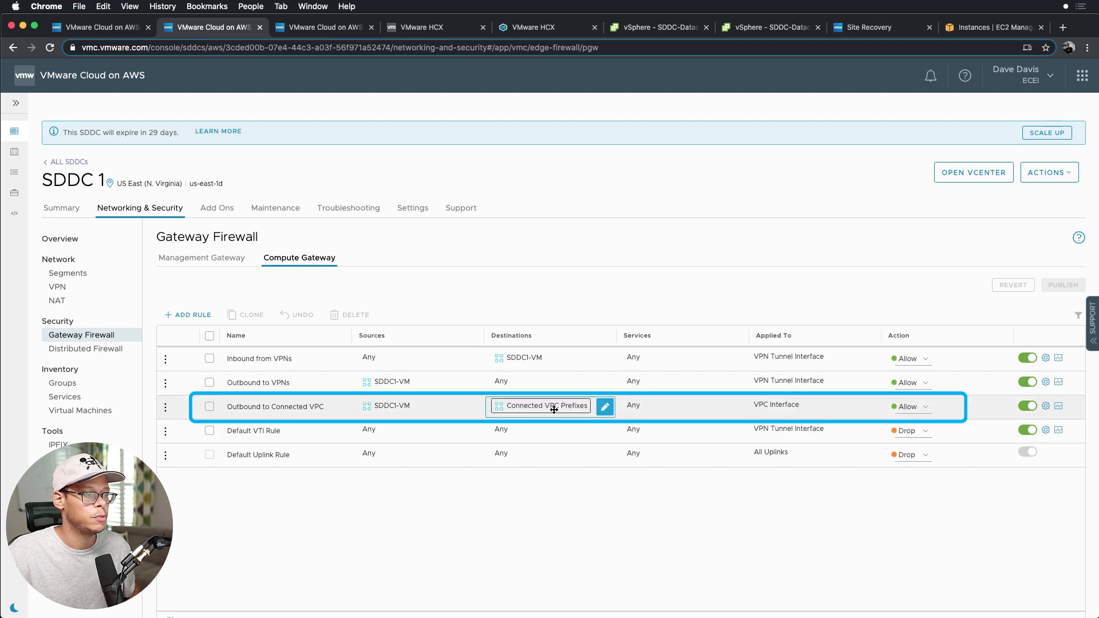
{"action": "left_click", "coordinate": [806, 405]}
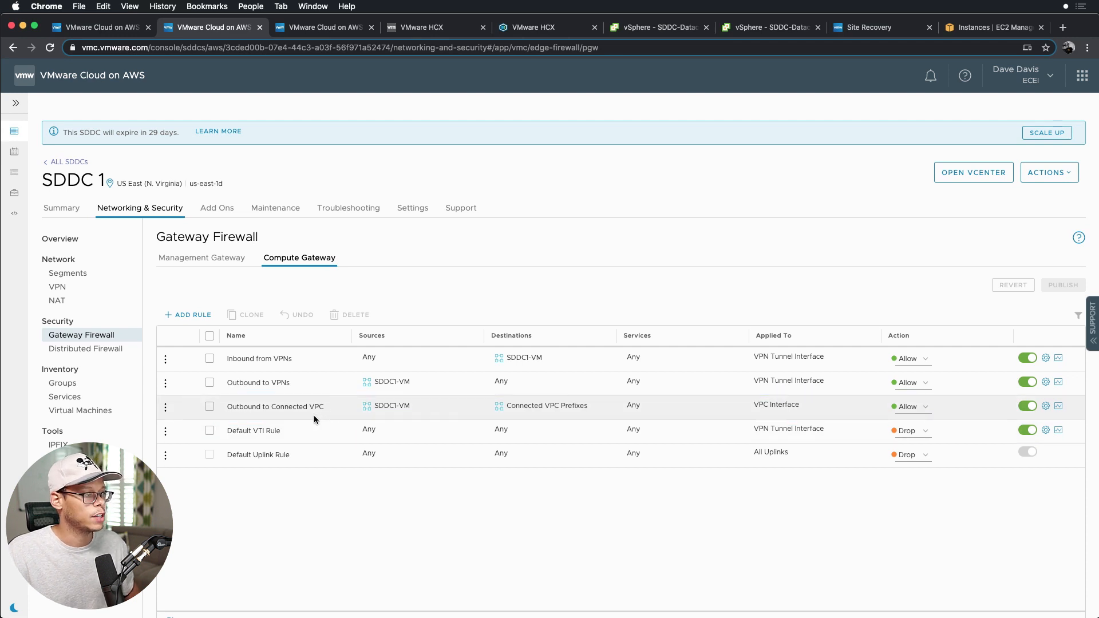
{"action": "left_click", "coordinate": [393, 406]}
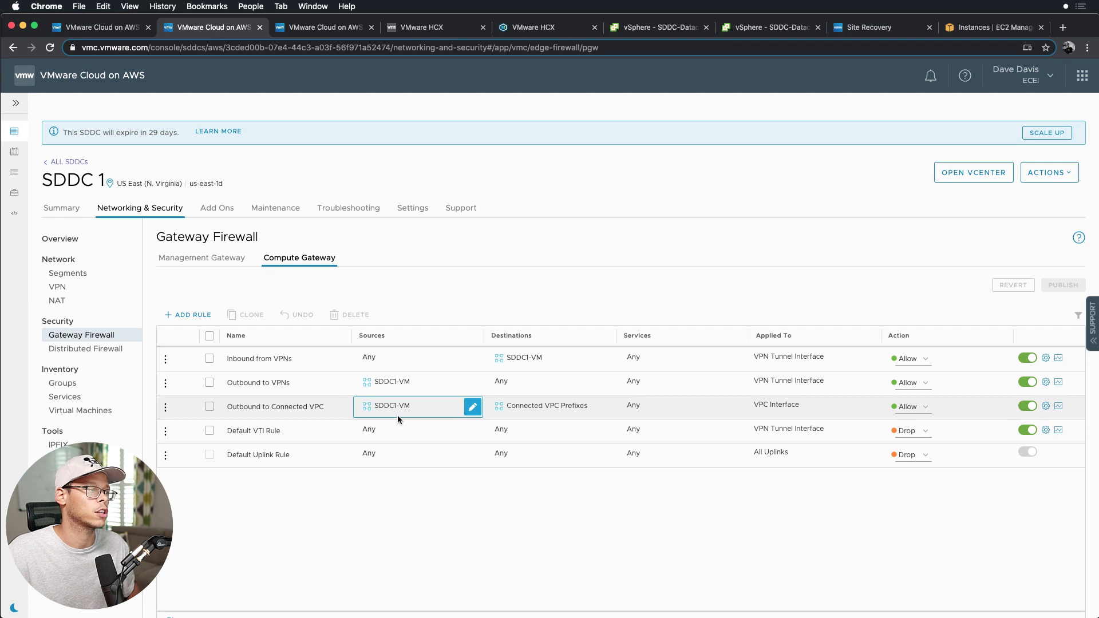
{"action": "mouse_move", "coordinate": [353, 421]}
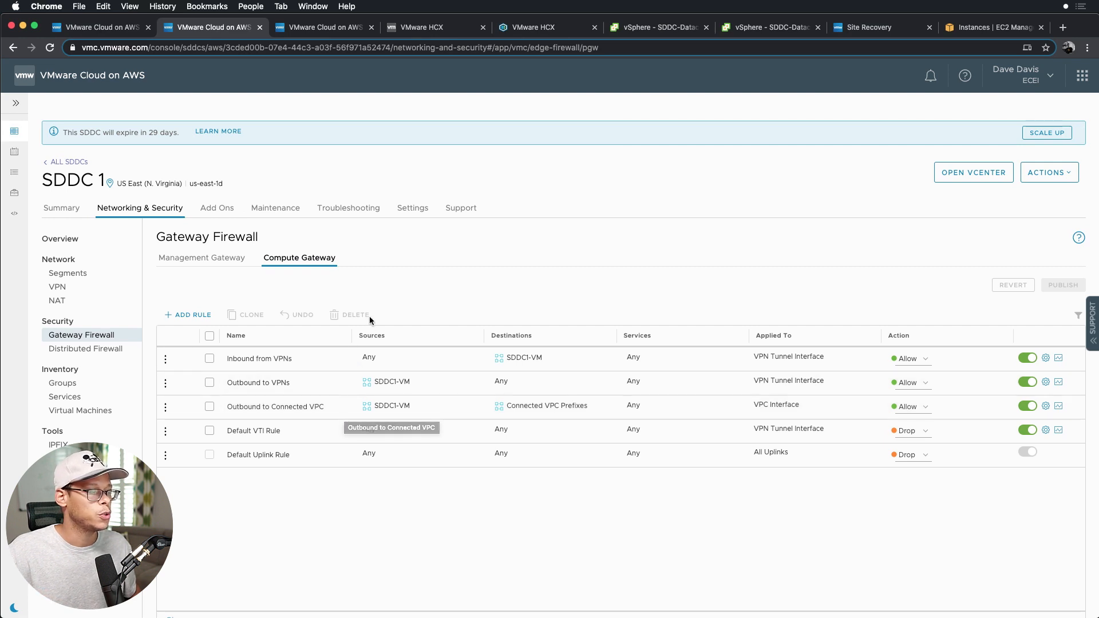
{"action": "left_click", "coordinate": [393, 381]}
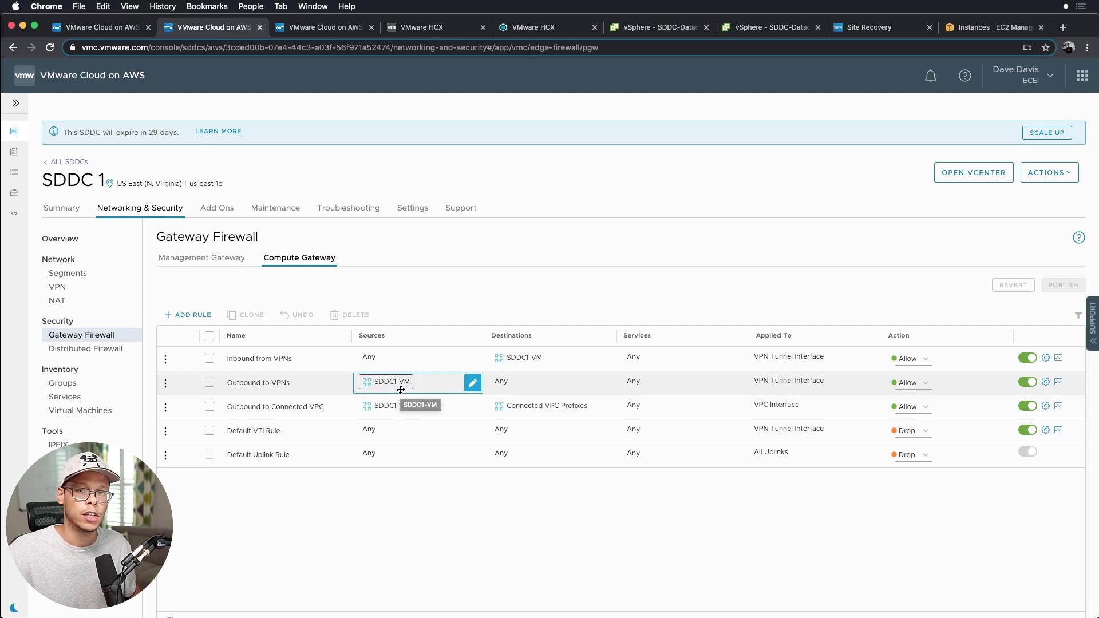
{"action": "left_click", "coordinate": [202, 258]}
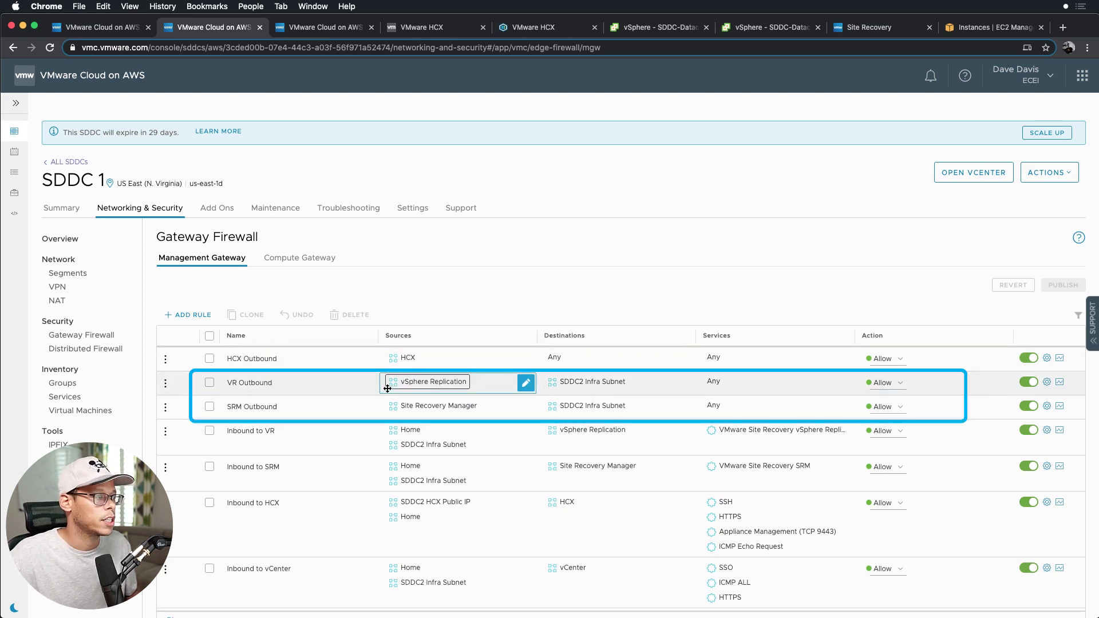
{"action": "left_click", "coordinate": [251, 406]}
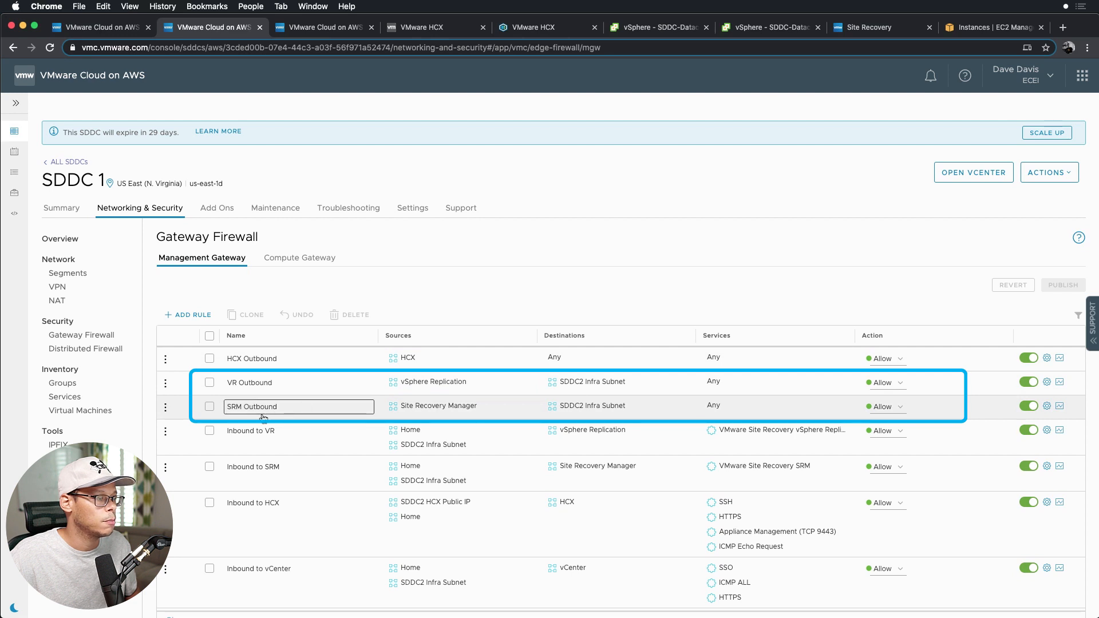
{"action": "left_click", "coordinate": [457, 382]}
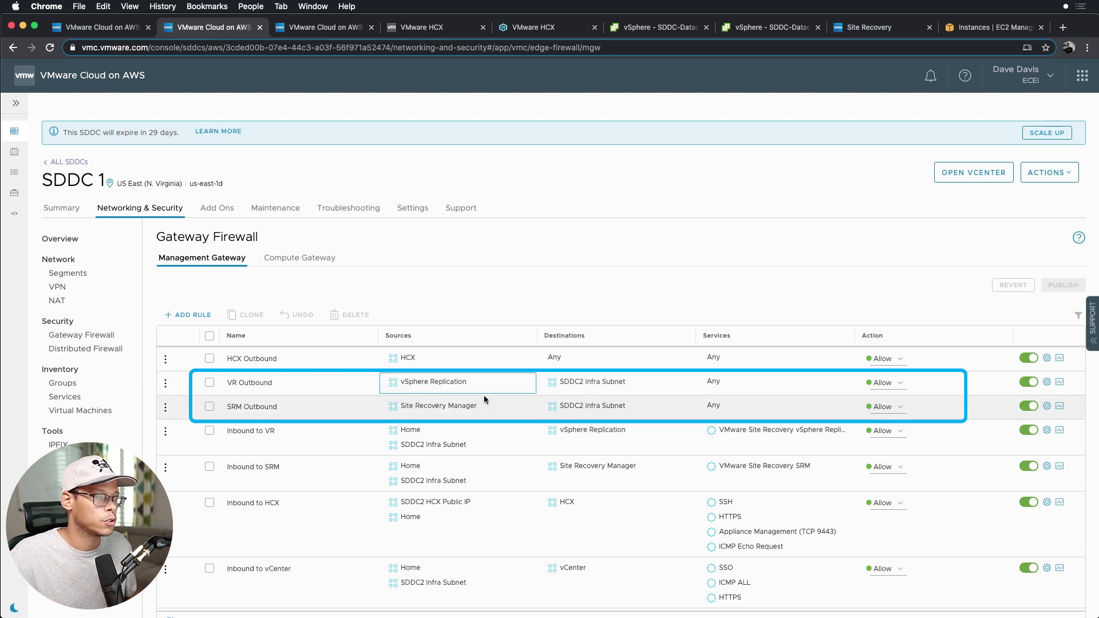
{"action": "mouse_move", "coordinate": [575, 382]}
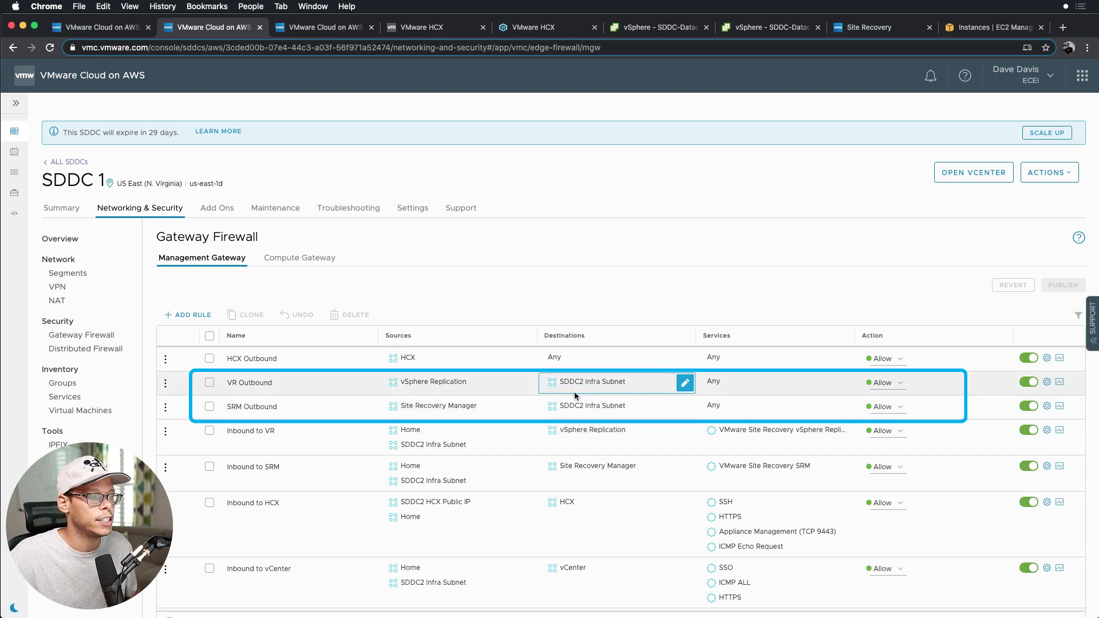
{"action": "left_click", "coordinate": [273, 467]}
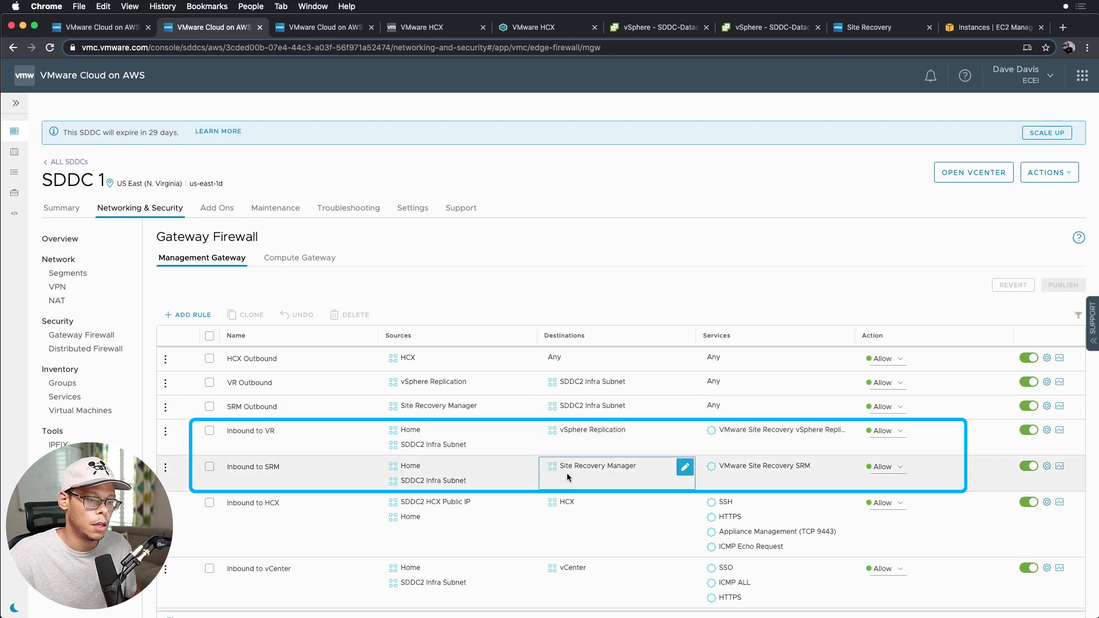
{"action": "scroll", "scroll_direction": "down", "scroll_amount": 3}
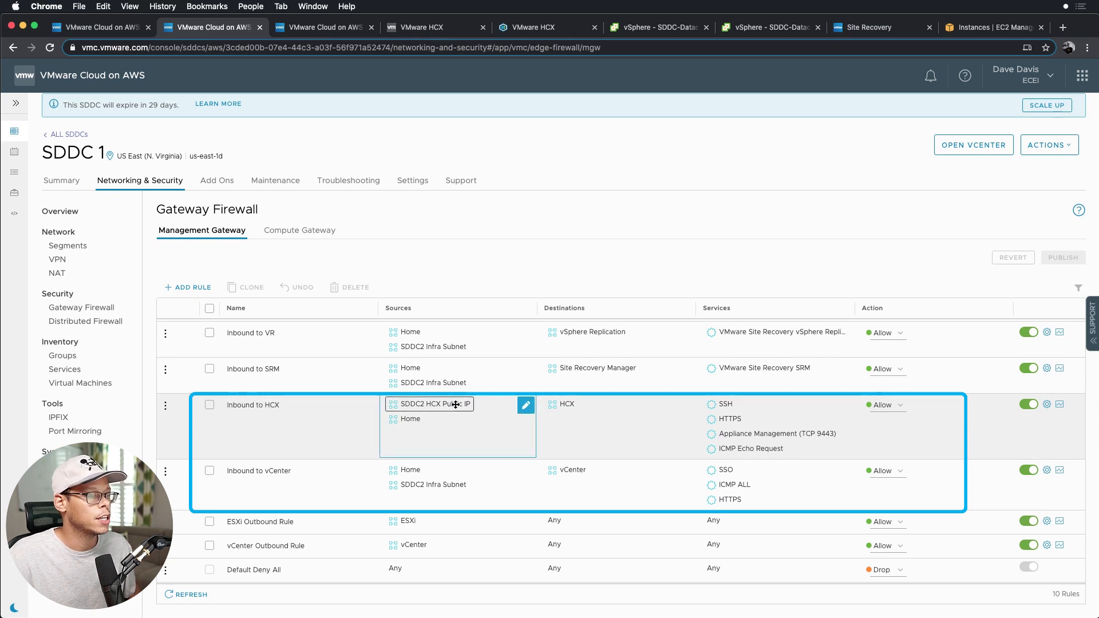
{"action": "left_click", "coordinate": [567, 404]}
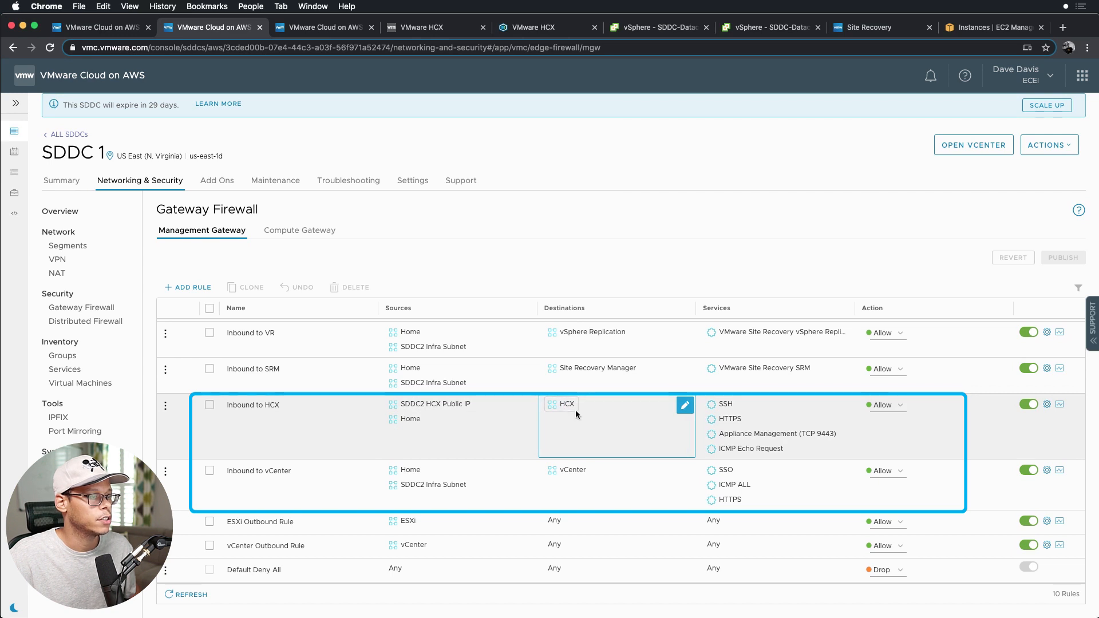
{"action": "mouse_move", "coordinate": [462, 416]}
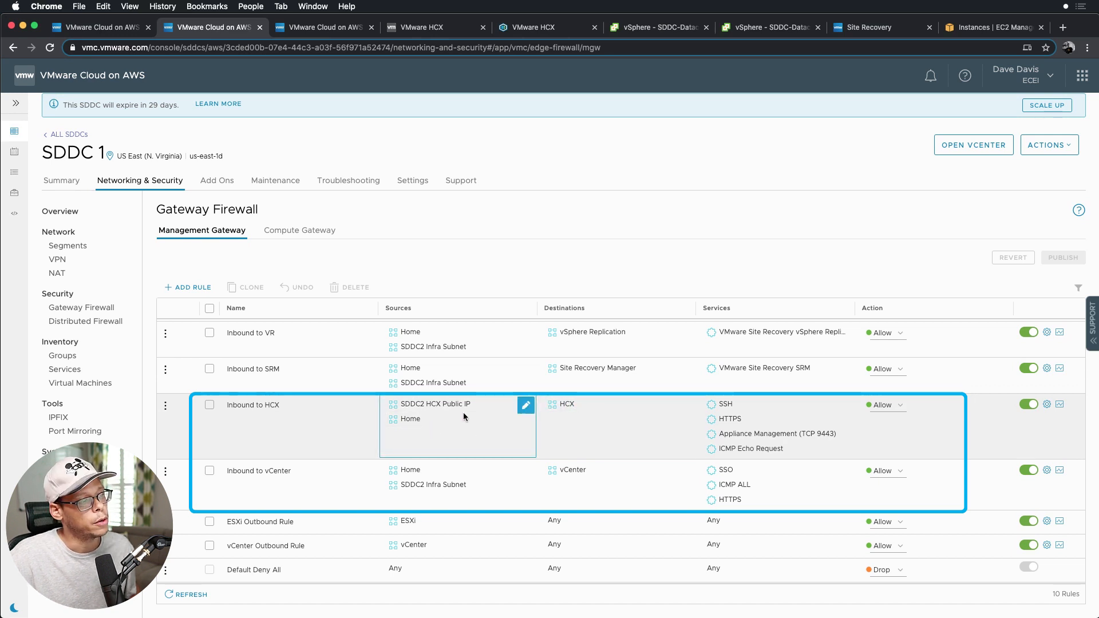
{"action": "double_click", "coordinate": [259, 471]}
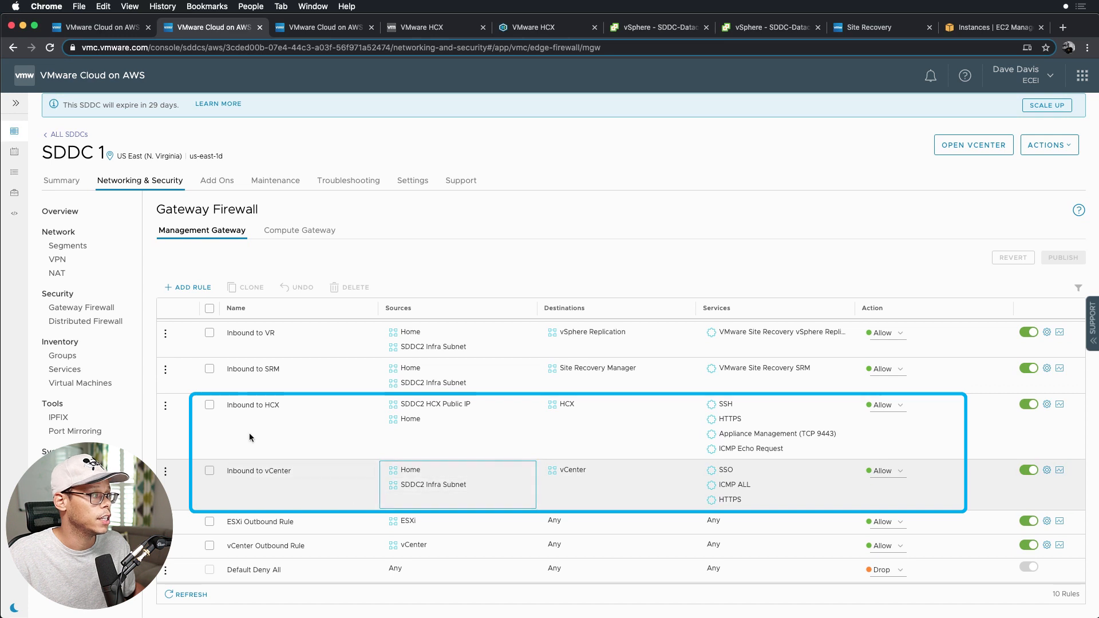
{"action": "mouse_move", "coordinate": [494, 531]}
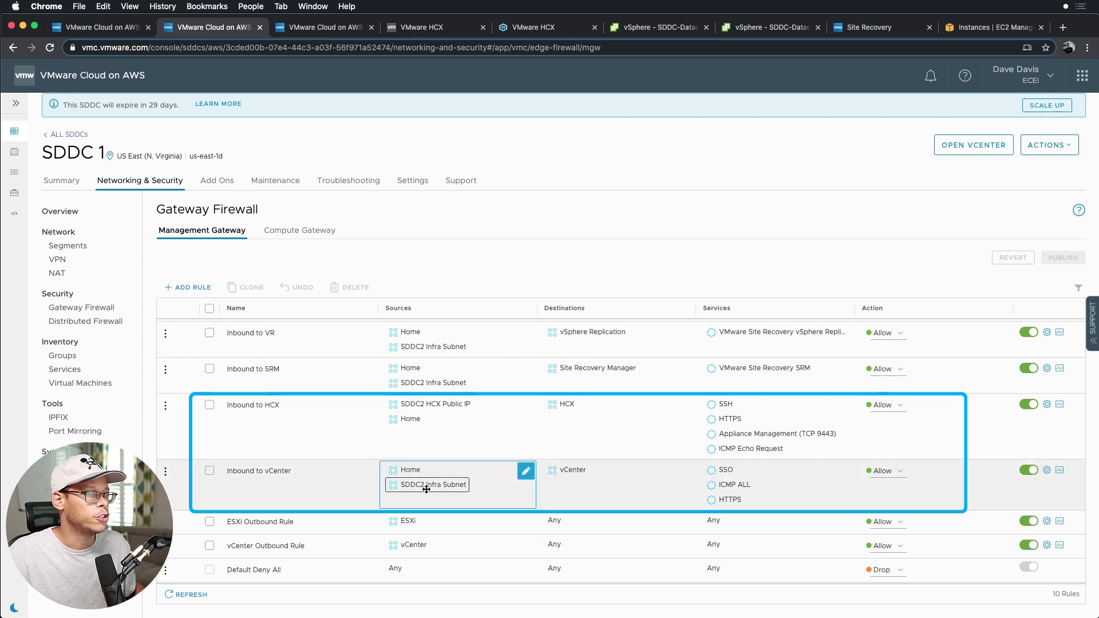
{"action": "left_click", "coordinate": [572, 469]}
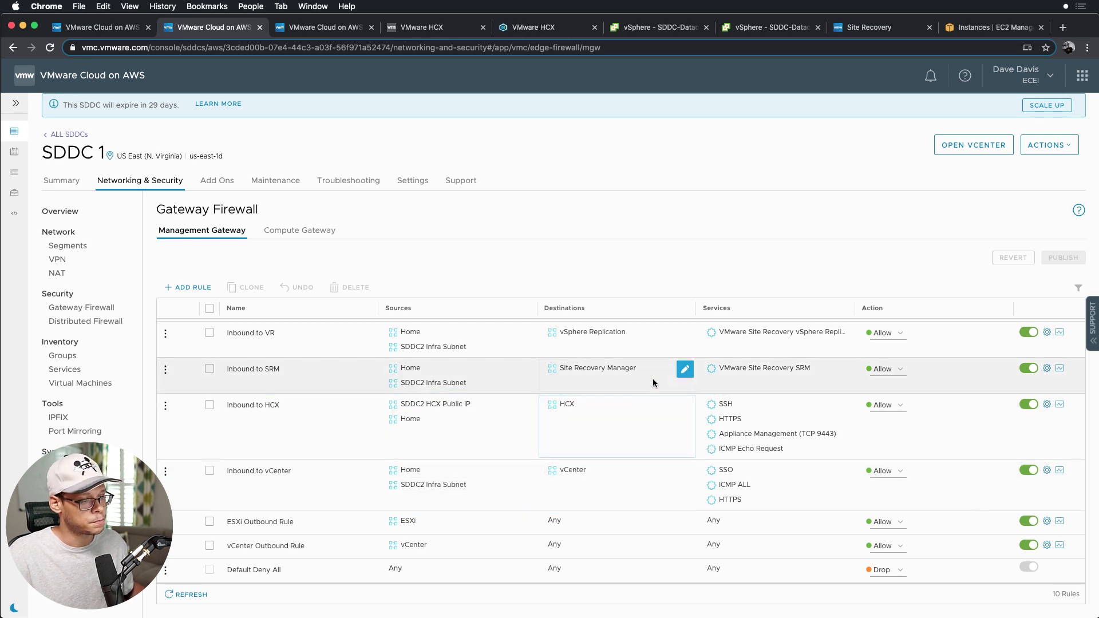
Step: Show SDDC 1's Connected VPC (subnet 172.33.48.0/26, us-east-1d) and select its active network interface ID
{"action": "left_click", "coordinate": [79, 534]}
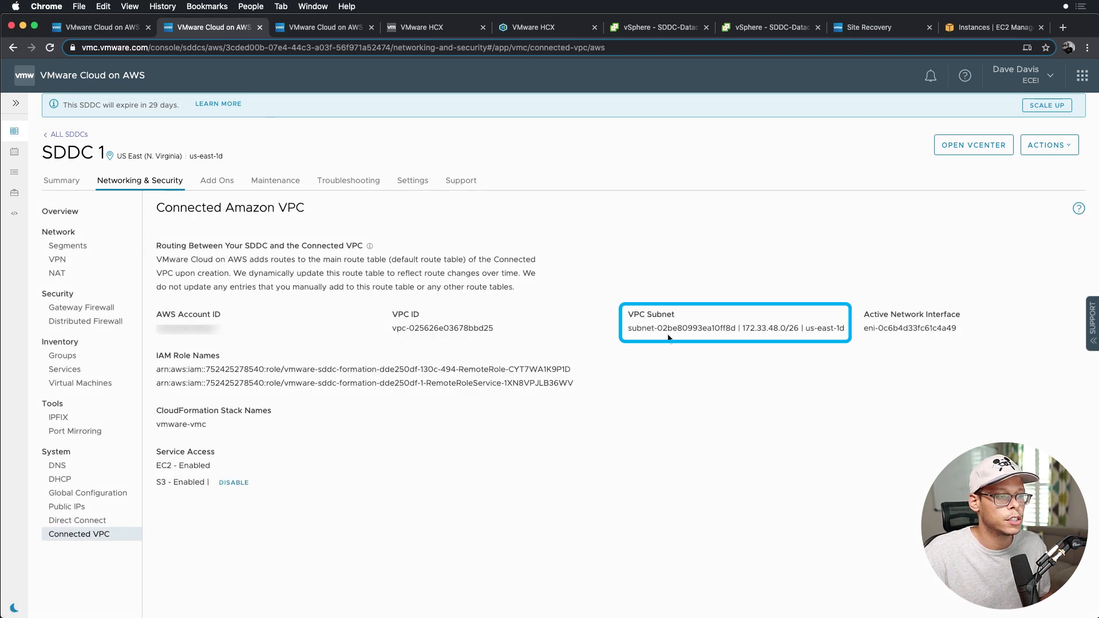
{"action": "mouse_move", "coordinate": [774, 337]}
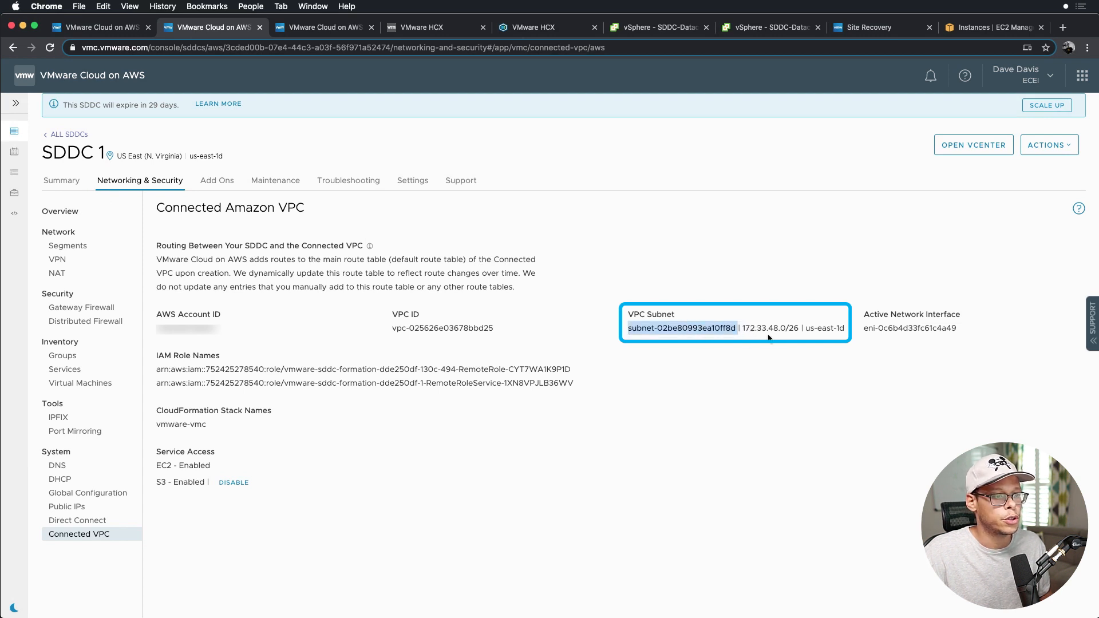
{"action": "mouse_move", "coordinate": [785, 377]}
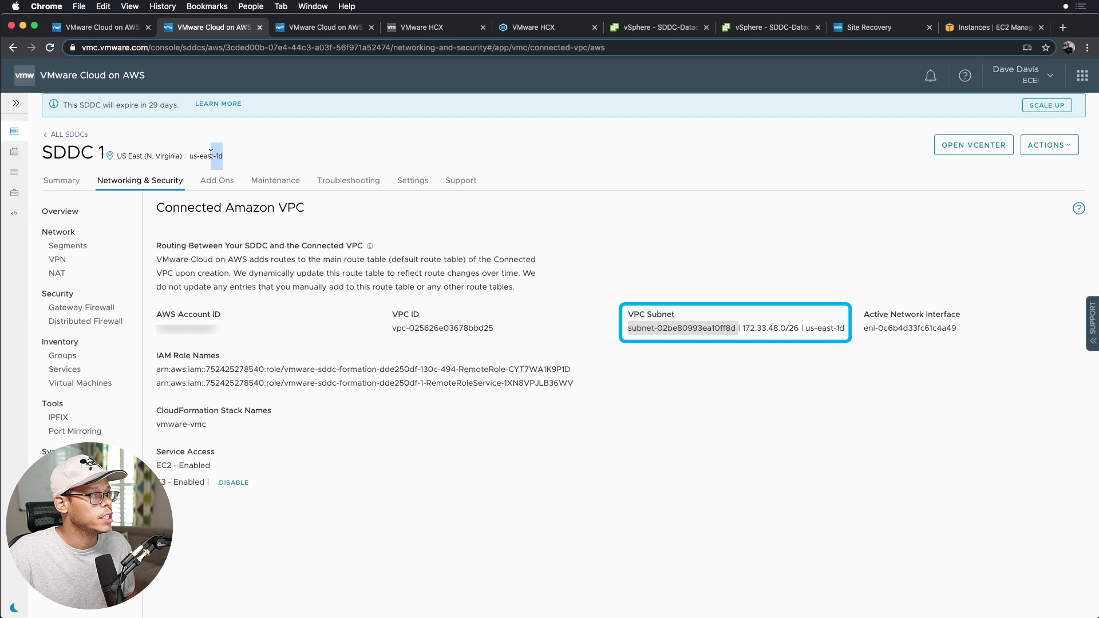
{"action": "double_click", "coordinate": [205, 156]}
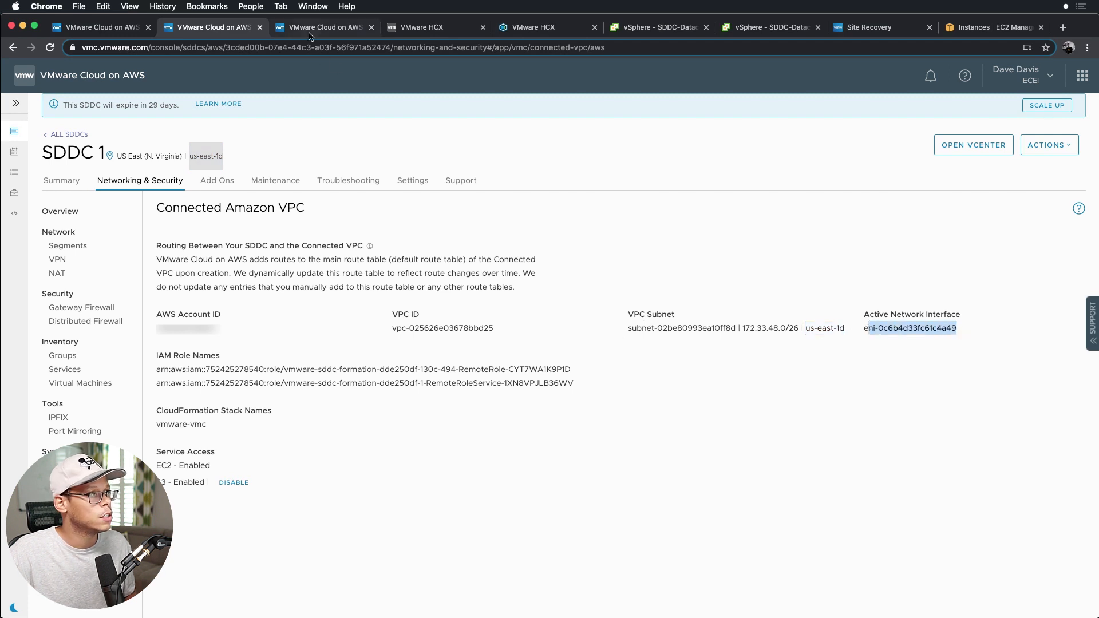
Step: In SDDC 2 - DR's Connected VPC, select subnet 172.33.48.64/26 and its active network interface ID
{"action": "left_click", "coordinate": [324, 26]}
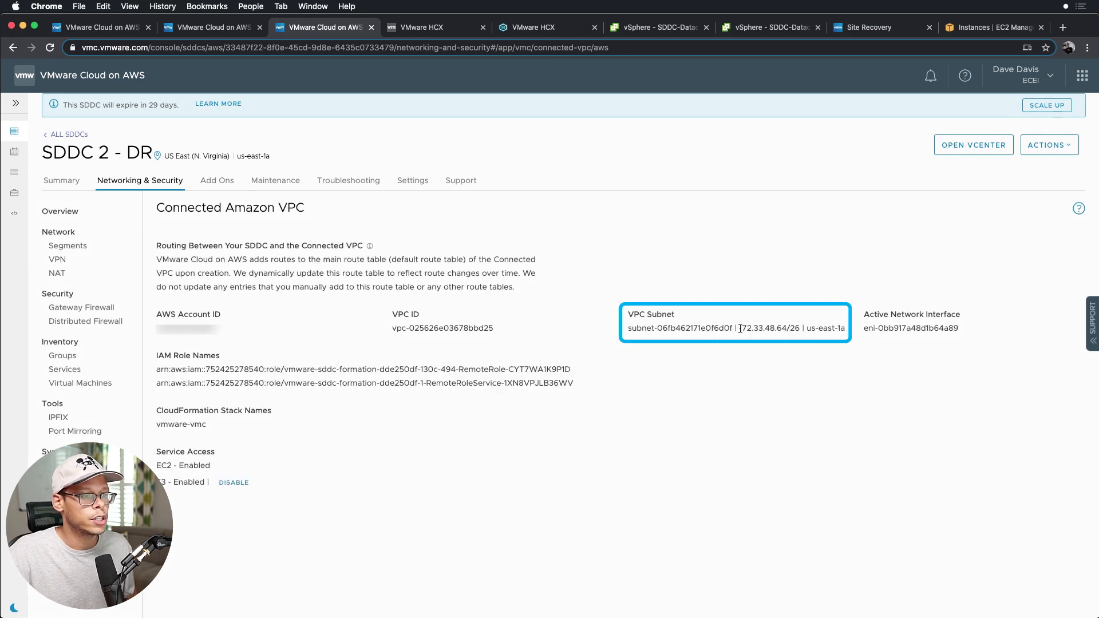
{"action": "double_click", "coordinate": [769, 328]}
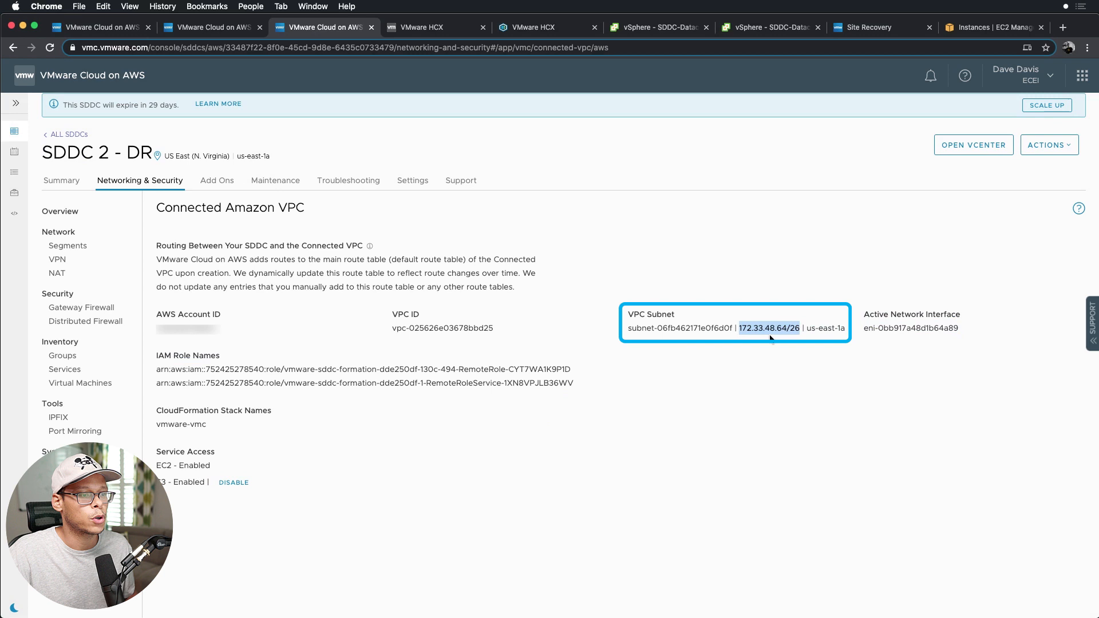
{"action": "mouse_move", "coordinate": [809, 350]}
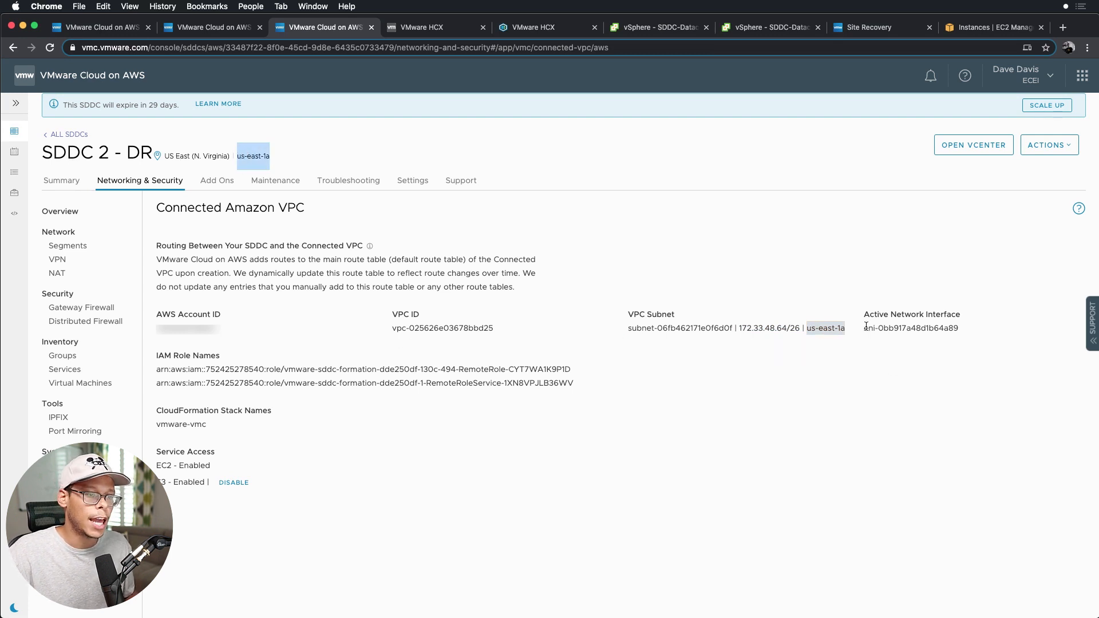
{"action": "double_click", "coordinate": [913, 329]}
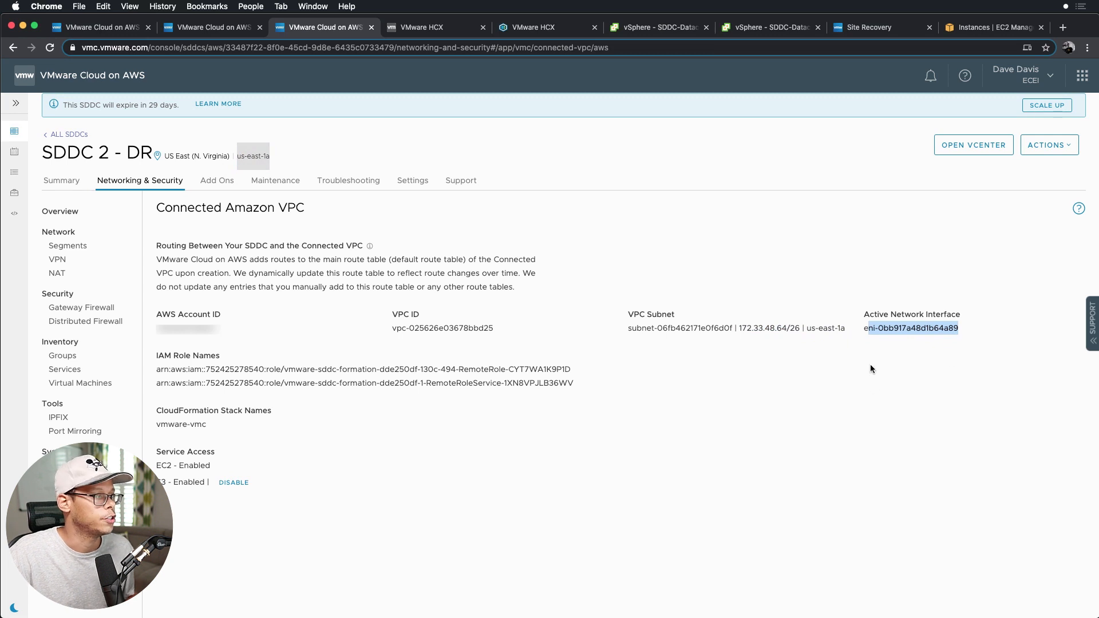
Step: Switch to the AWS console and list the account's VPCs from the VPC dashboard
{"action": "left_click", "coordinate": [991, 28]}
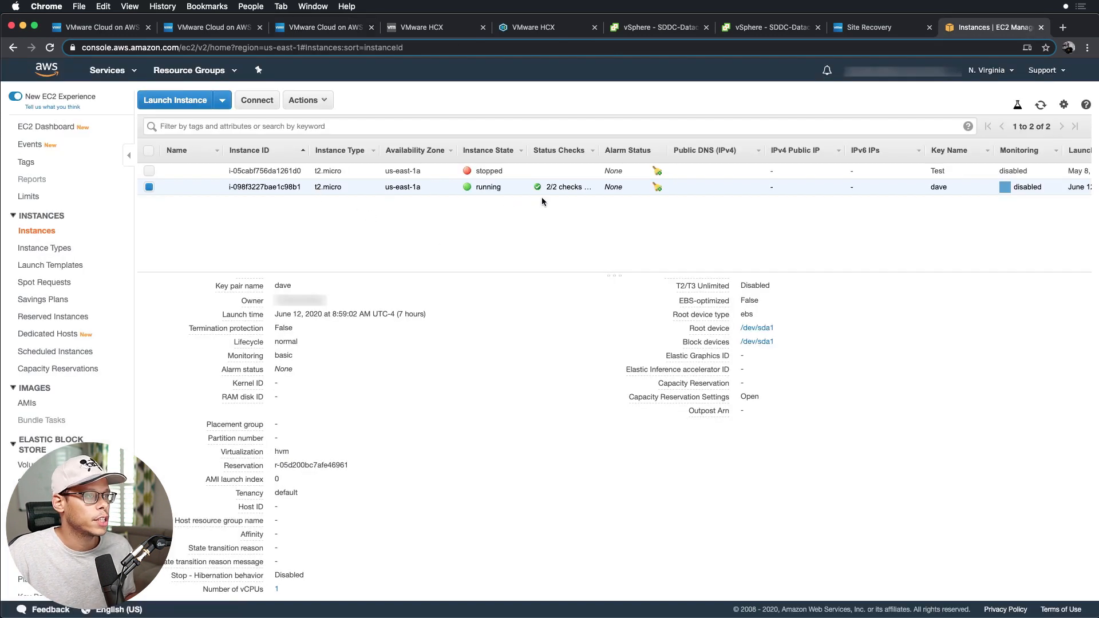
{"action": "mouse_move", "coordinate": [338, 379]}
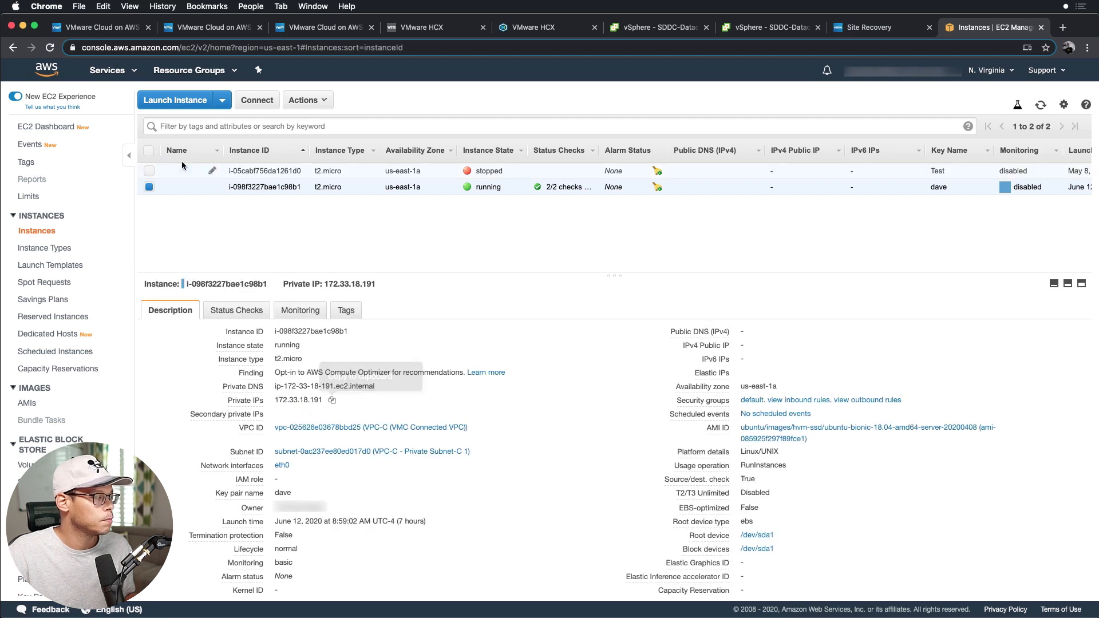
{"action": "left_click", "coordinate": [106, 70]}
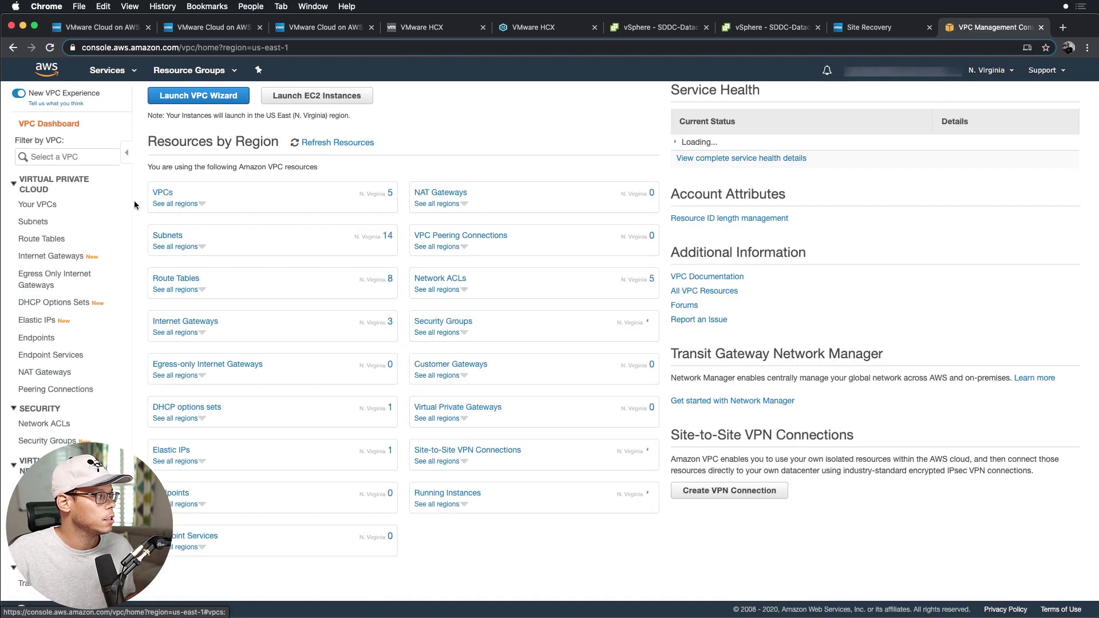
{"action": "left_click", "coordinate": [36, 204]}
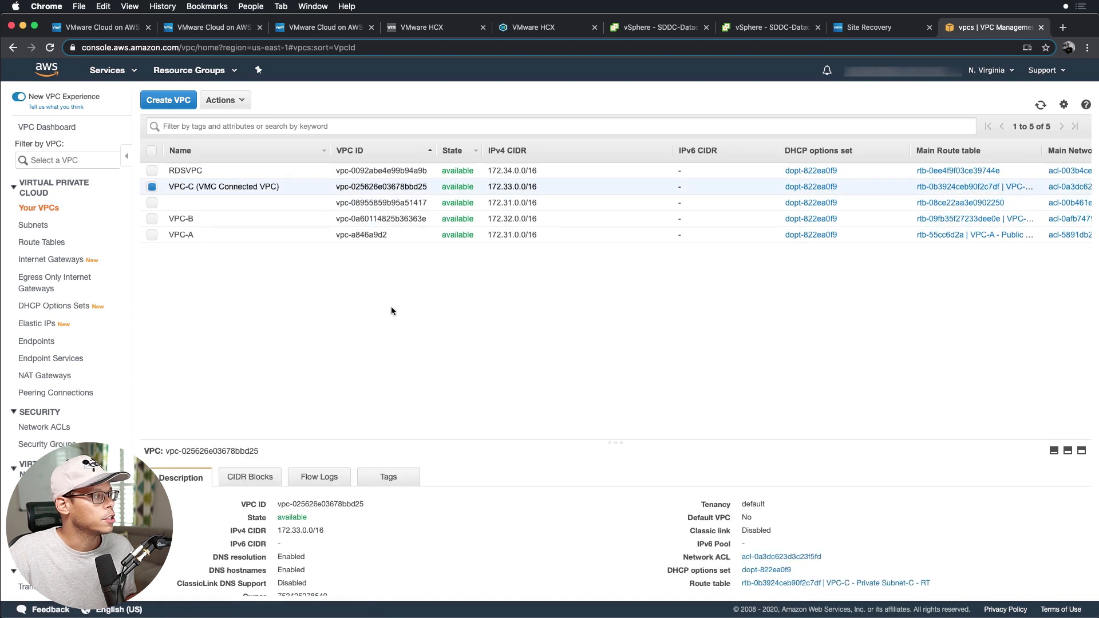
{"action": "mouse_move", "coordinate": [480, 335]}
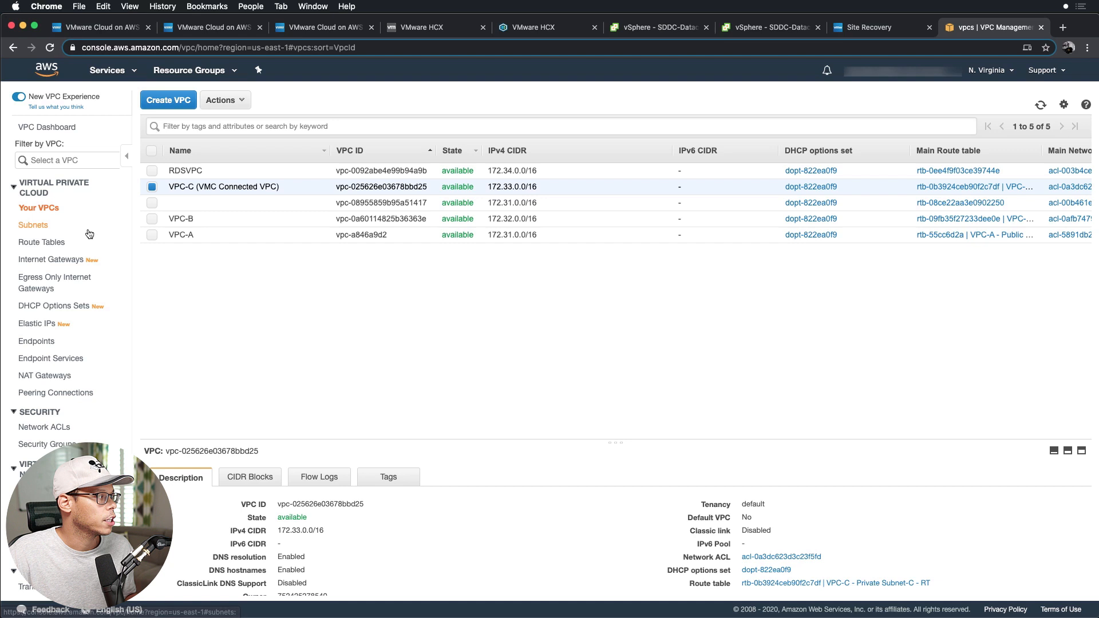
Step: List the VPC subnets and show details of SDDC-2 (172.33.48.64/26)
{"action": "left_click", "coordinate": [33, 226]}
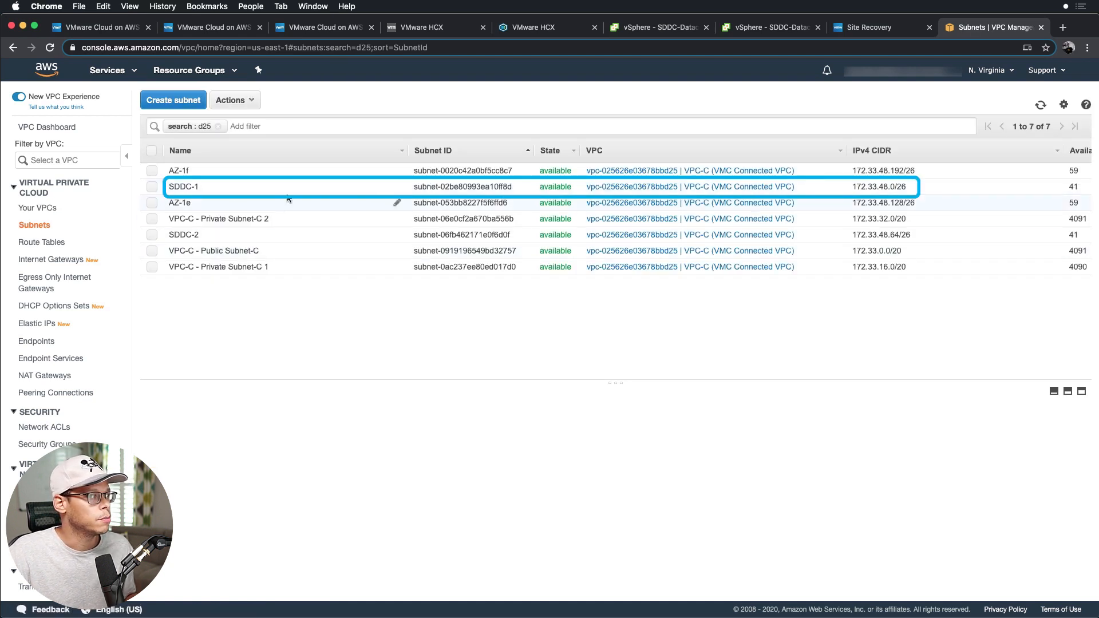
{"action": "left_click", "coordinate": [184, 235]}
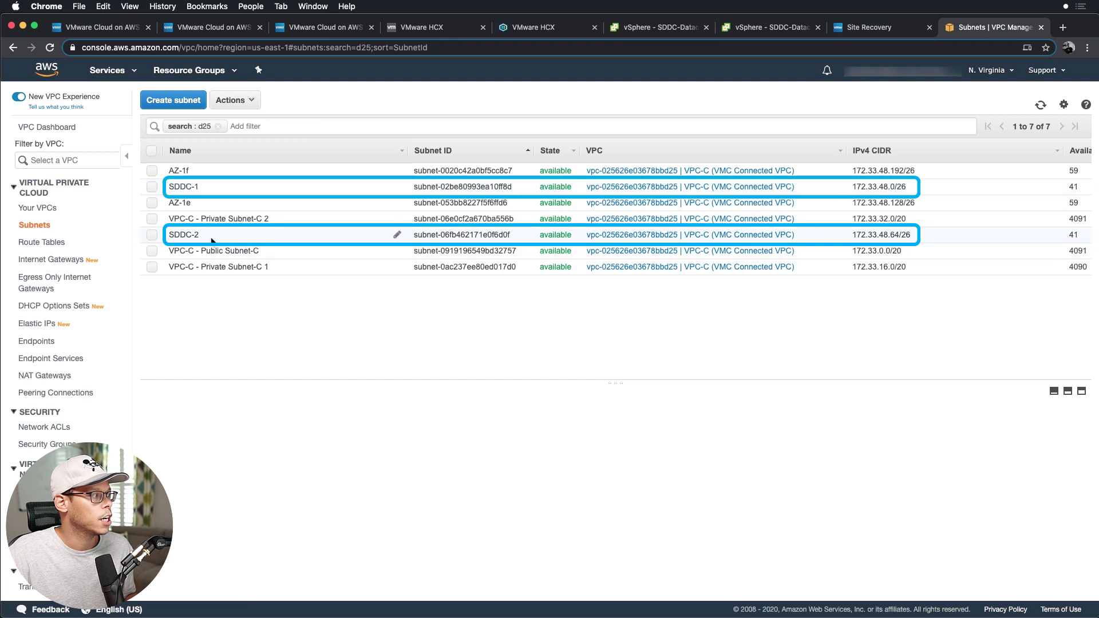
{"action": "left_click", "coordinate": [183, 234]}
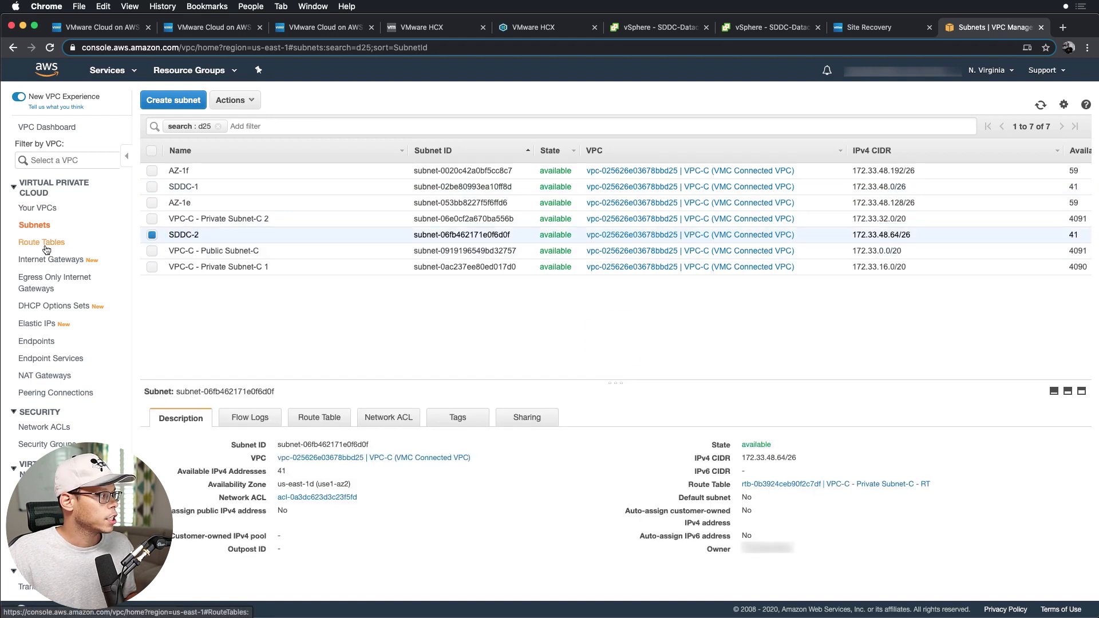
Step: Show the routes of VPC-C - Private Subnet-C - RT, sending 172.11.11.0/24 and 172.22.22.0/24 to SDDC interfaces
{"action": "left_click", "coordinate": [41, 242]}
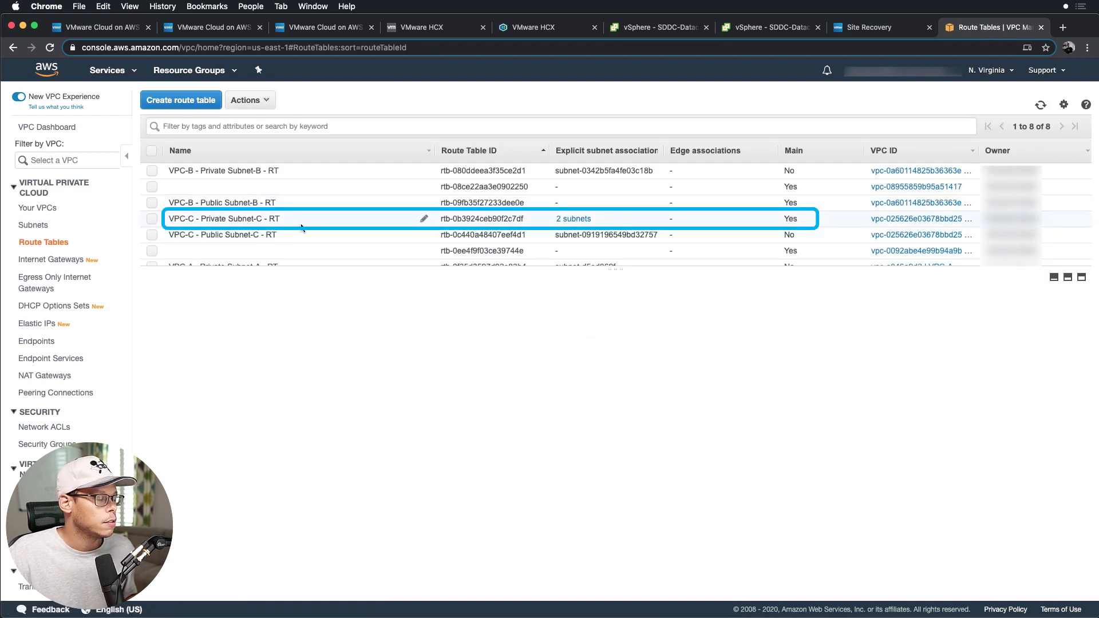
{"action": "mouse_move", "coordinate": [796, 161]}
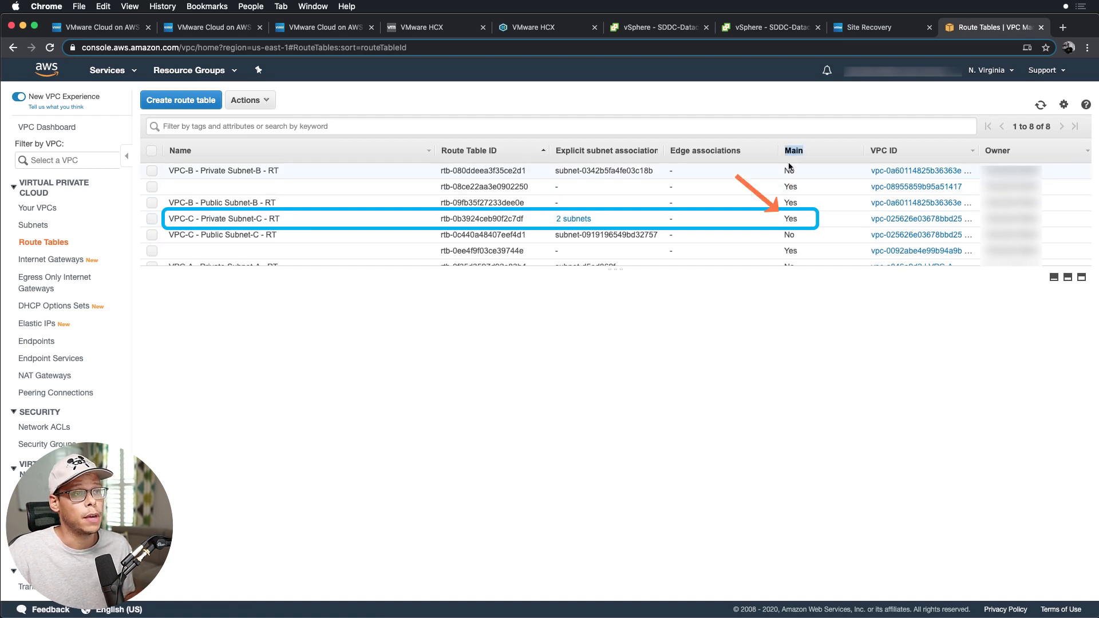
{"action": "mouse_move", "coordinate": [595, 245]}
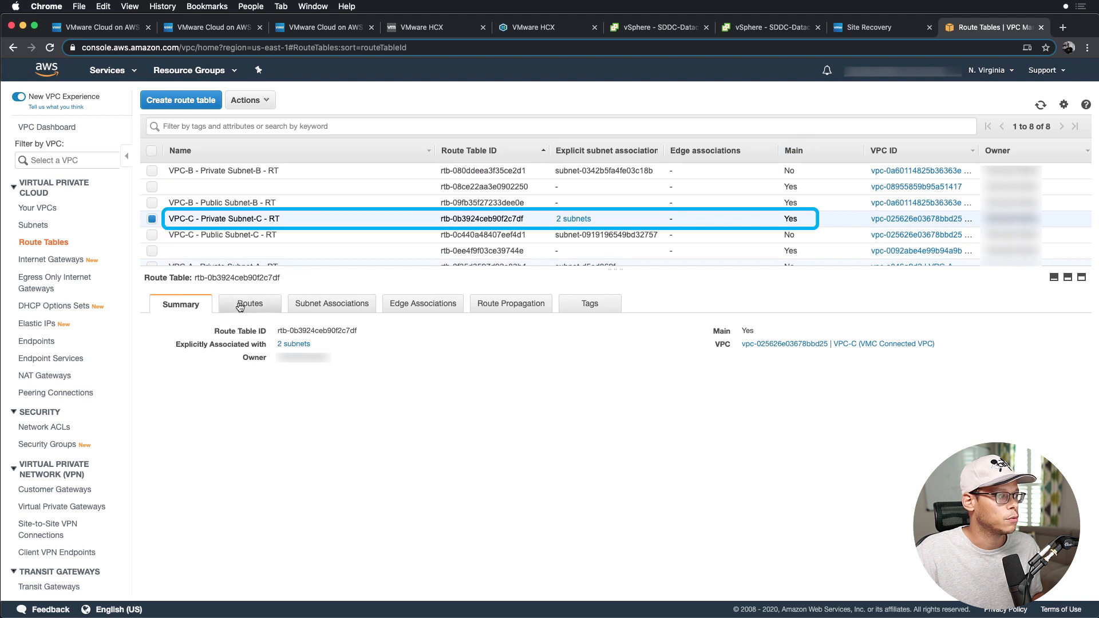
{"action": "left_click", "coordinate": [250, 304]}
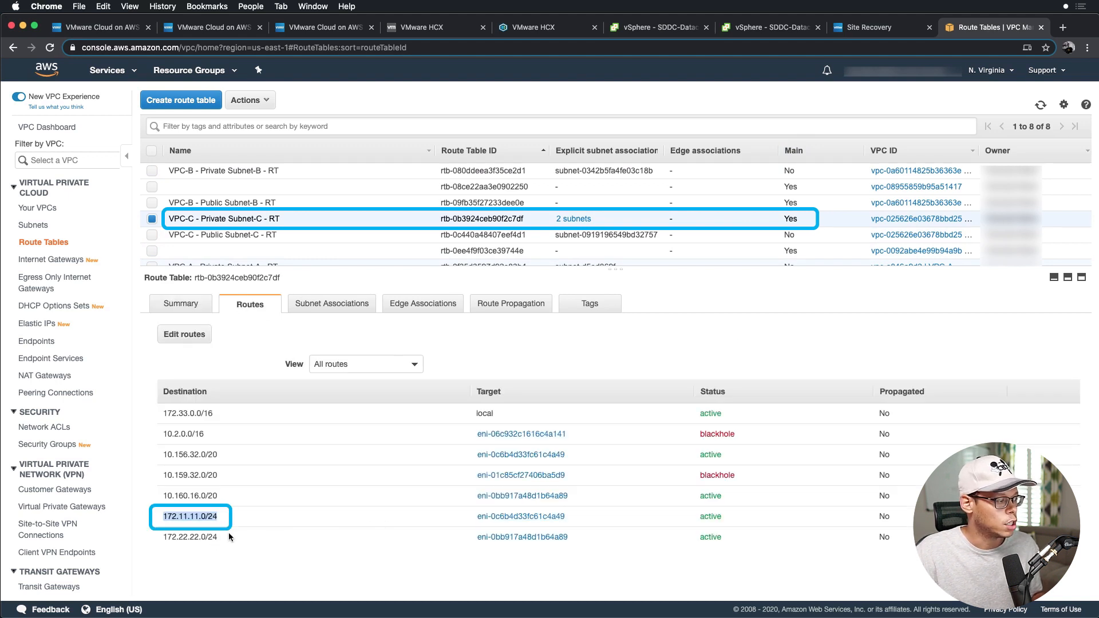
{"action": "left_click", "coordinate": [189, 537]}
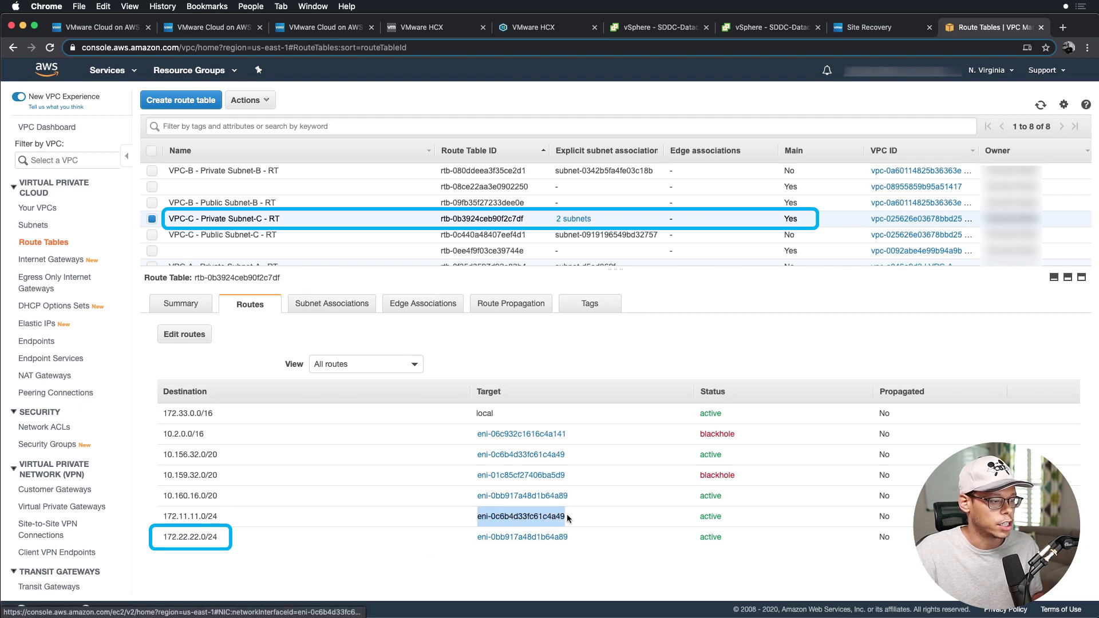
{"action": "left_click", "coordinate": [107, 69]}
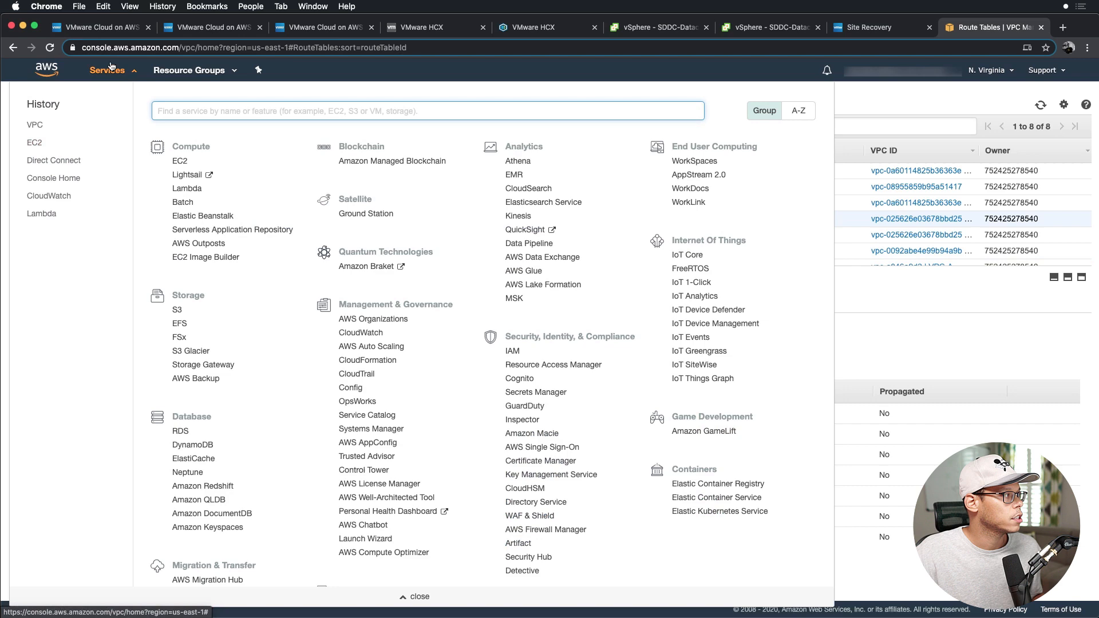
Step: List the EC2 network interfaces, including in-use SDDC interfaces 172.33.48.94 and 172.33.48.13
{"action": "left_click", "coordinate": [178, 160]}
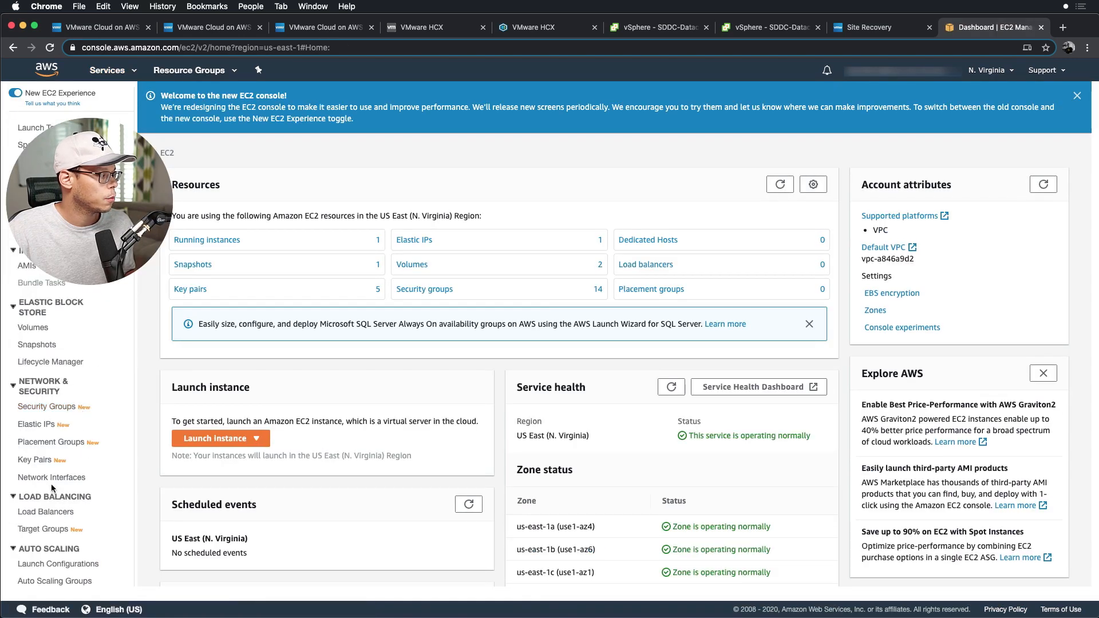
{"action": "left_click", "coordinate": [51, 478]}
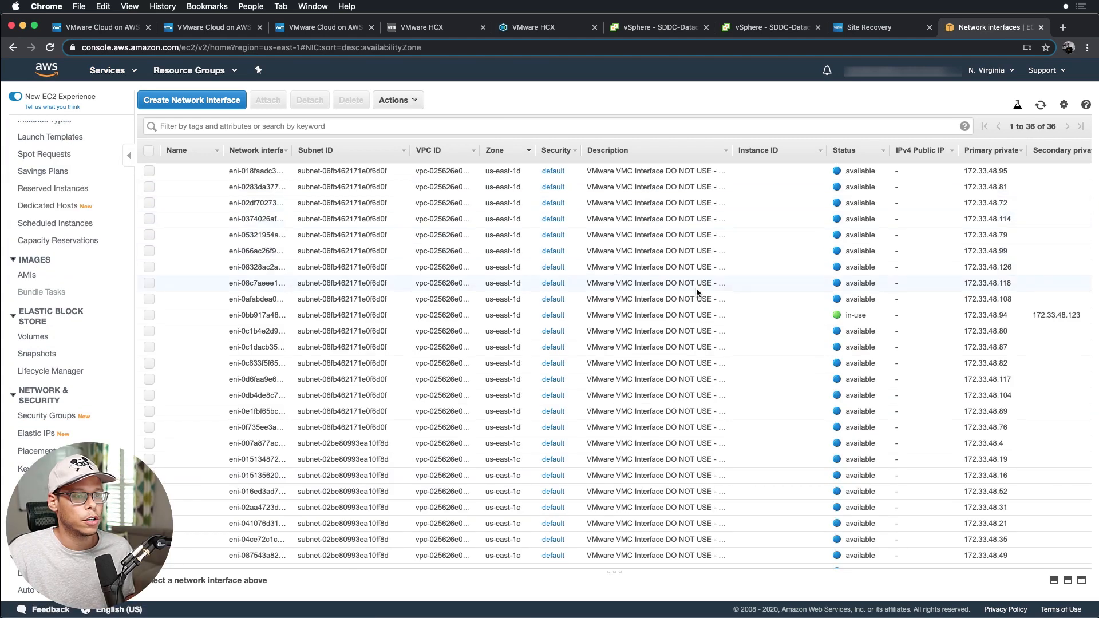
{"action": "mouse_move", "coordinate": [762, 280]}
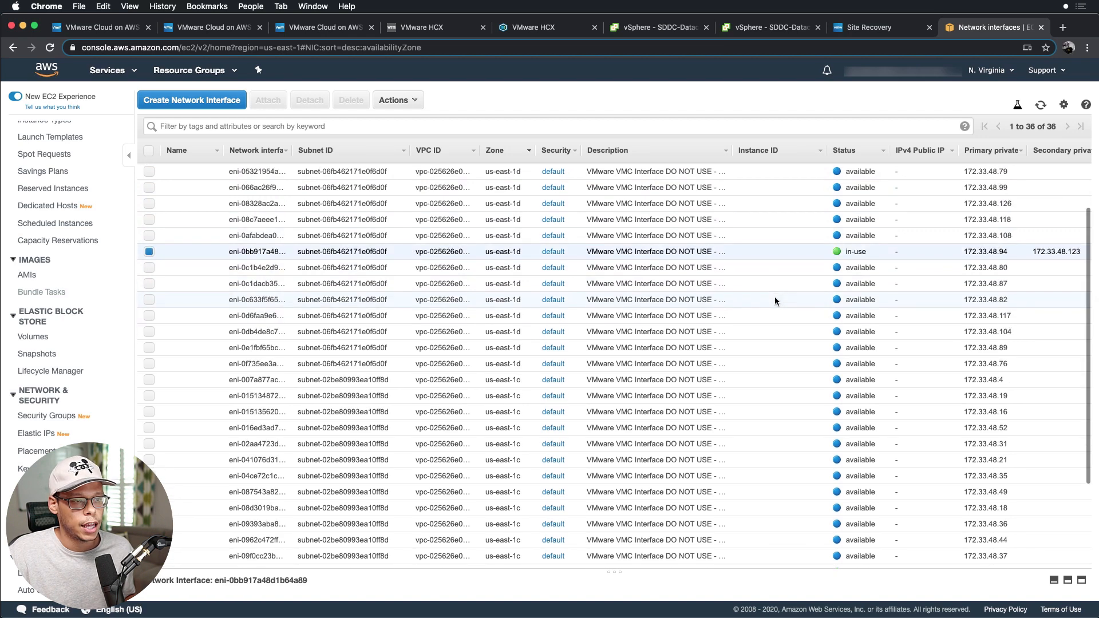
{"action": "scroll", "scroll_direction": "down", "scroll_amount": 3}
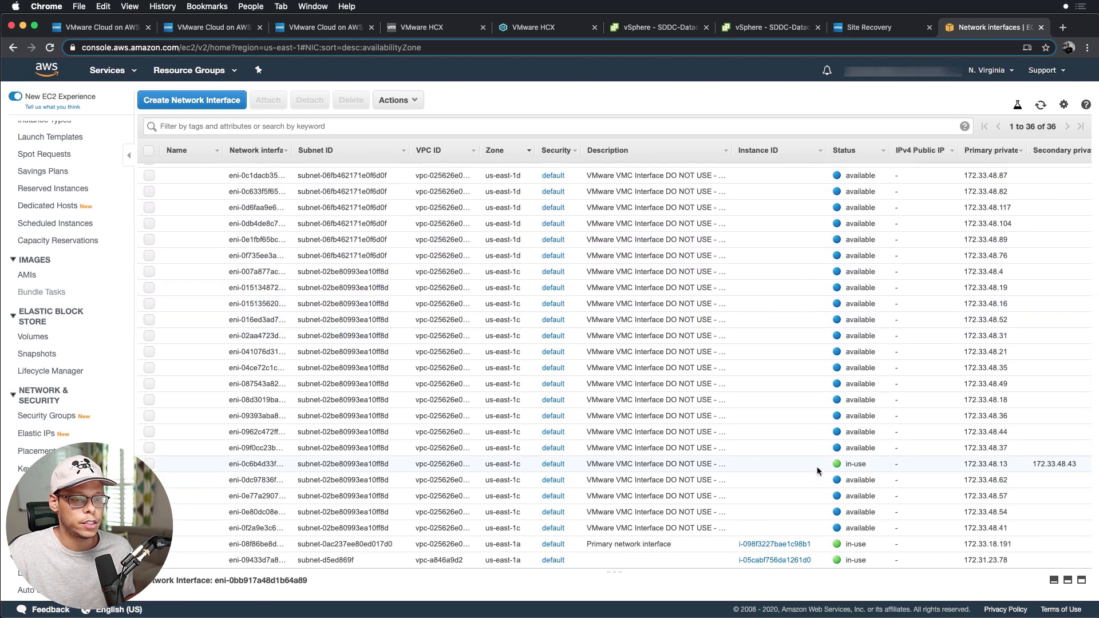
{"action": "scroll", "scroll_direction": "up", "scroll_amount": 3}
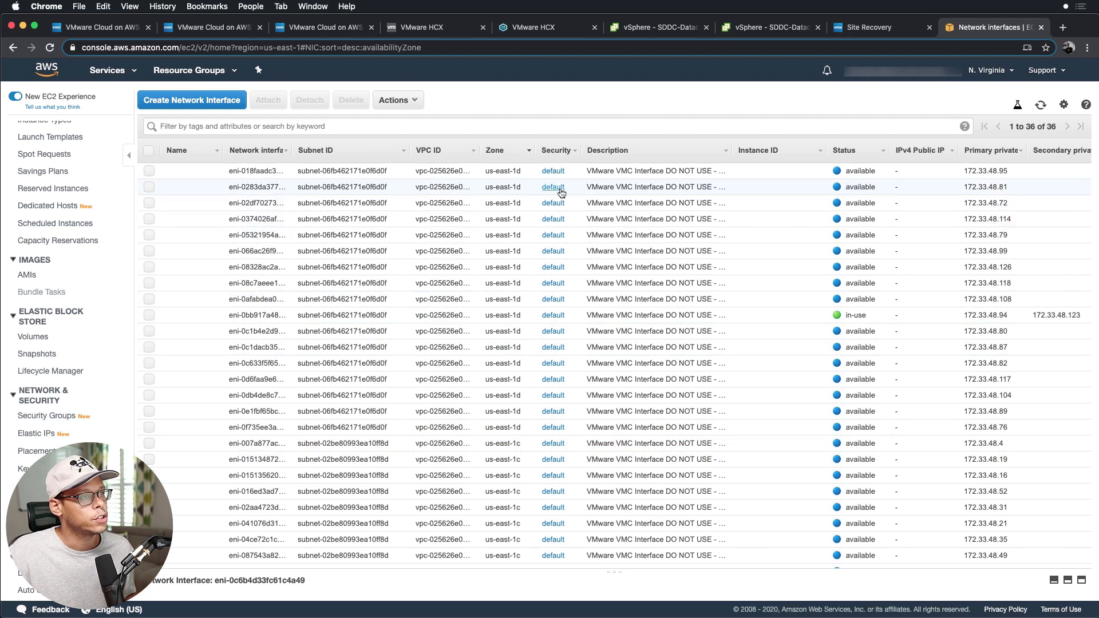
{"action": "mouse_move", "coordinate": [553, 187]}
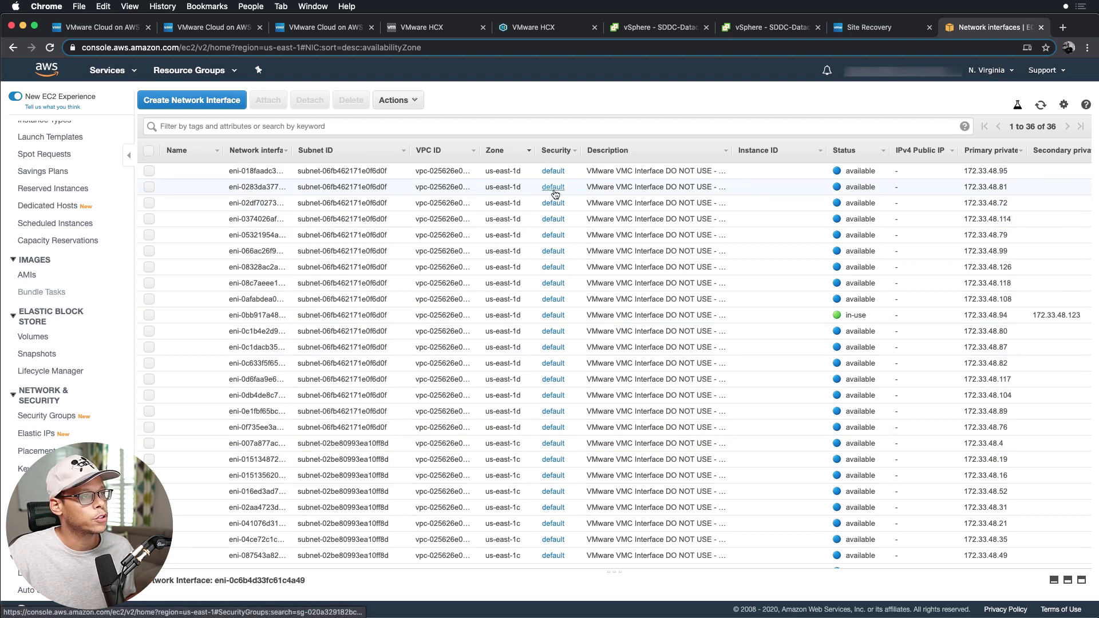
Step: Review the default security group's inbound rules, then list the EC2 instances
{"action": "left_click", "coordinate": [553, 186]}
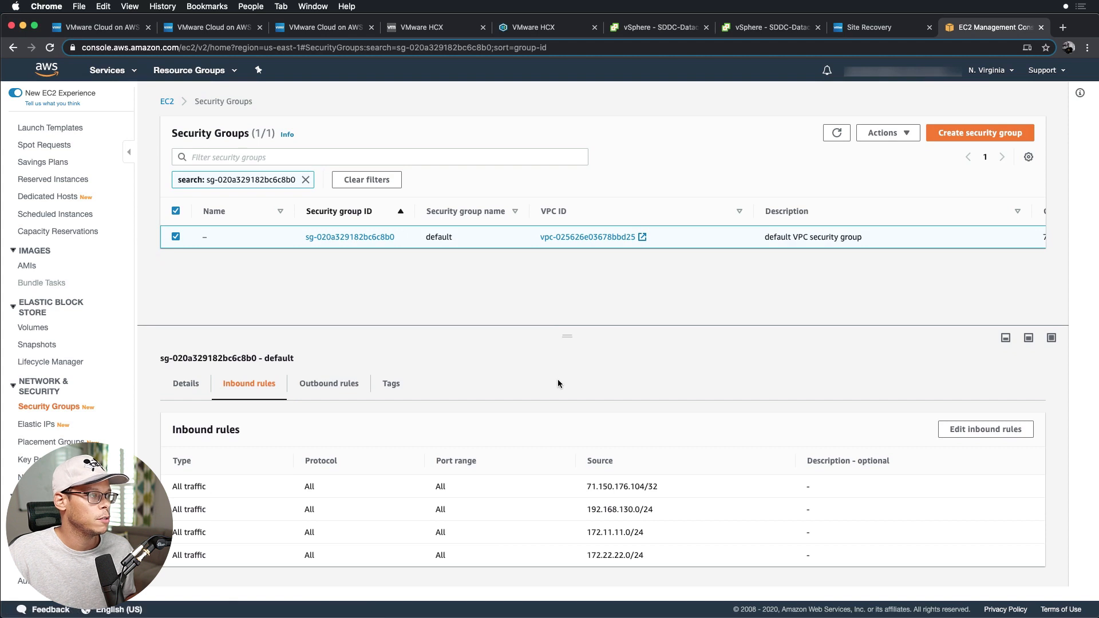
{"action": "mouse_move", "coordinate": [489, 241]}
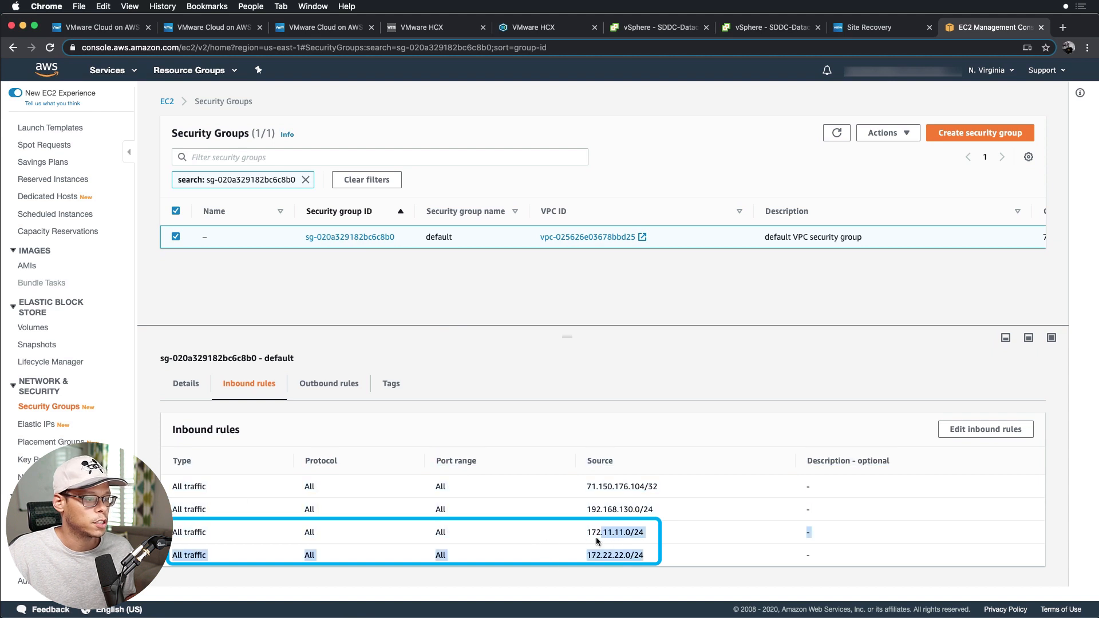
{"action": "left_click", "coordinate": [189, 70]}
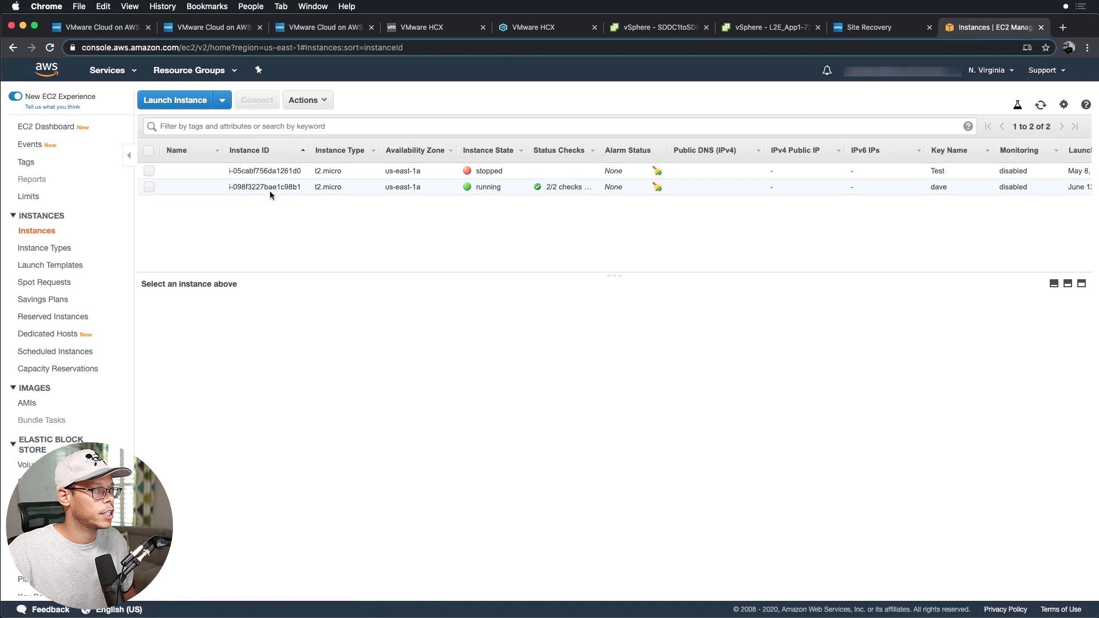
Step: Get the running instance's private IP and ping 172.33.18.191 from sddc1-vm
{"action": "left_click", "coordinate": [149, 187]}
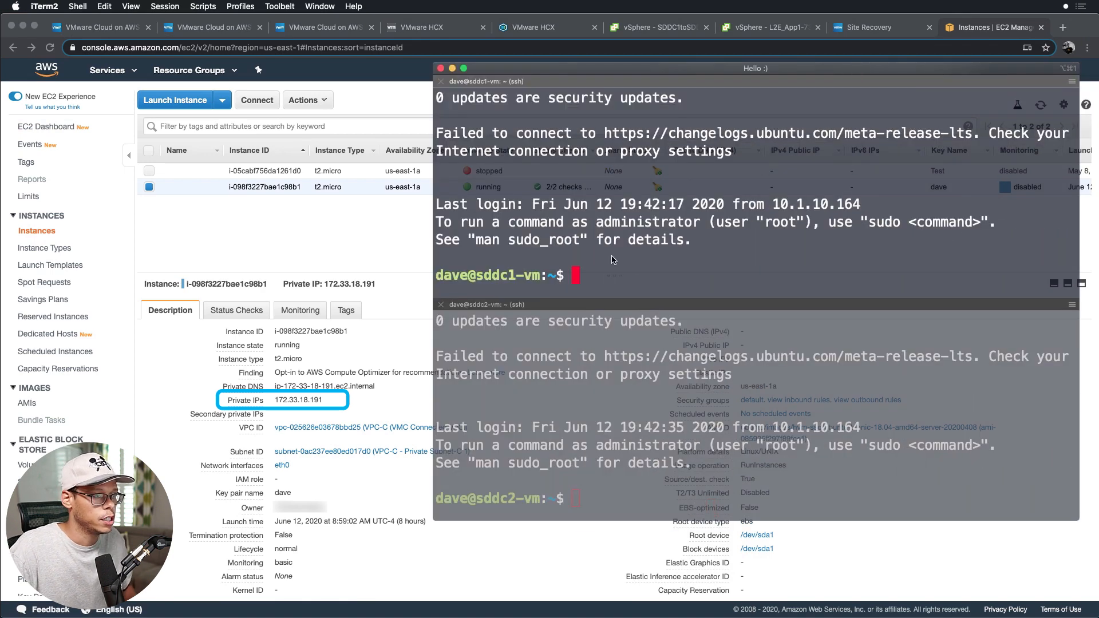
{"action": "type", "text": "ping"}
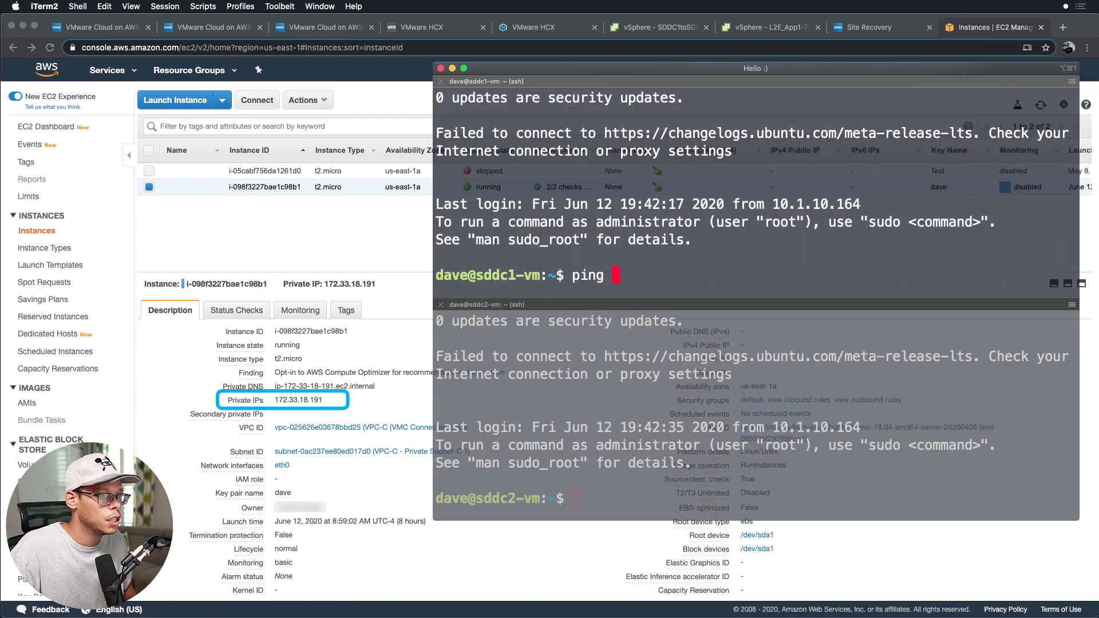
{"action": "type", "text": "172.33"}
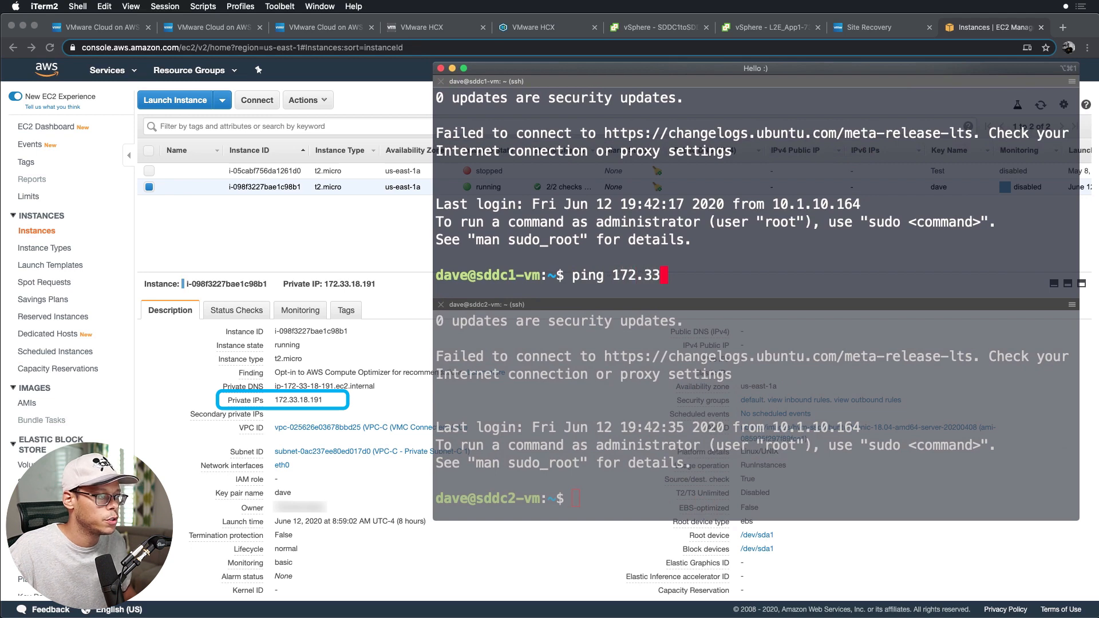
{"action": "type", "text": ".18.191"}
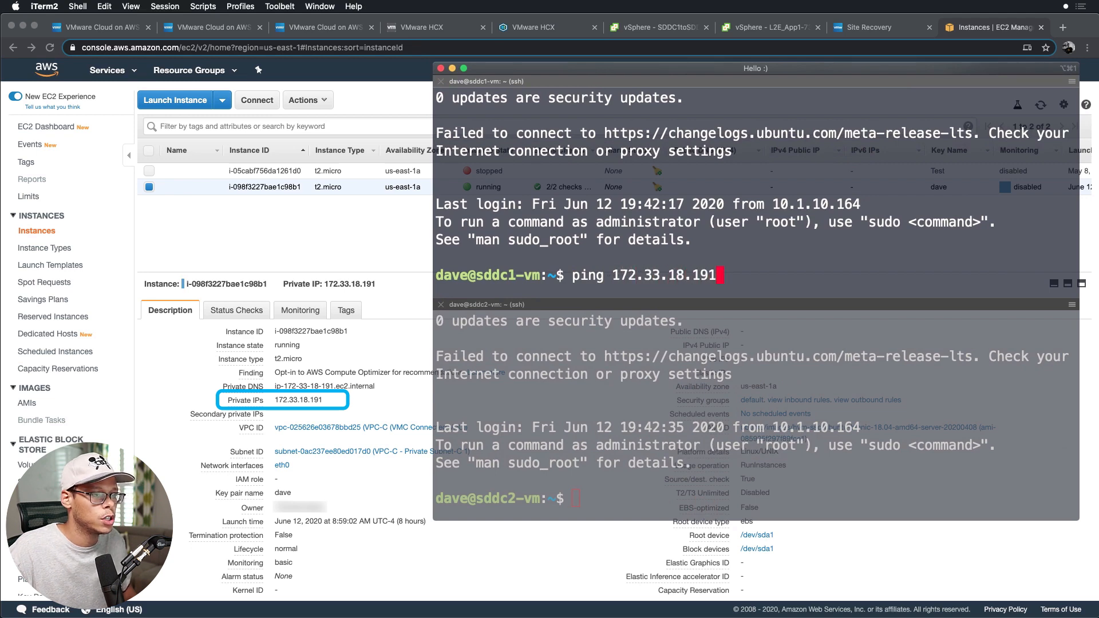
{"action": "key", "text": "Return"}
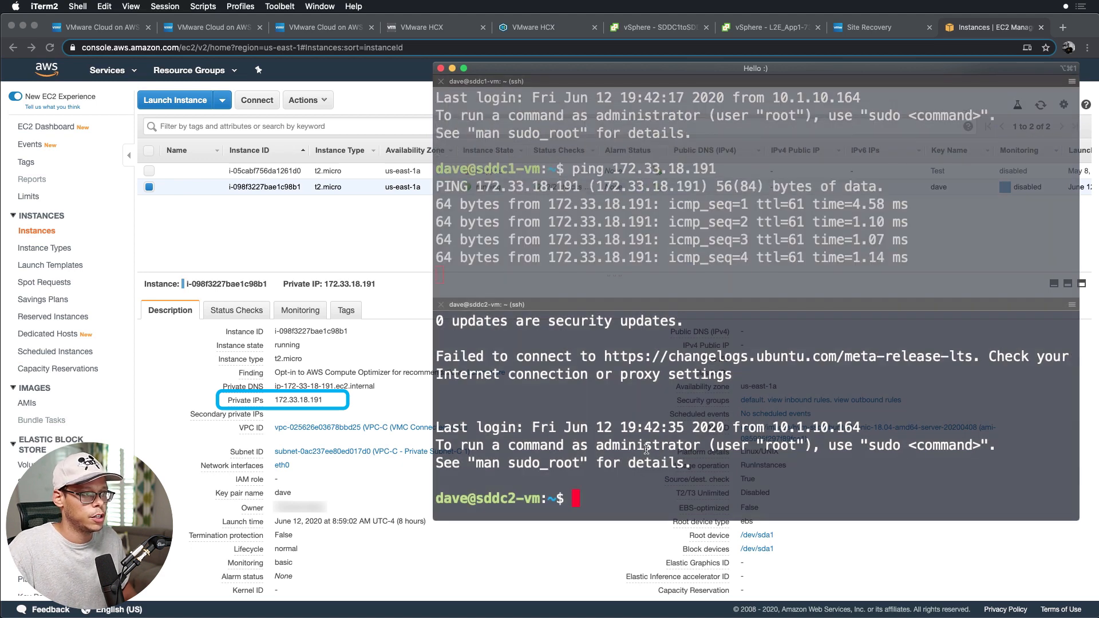
Step: Ping 172.33.18.191 from sddc2-vm, then bring up the VMware HCX dashboard
{"action": "type", "text": "ping 17"}
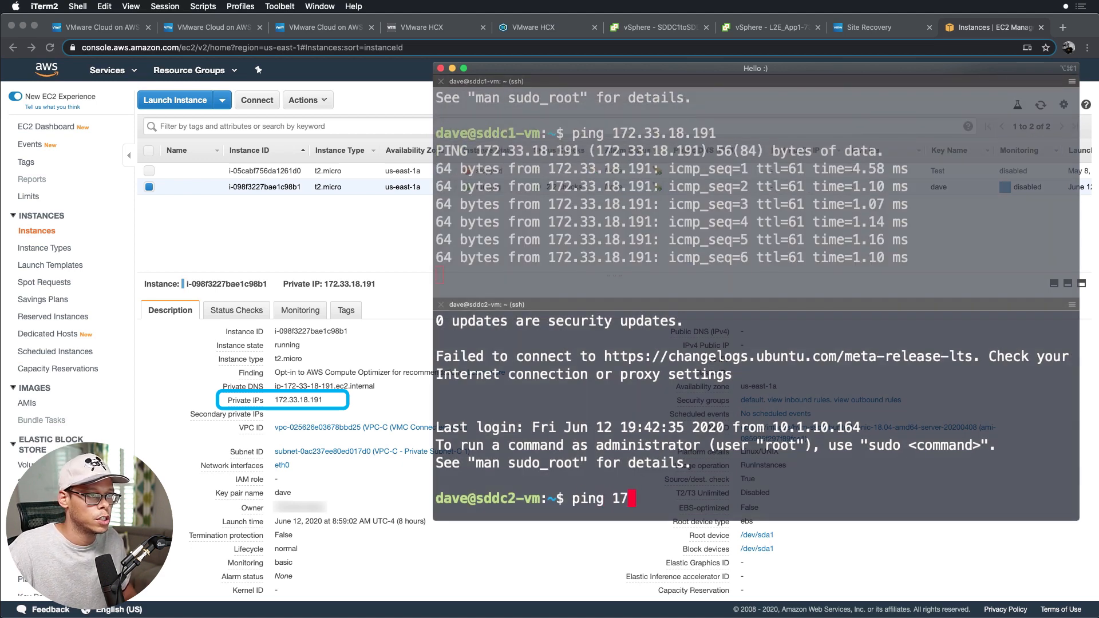
{"action": "type", "text": "2.33.18.191"}
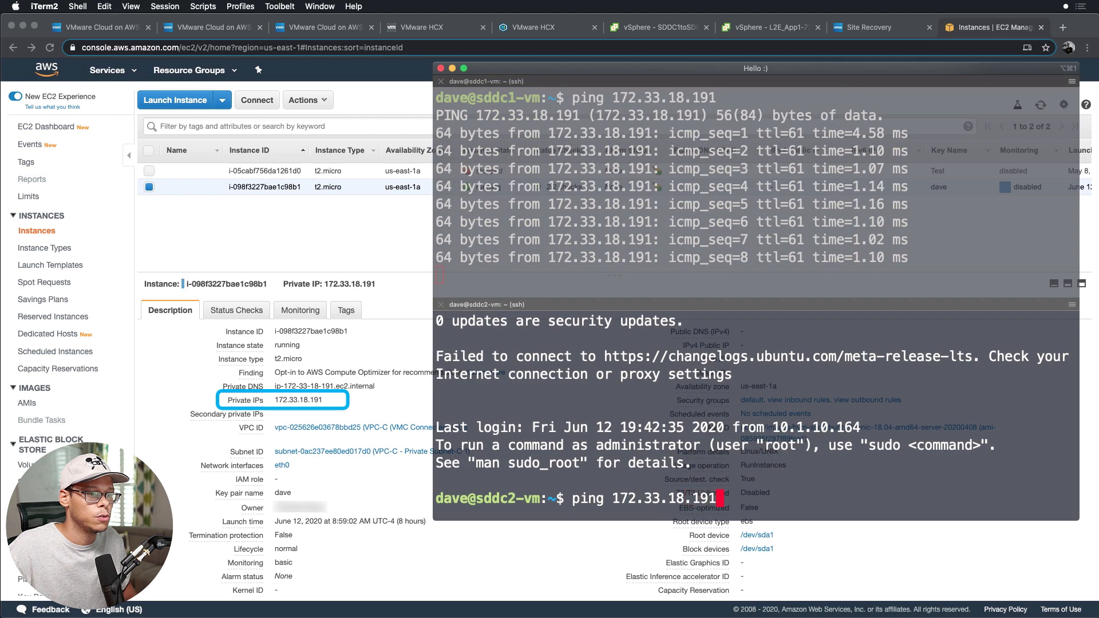
{"action": "key", "text": "Return"}
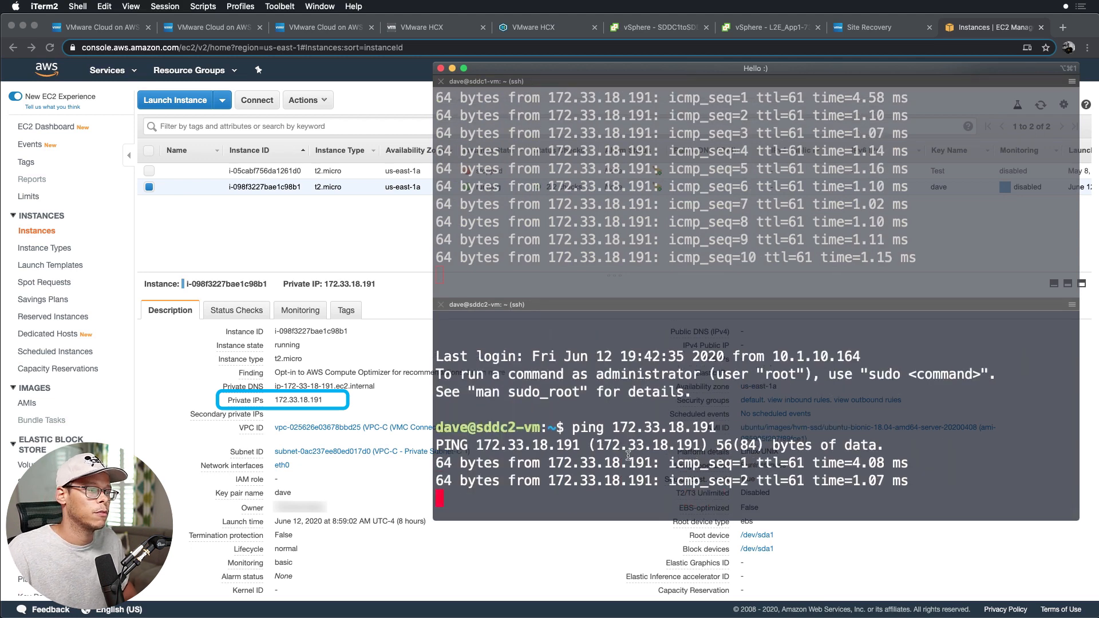
{"action": "left_click", "coordinate": [529, 26]}
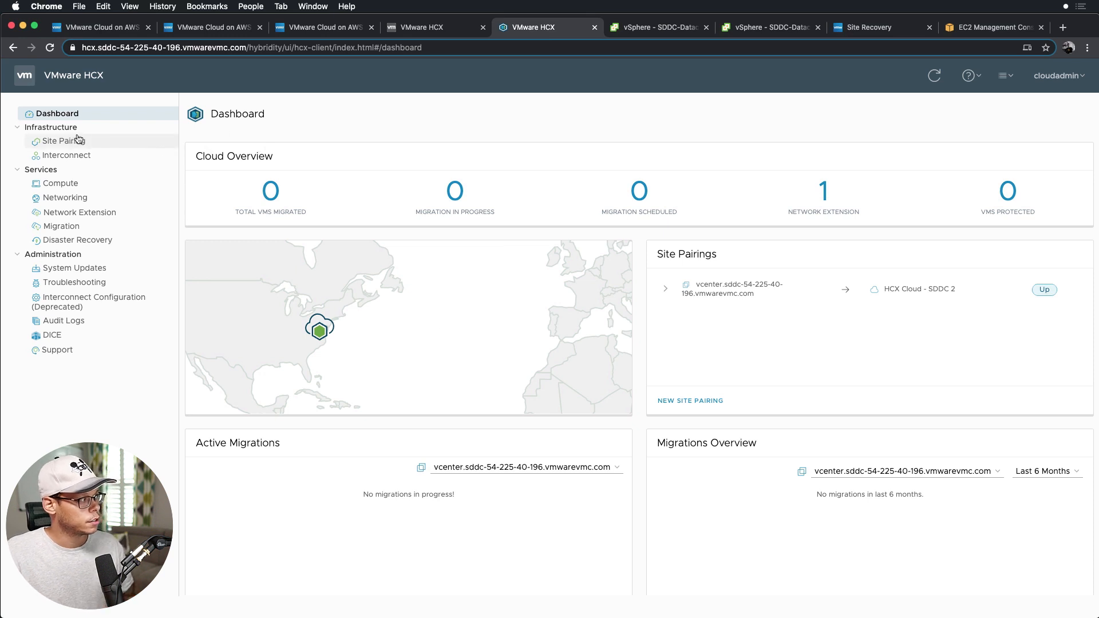
Step: Via Site Pairing and Service Mesh, start editing the SDDC1toSDDC2 service mesh
{"action": "left_click", "coordinate": [64, 140]}
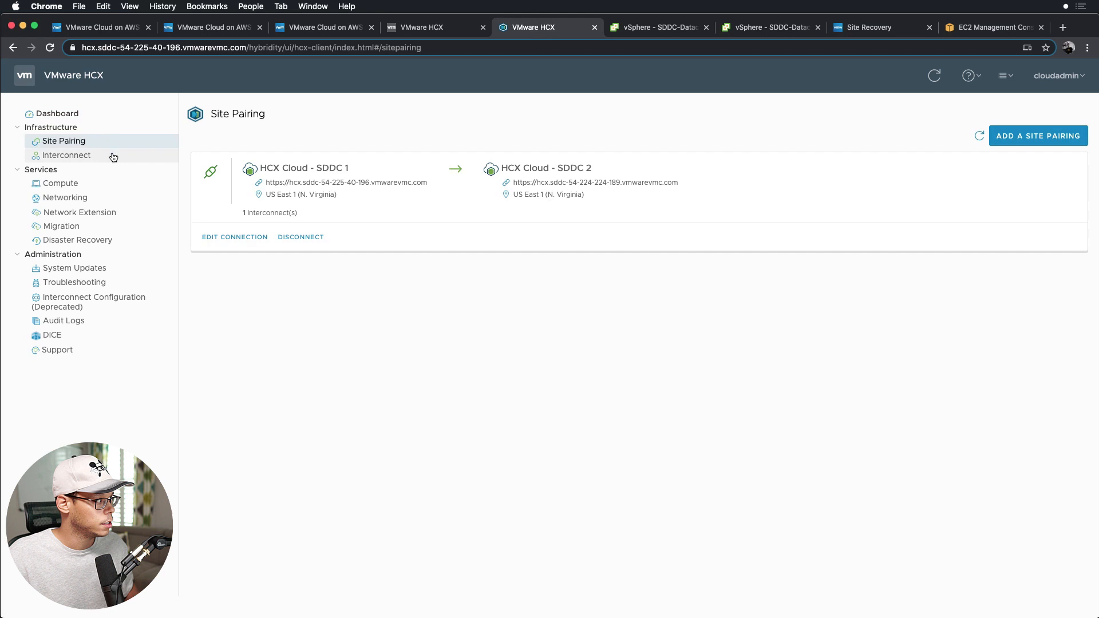
{"action": "left_click", "coordinate": [67, 154]}
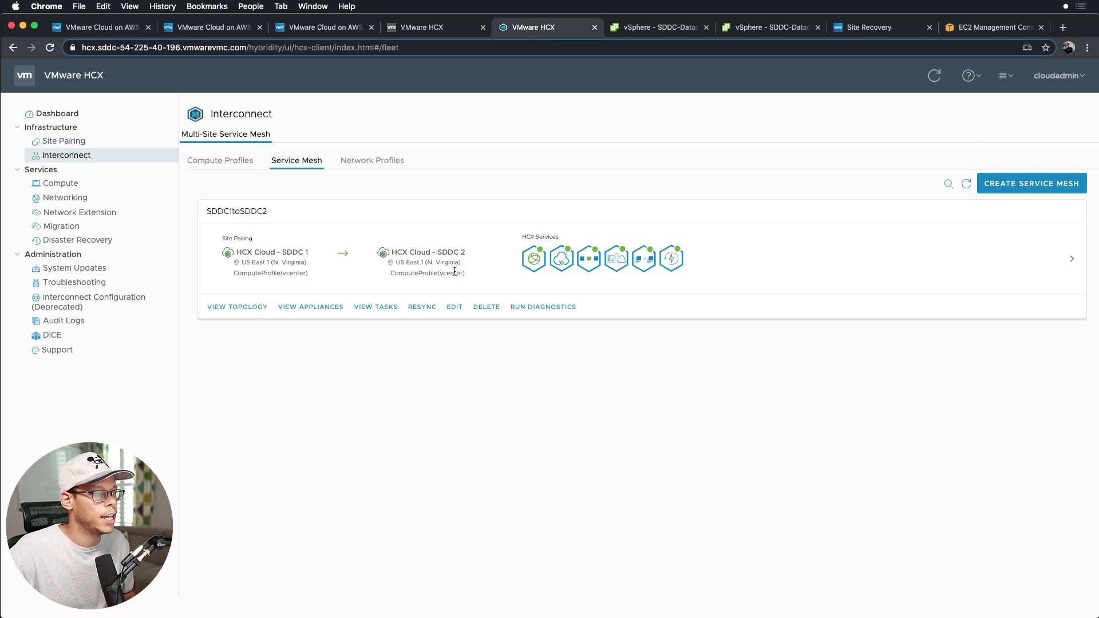
{"action": "left_click", "coordinate": [453, 307]}
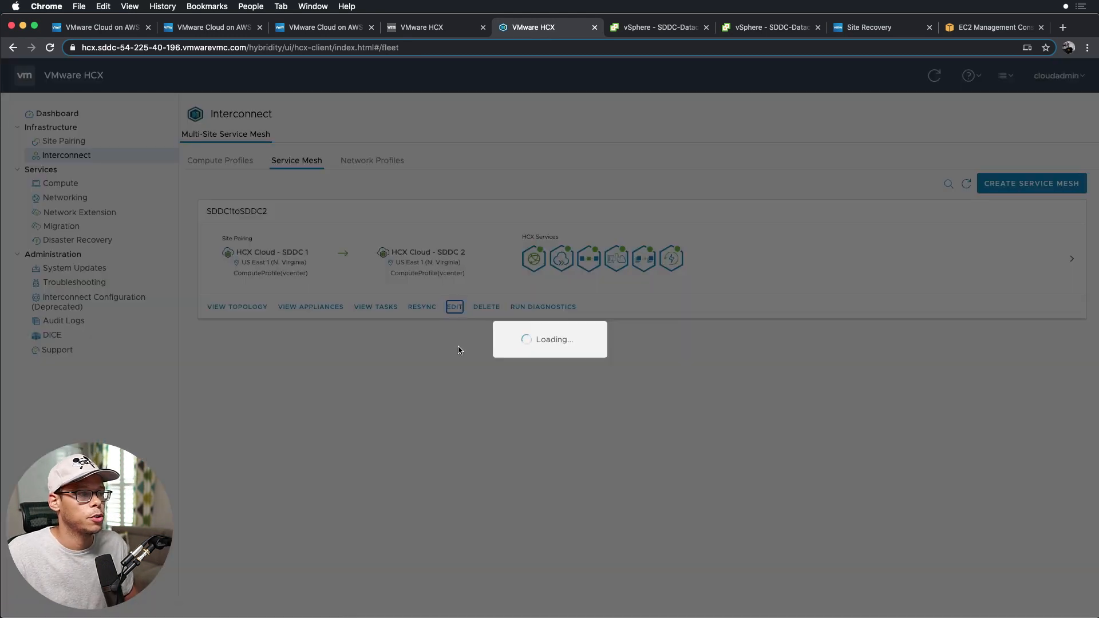
Step: Keep the paired SDDC 1 and SDDC 2 sites and compute profiles and advance to service selection
{"action": "left_click", "coordinate": [455, 307]}
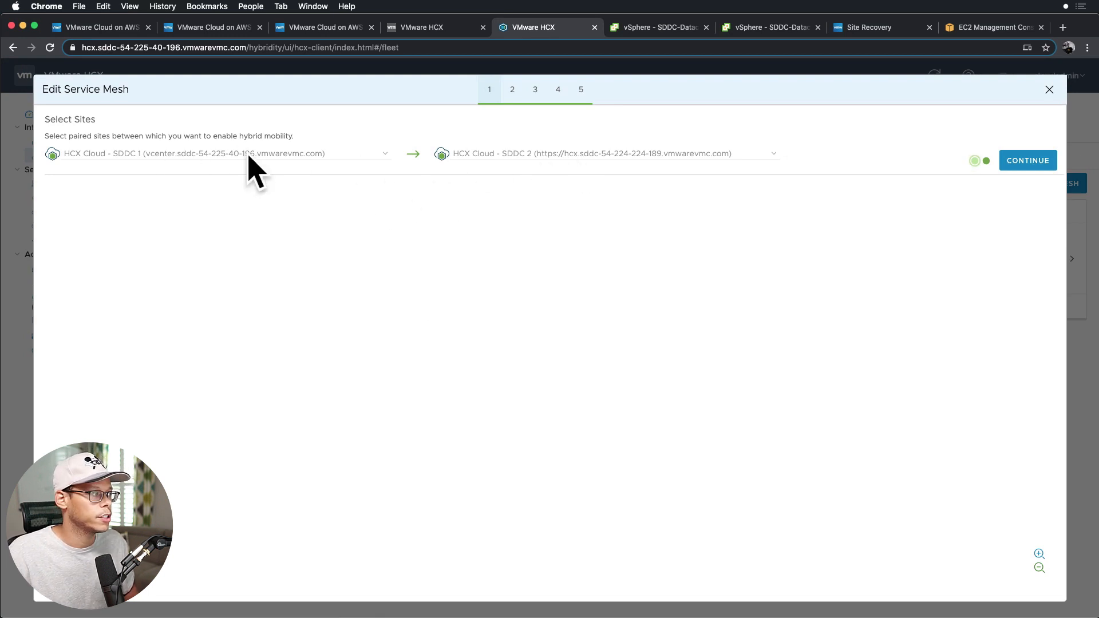
{"action": "mouse_move", "coordinate": [1066, 168]}
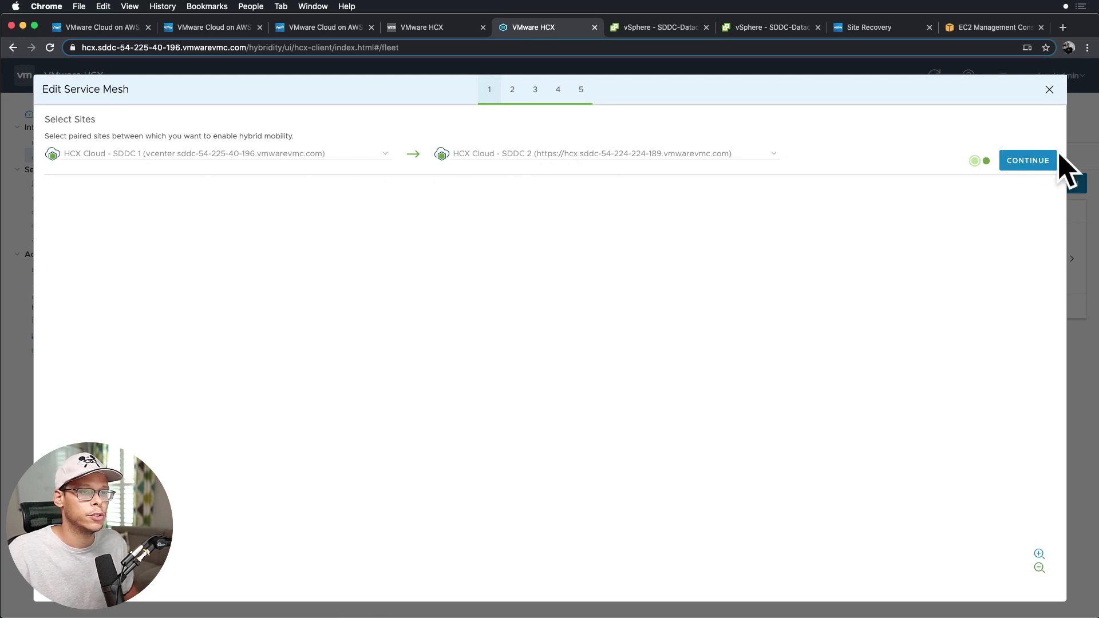
{"action": "left_click", "coordinate": [1027, 160]}
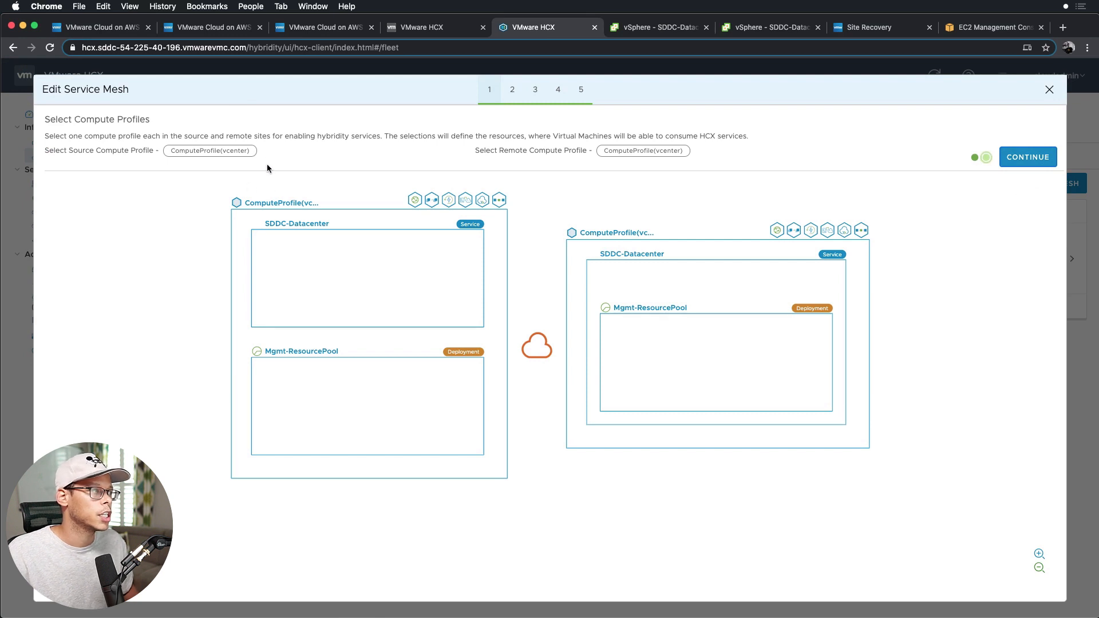
{"action": "mouse_move", "coordinate": [525, 173]}
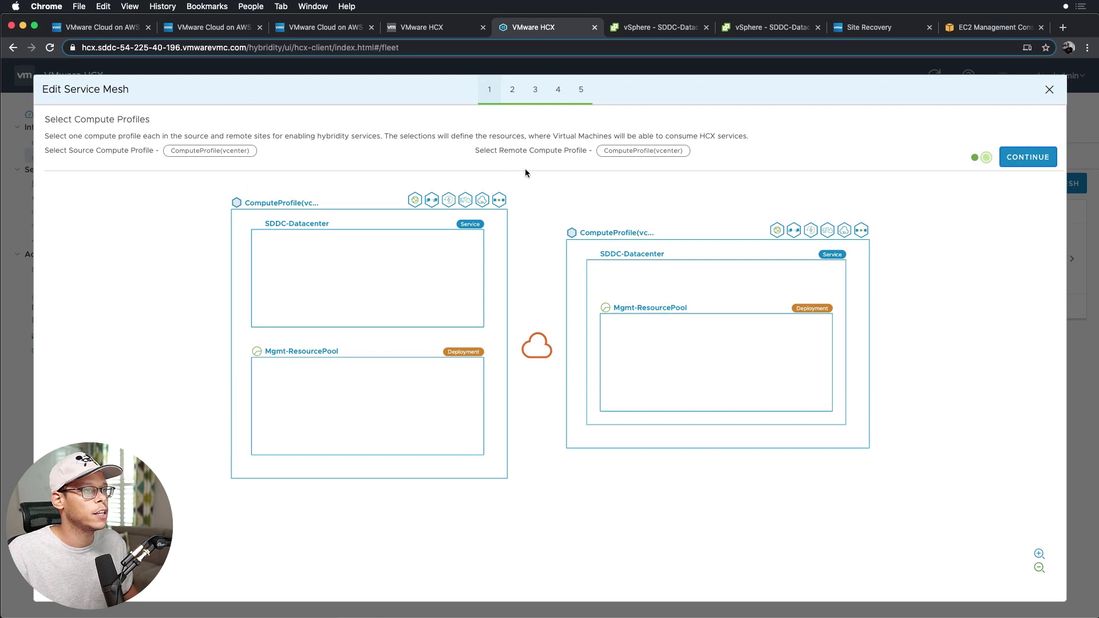
{"action": "mouse_move", "coordinate": [663, 274]}
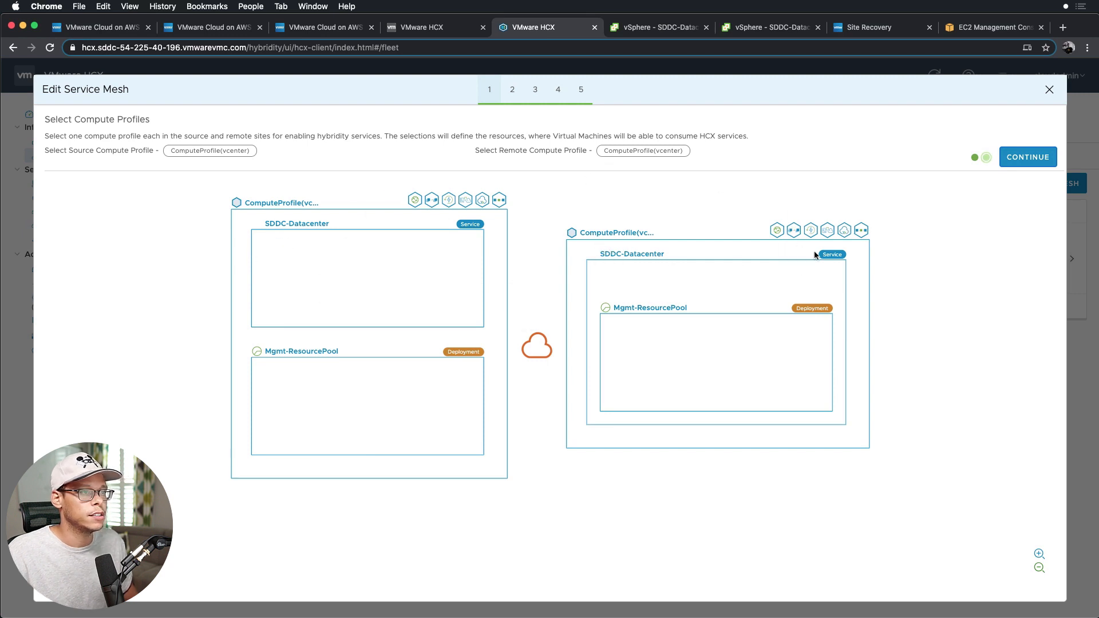
{"action": "left_click", "coordinate": [1027, 157]}
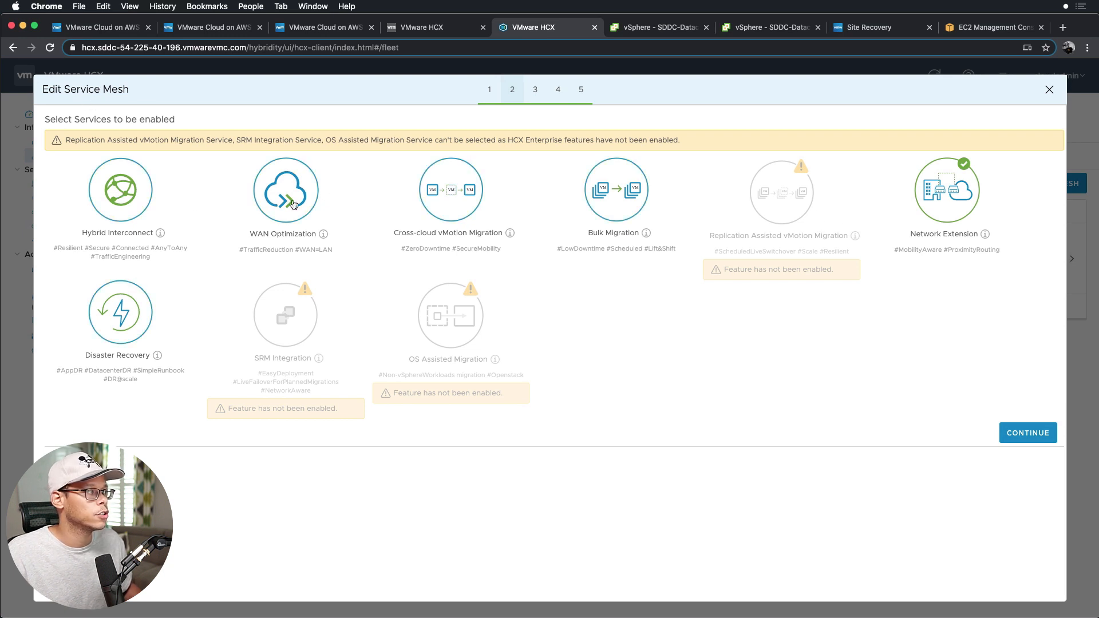
{"action": "mouse_move", "coordinate": [945, 245]}
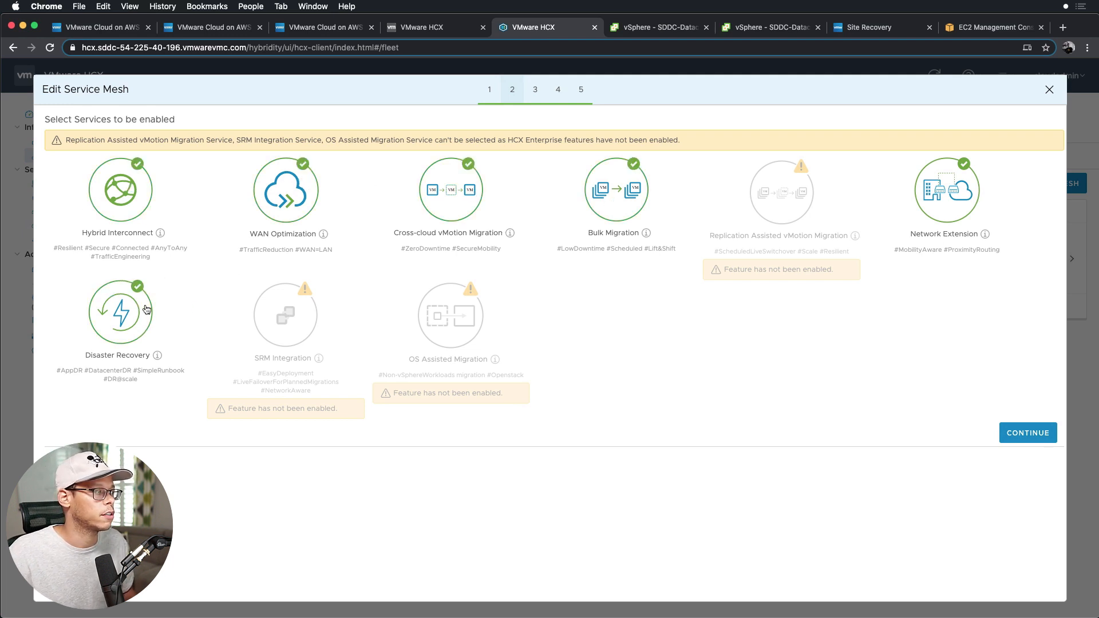
{"action": "mouse_move", "coordinate": [361, 215]}
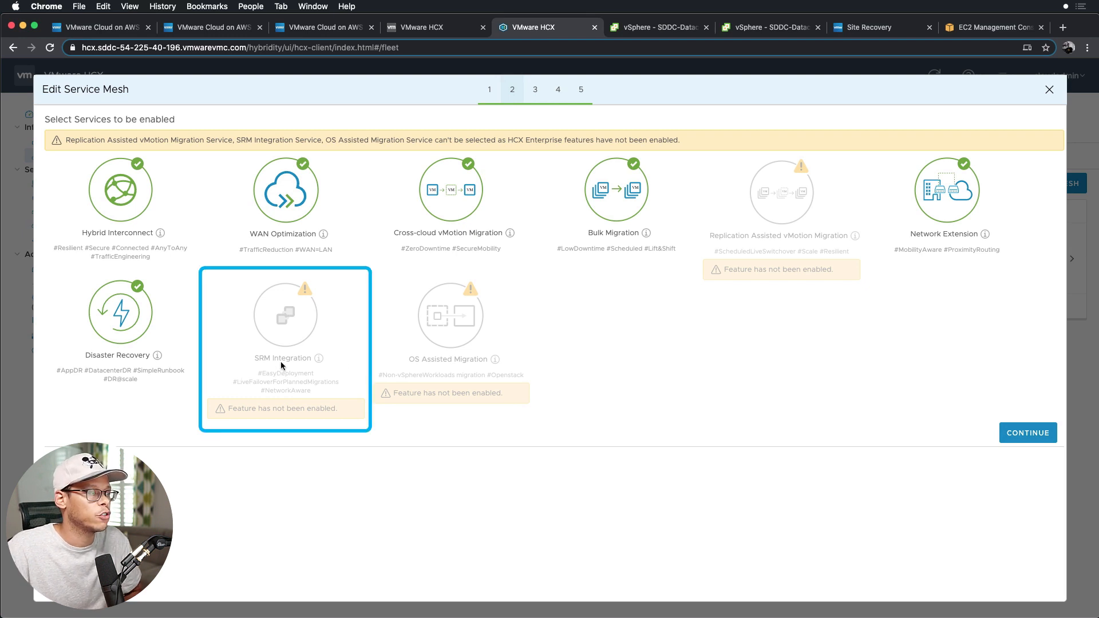
{"action": "mouse_move", "coordinate": [295, 365]}
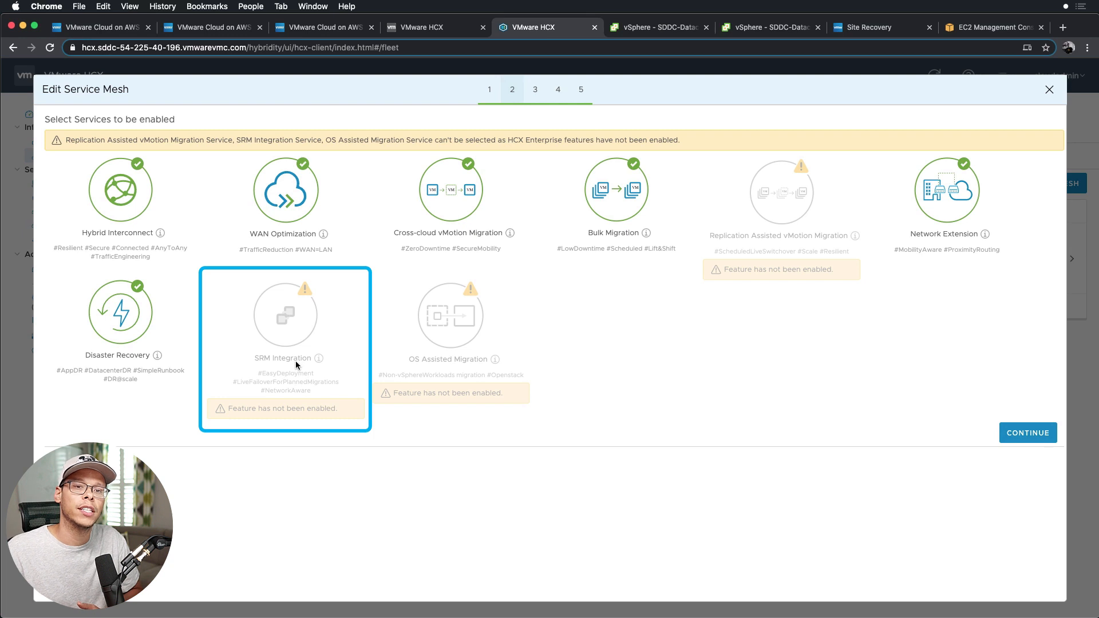
{"action": "mouse_move", "coordinate": [275, 357]}
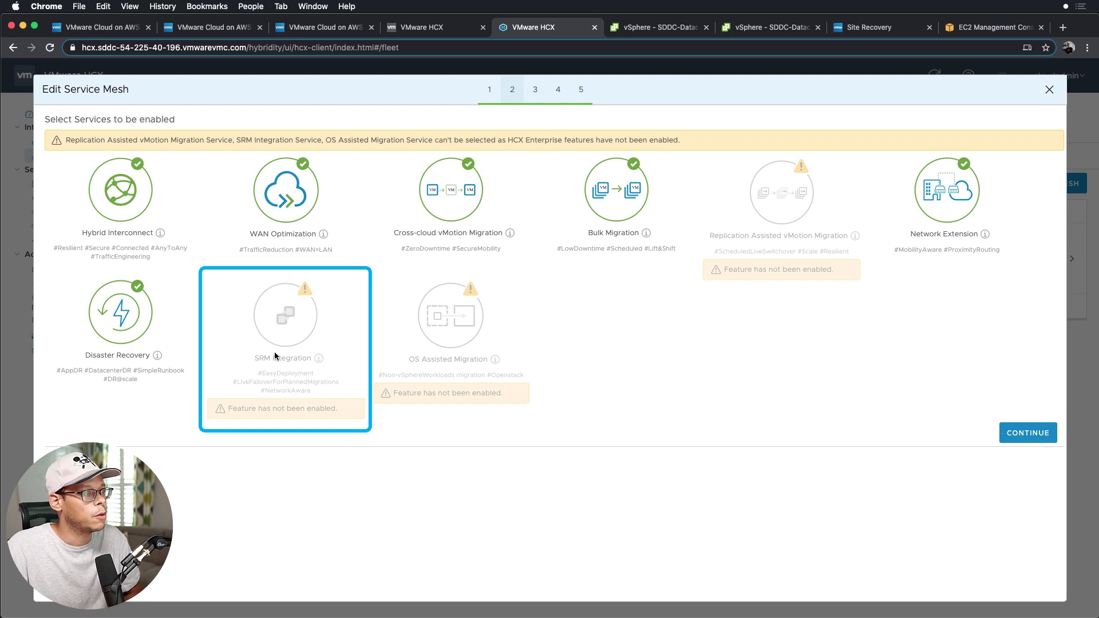
{"action": "mouse_move", "coordinate": [313, 316]}
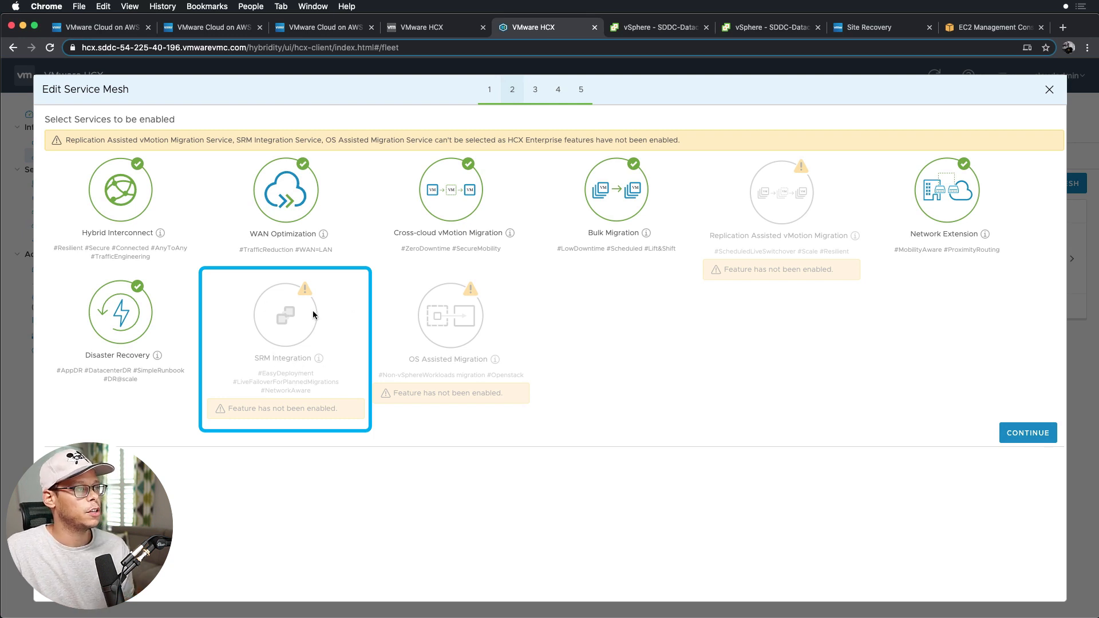
{"action": "mouse_move", "coordinate": [258, 298]}
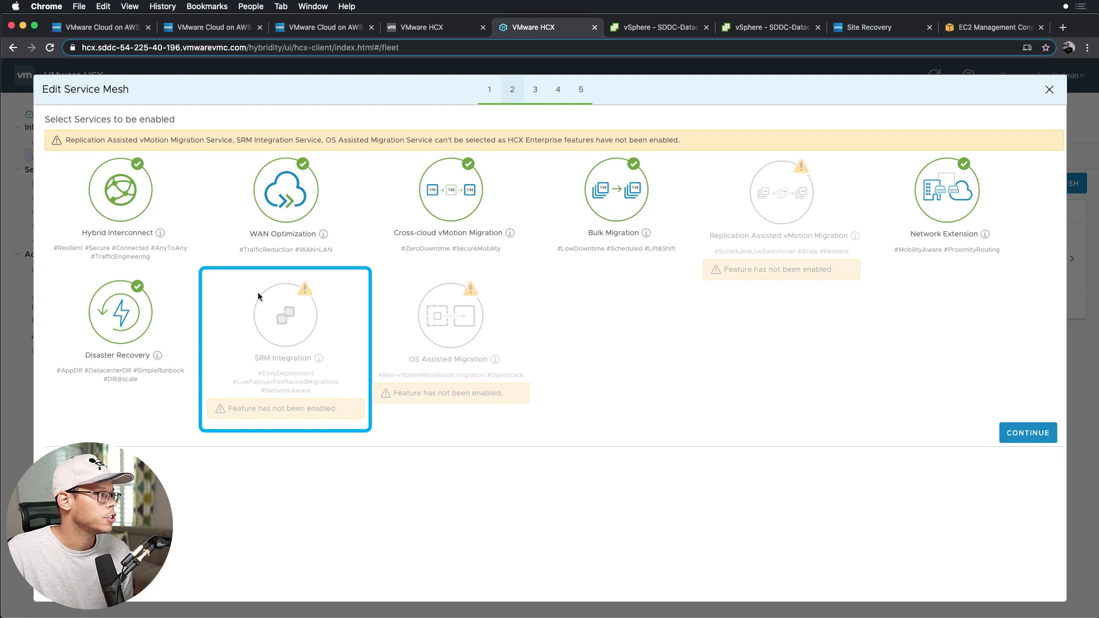
{"action": "mouse_move", "coordinate": [344, 320]}
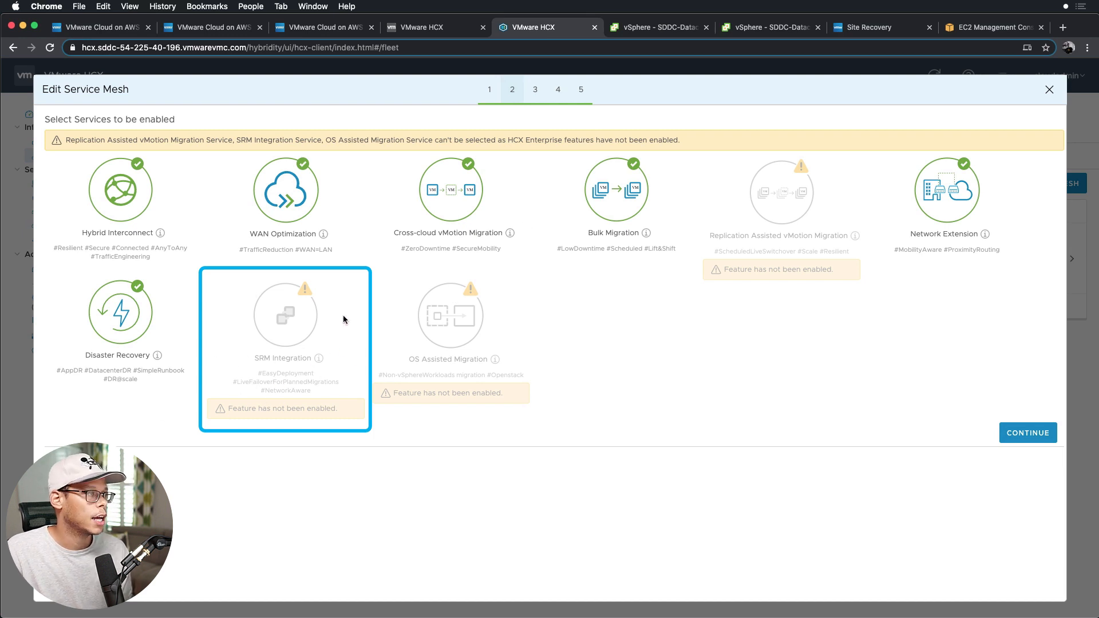
{"action": "mouse_move", "coordinate": [970, 174]}
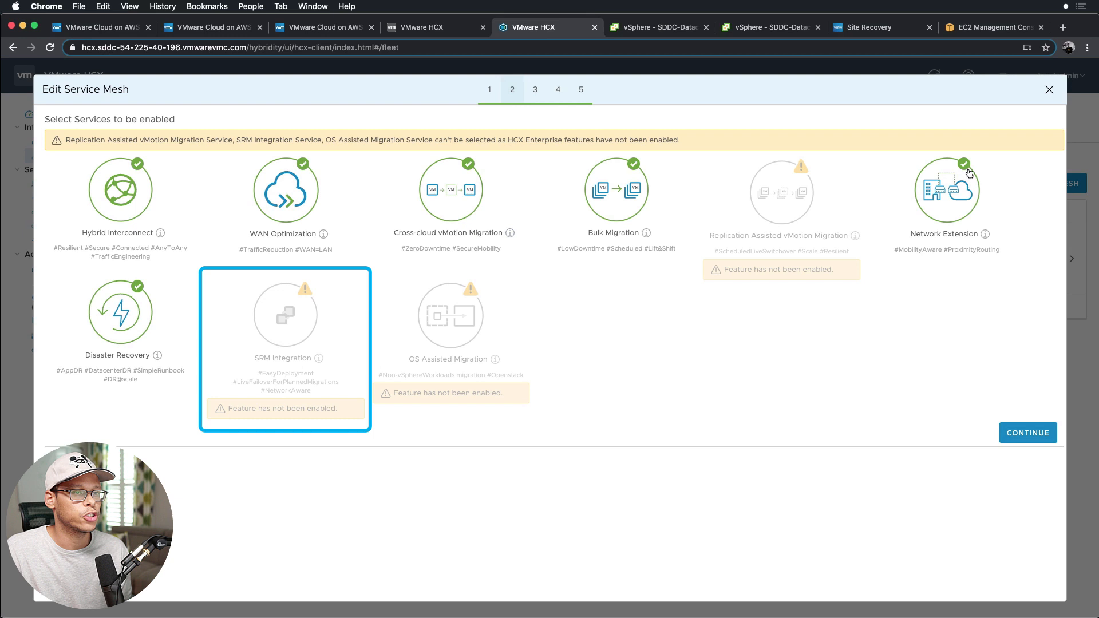
{"action": "mouse_move", "coordinate": [873, 383]}
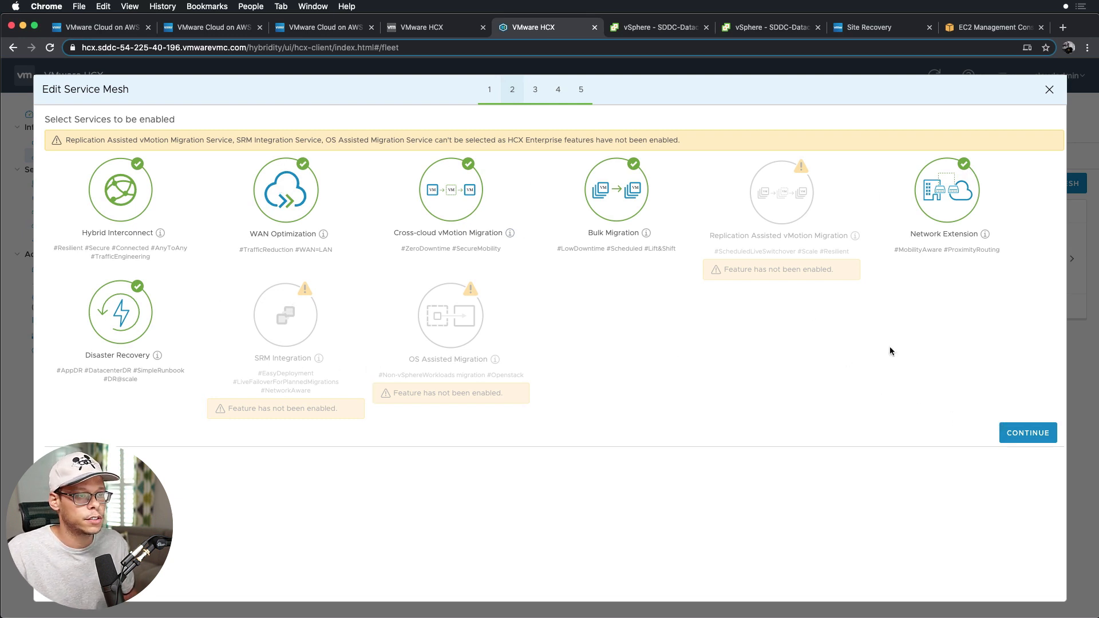
Step: Keep Disaster Recovery and the other services checked and continue to uplink network profiles
{"action": "left_click", "coordinate": [1028, 433]}
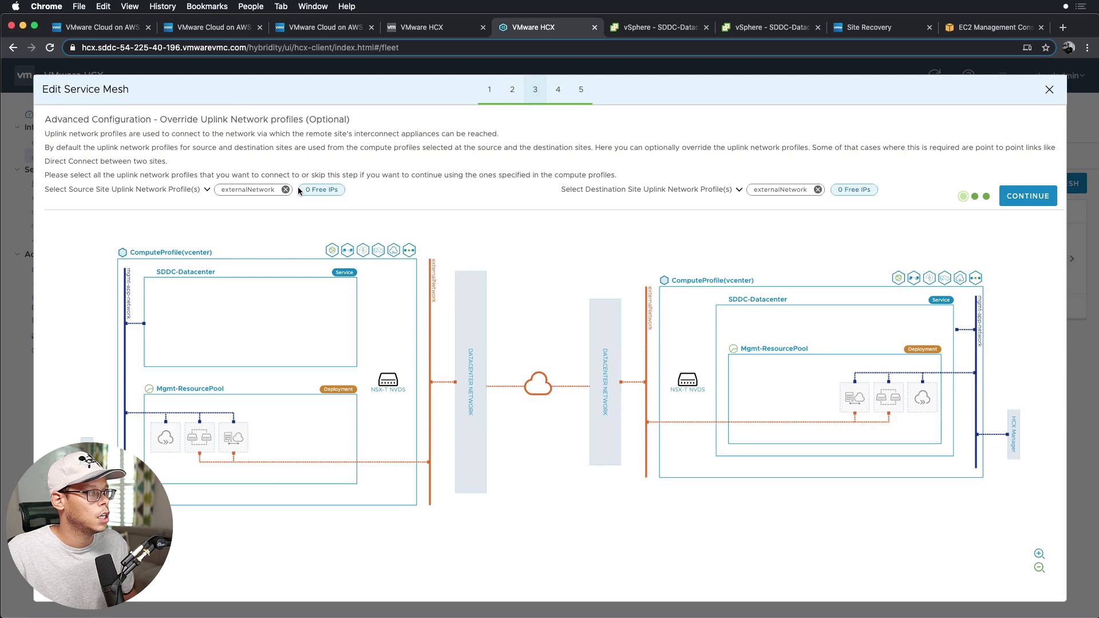
{"action": "mouse_move", "coordinate": [786, 202]}
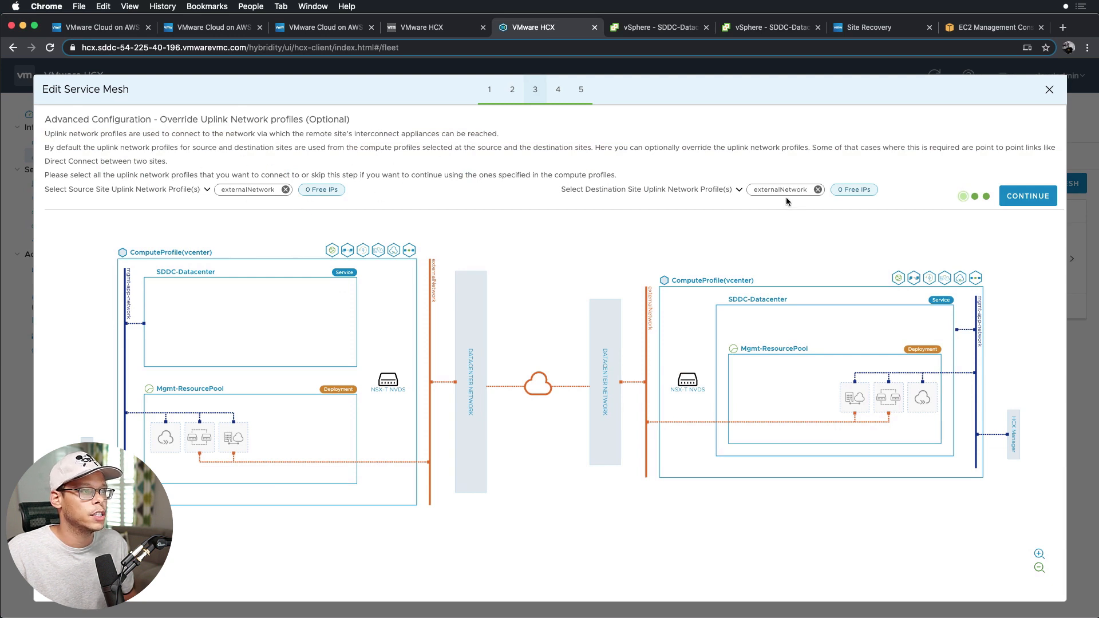
Step: Keep externalNetwork as the source and destination uplink profiles and continue to appliance scale-out
{"action": "left_click", "coordinate": [740, 189]}
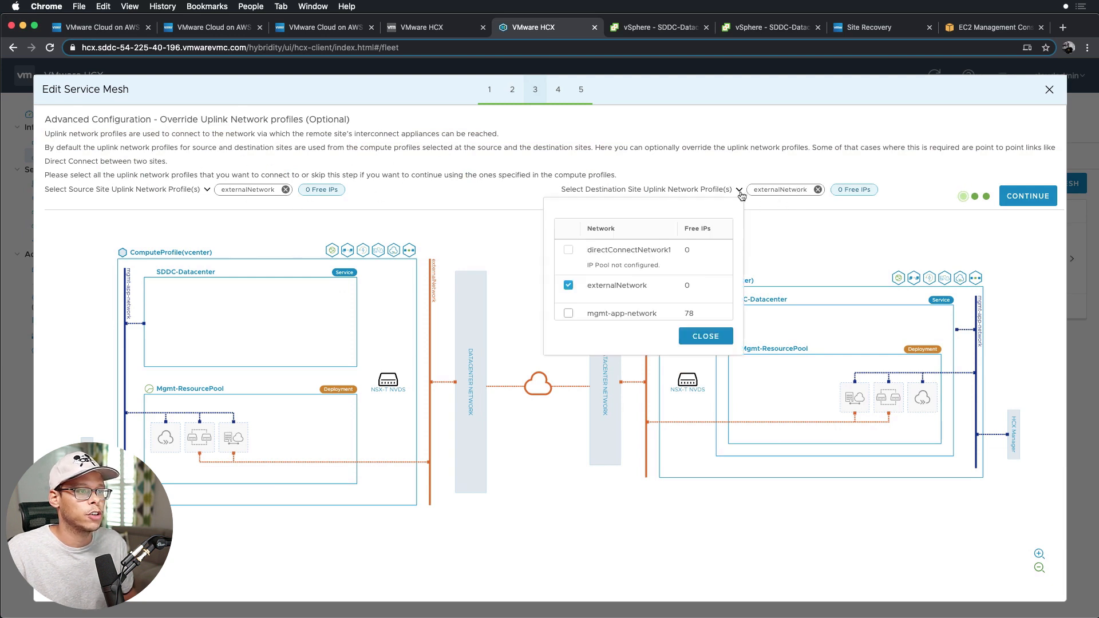
{"action": "left_click", "coordinate": [208, 189]}
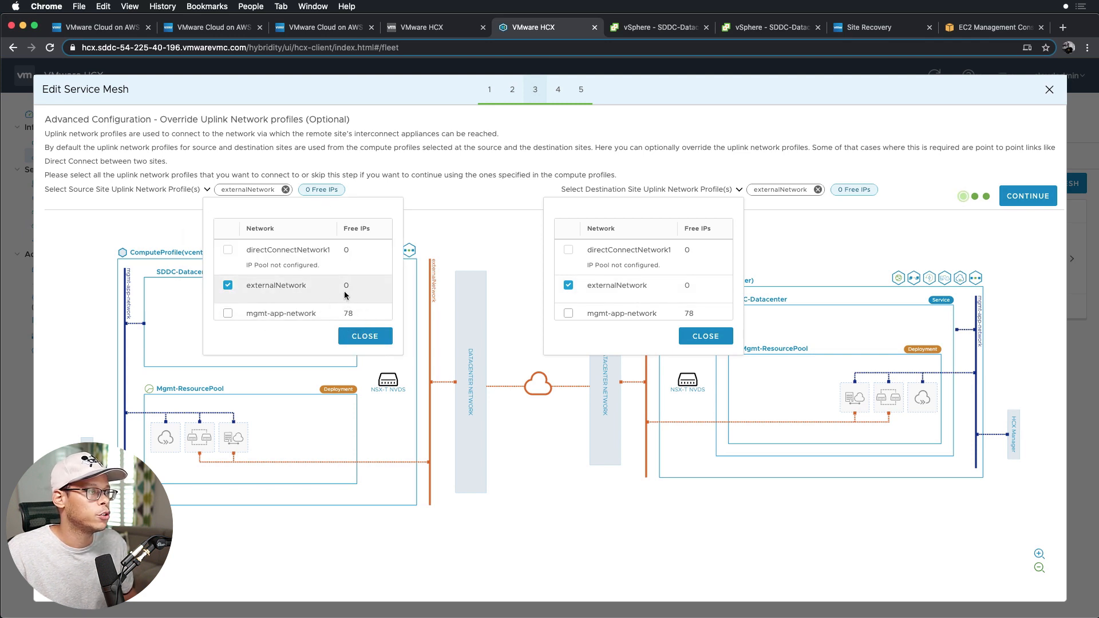
{"action": "mouse_move", "coordinate": [637, 304]}
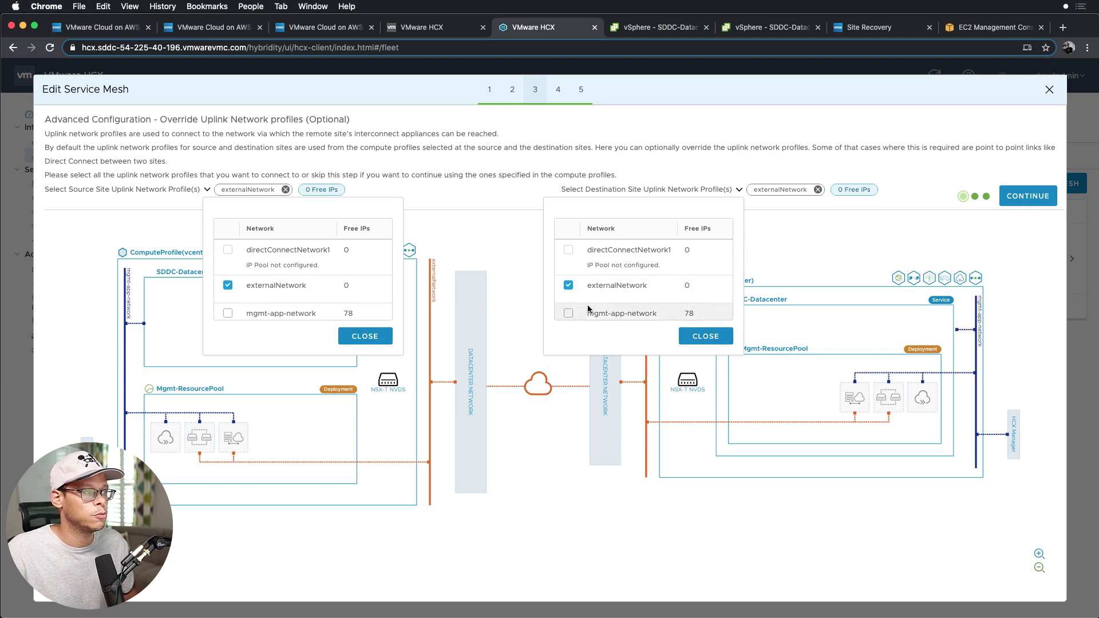
{"action": "mouse_move", "coordinate": [889, 231]}
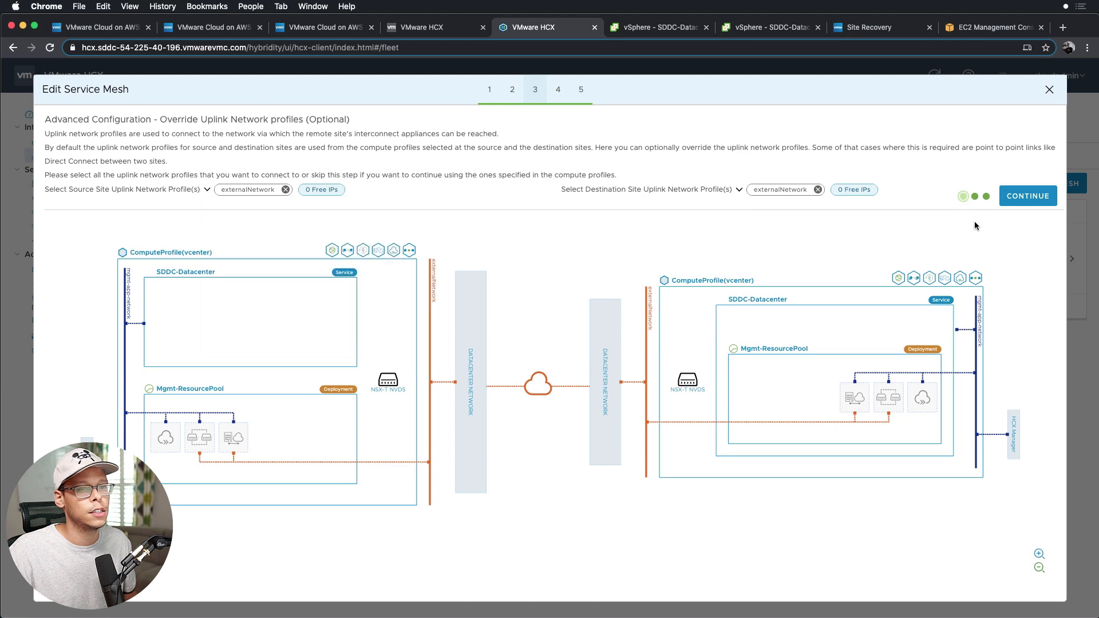
{"action": "left_click", "coordinate": [1028, 196]}
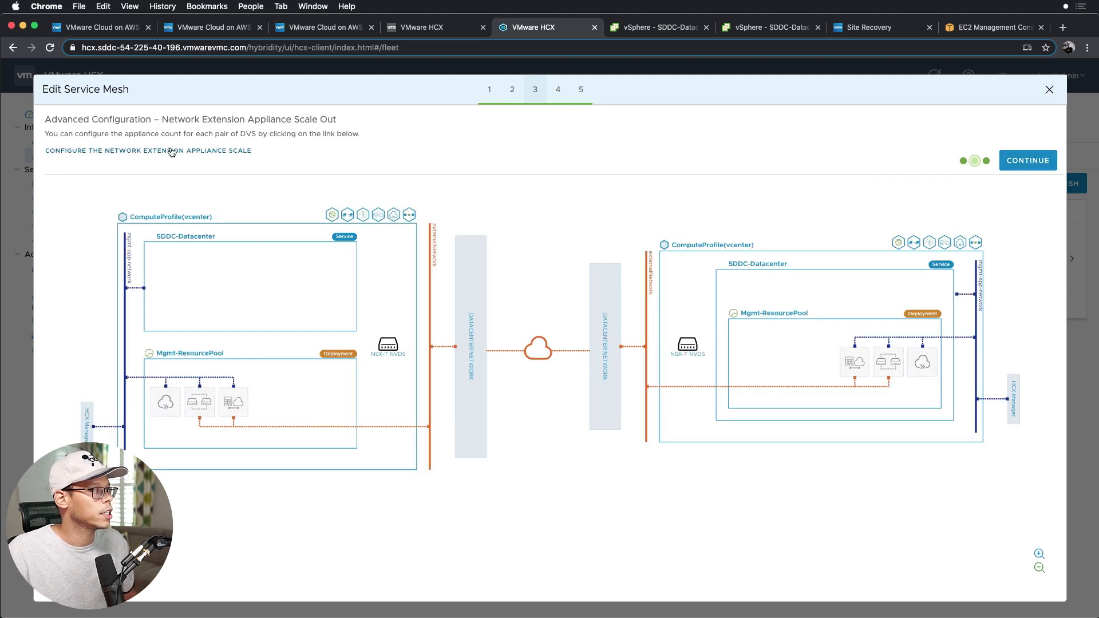
Step: Keep one network extension appliance per switch pair and continue through traffic engineering and topology preview to final review
{"action": "left_click", "coordinate": [148, 150]}
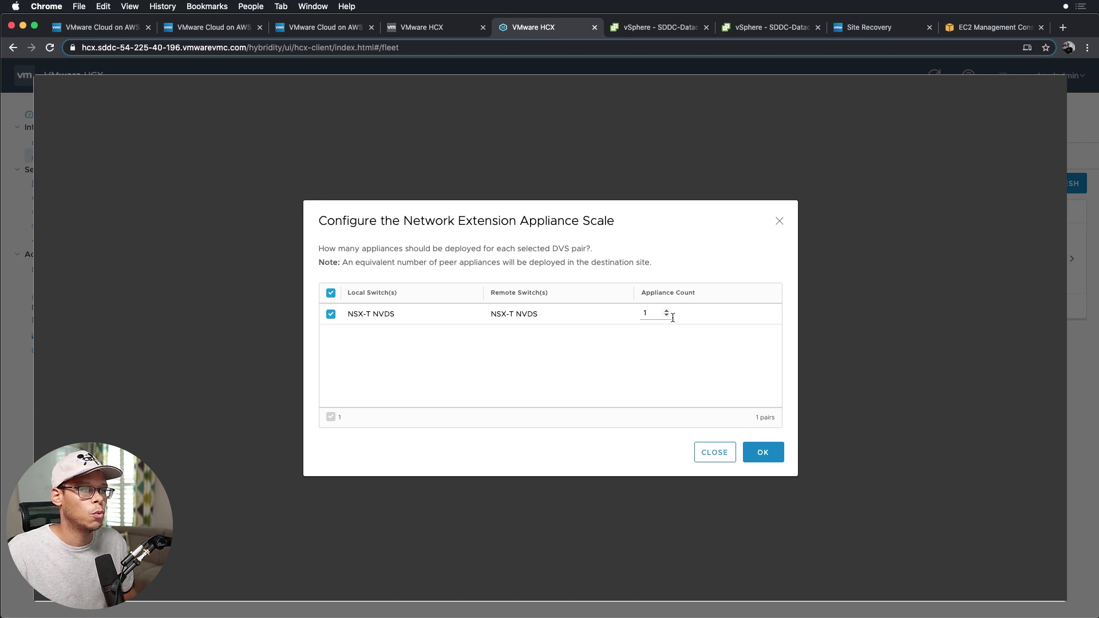
{"action": "left_click", "coordinate": [667, 310]}
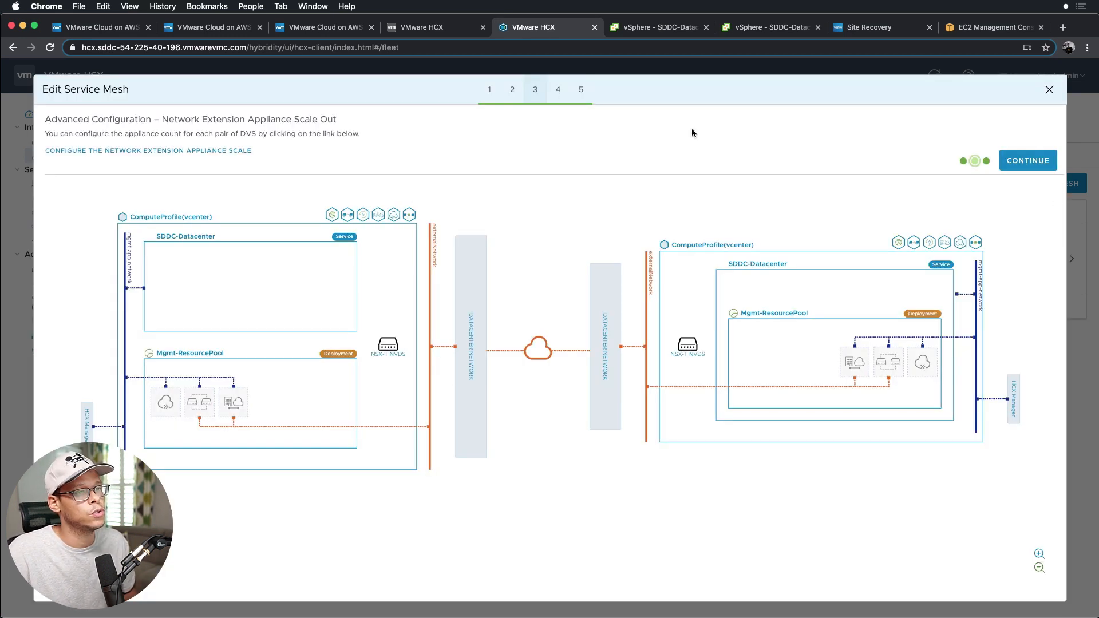
{"action": "left_click", "coordinate": [1027, 160]}
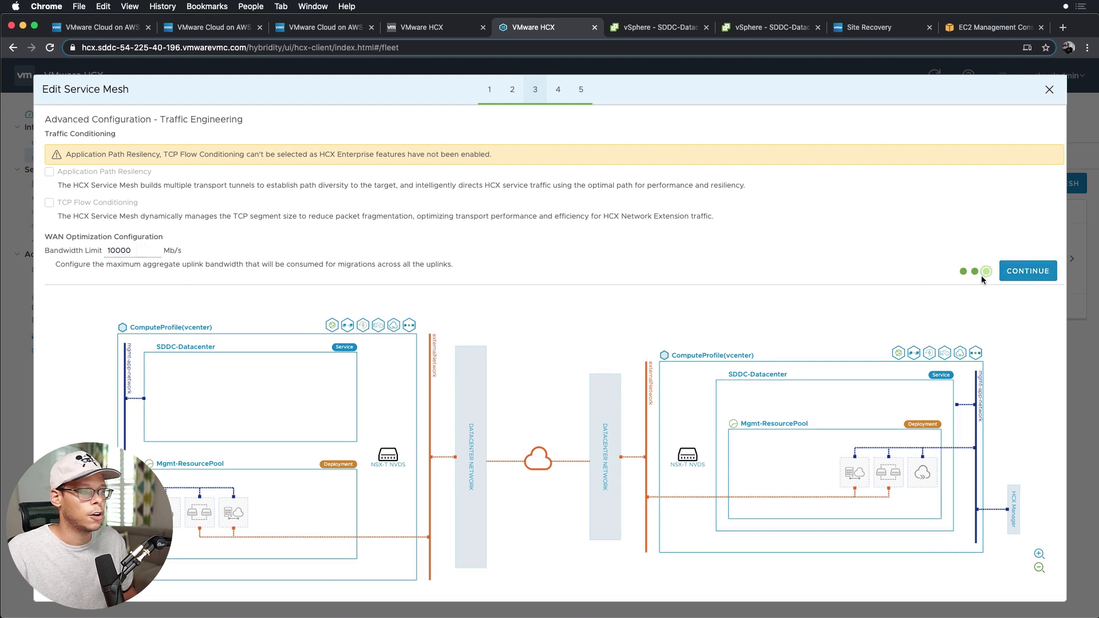
{"action": "left_click", "coordinate": [1028, 270]}
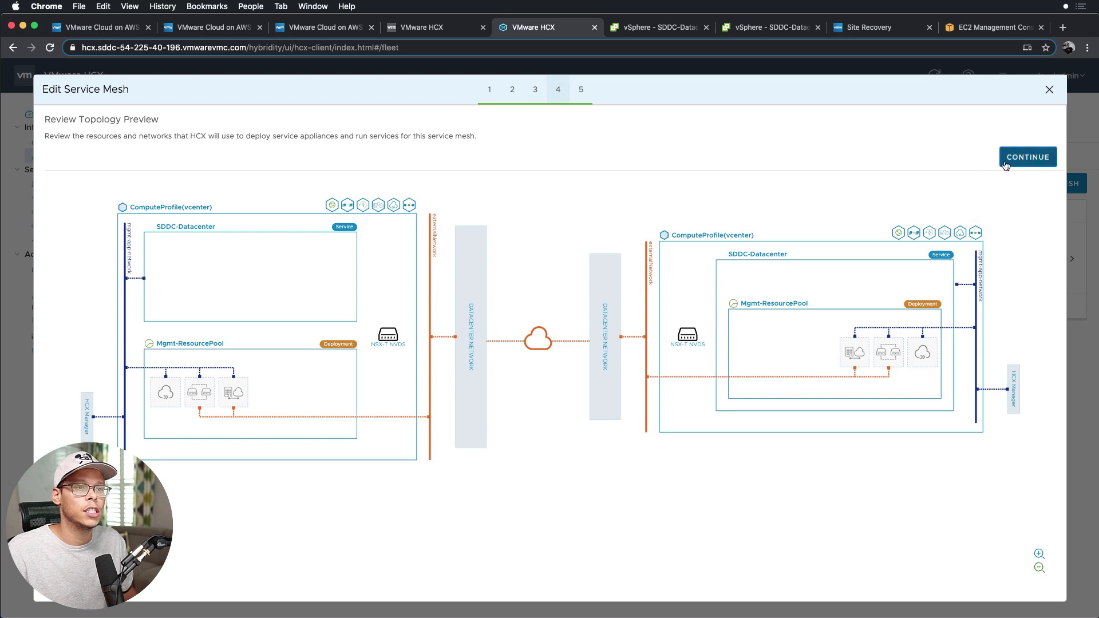
{"action": "left_click", "coordinate": [1028, 157]}
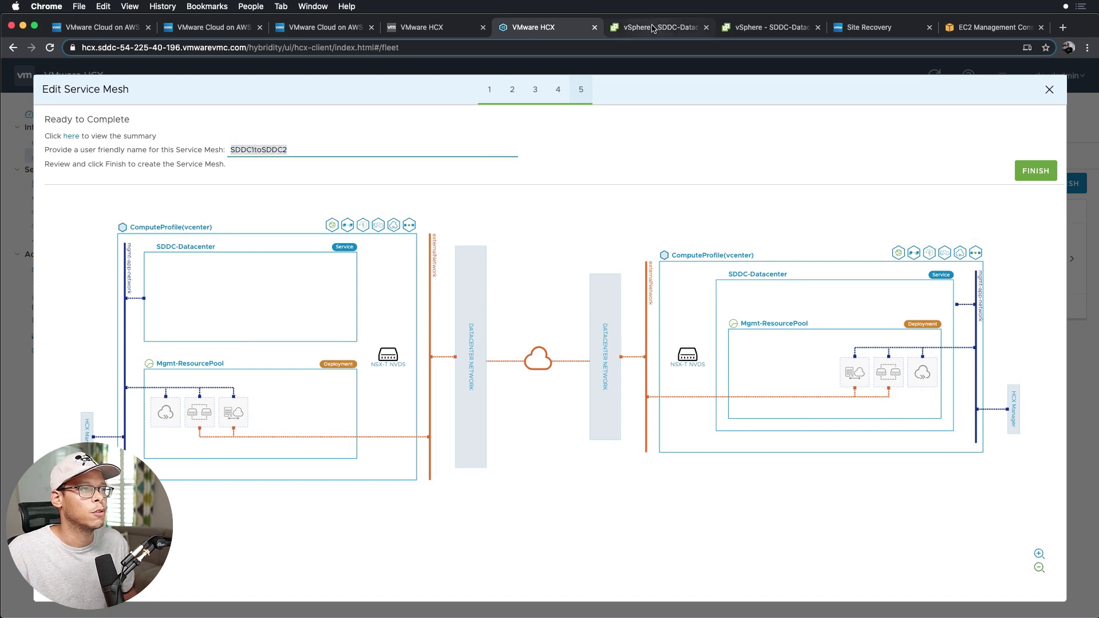
{"action": "left_click", "coordinate": [655, 27]}
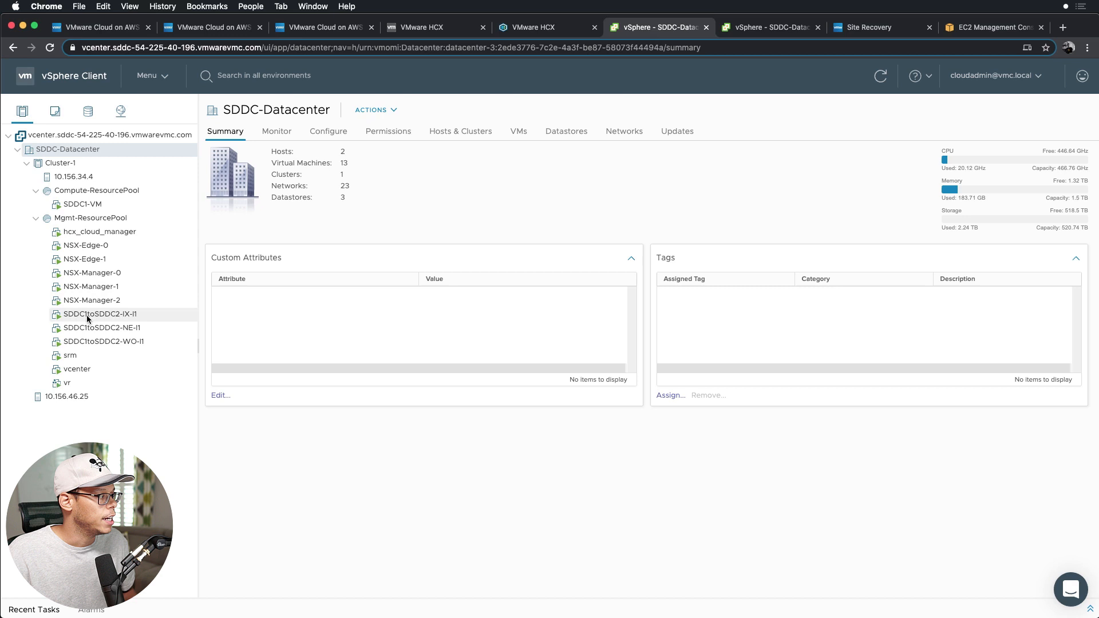
{"action": "mouse_move", "coordinate": [118, 320]}
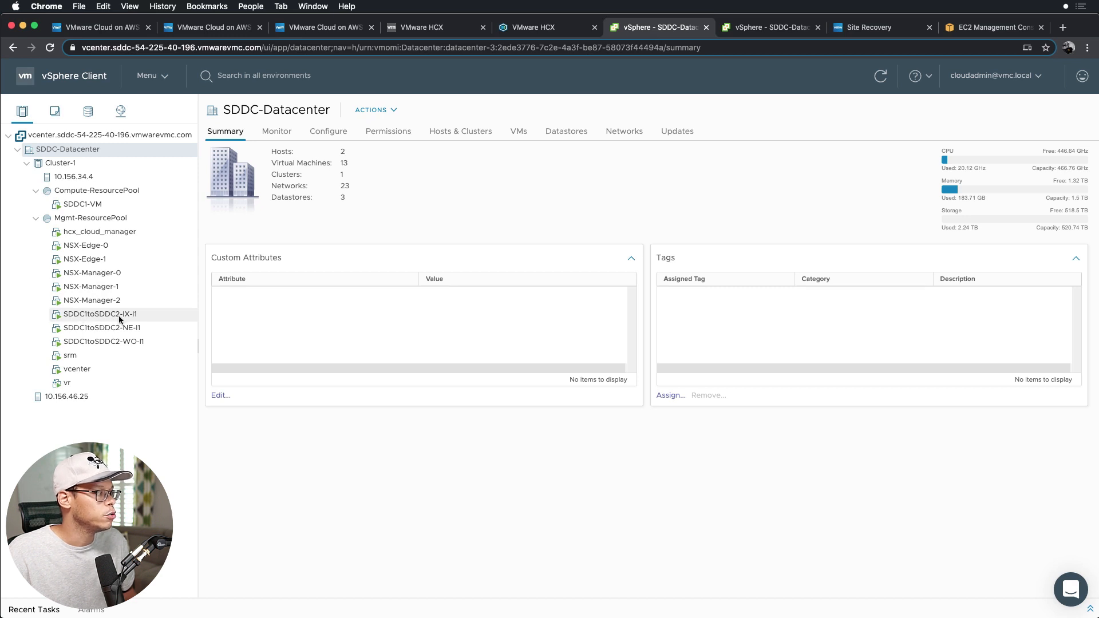
{"action": "mouse_move", "coordinate": [139, 317]}
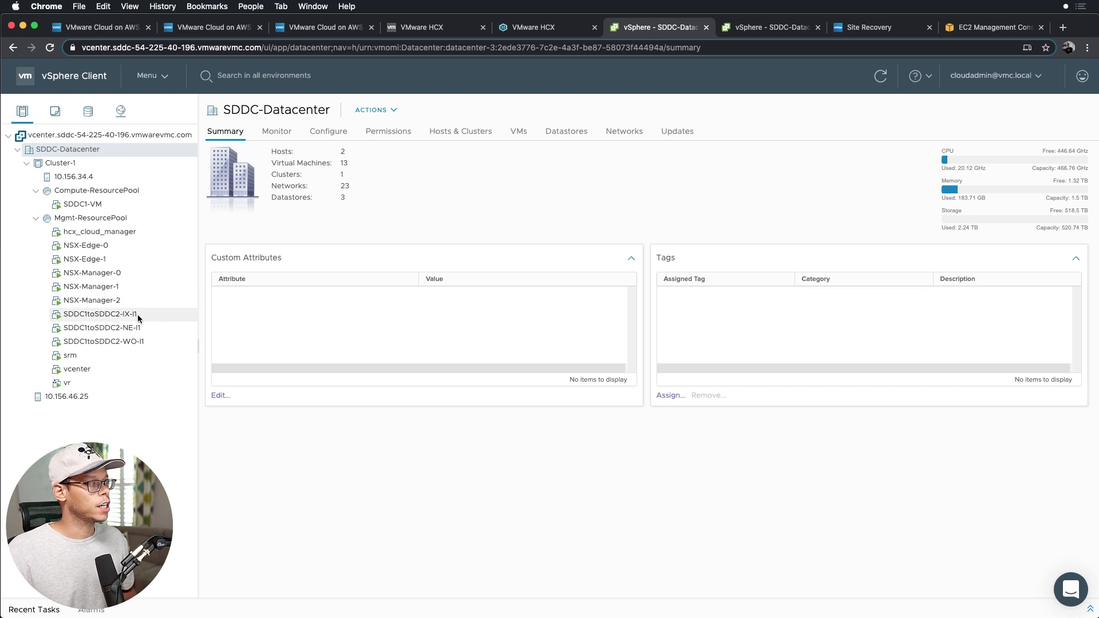
{"action": "left_click", "coordinate": [102, 328]}
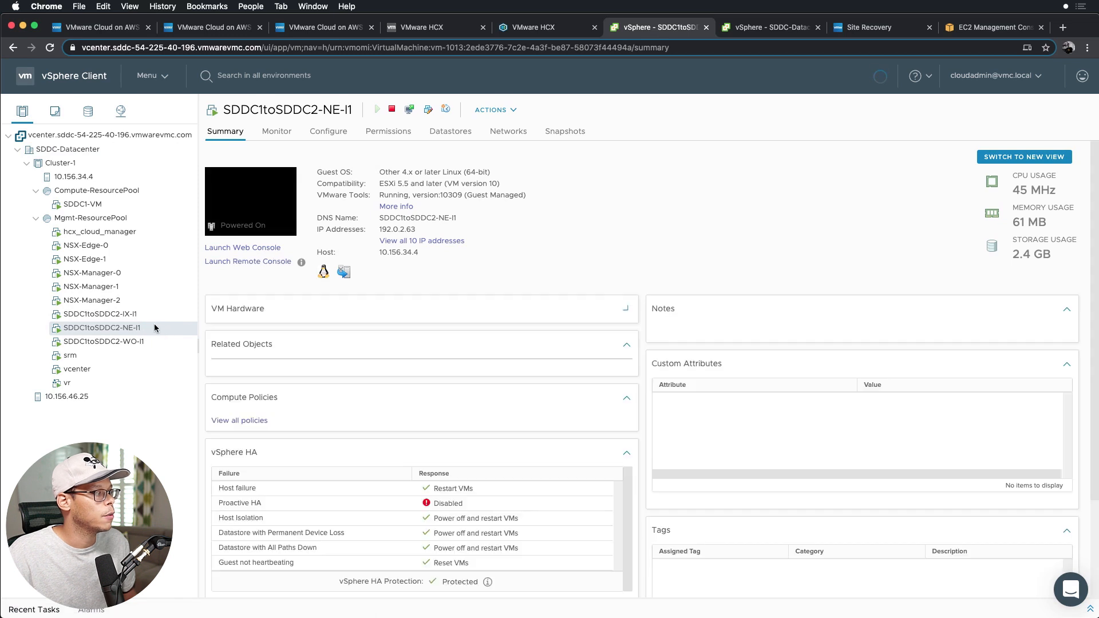
{"action": "left_click", "coordinate": [626, 345]}
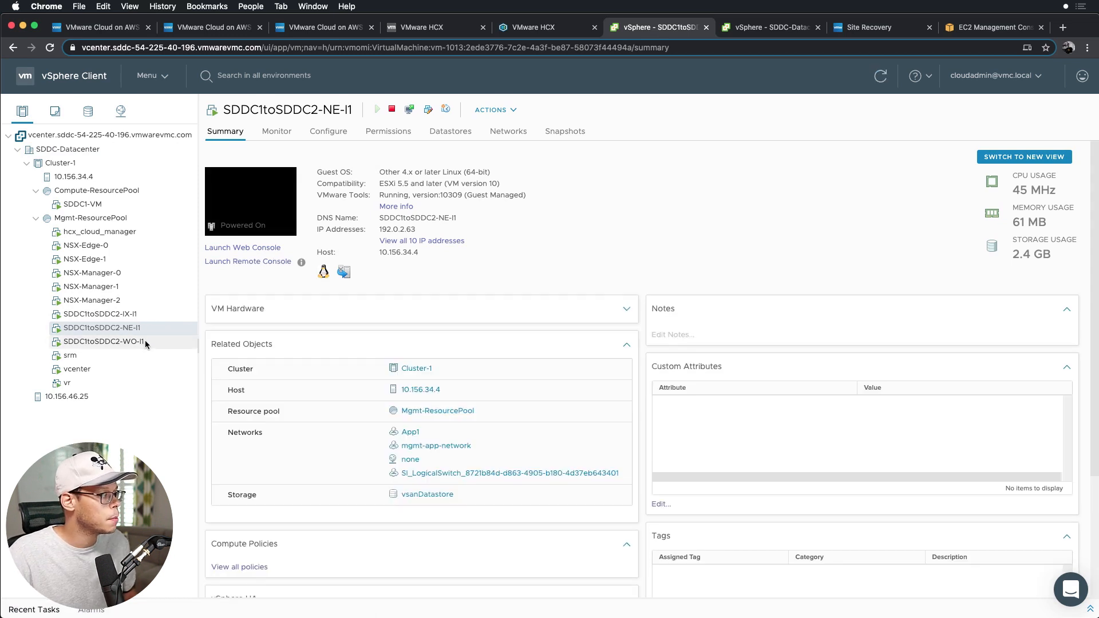
{"action": "left_click", "coordinate": [104, 341]}
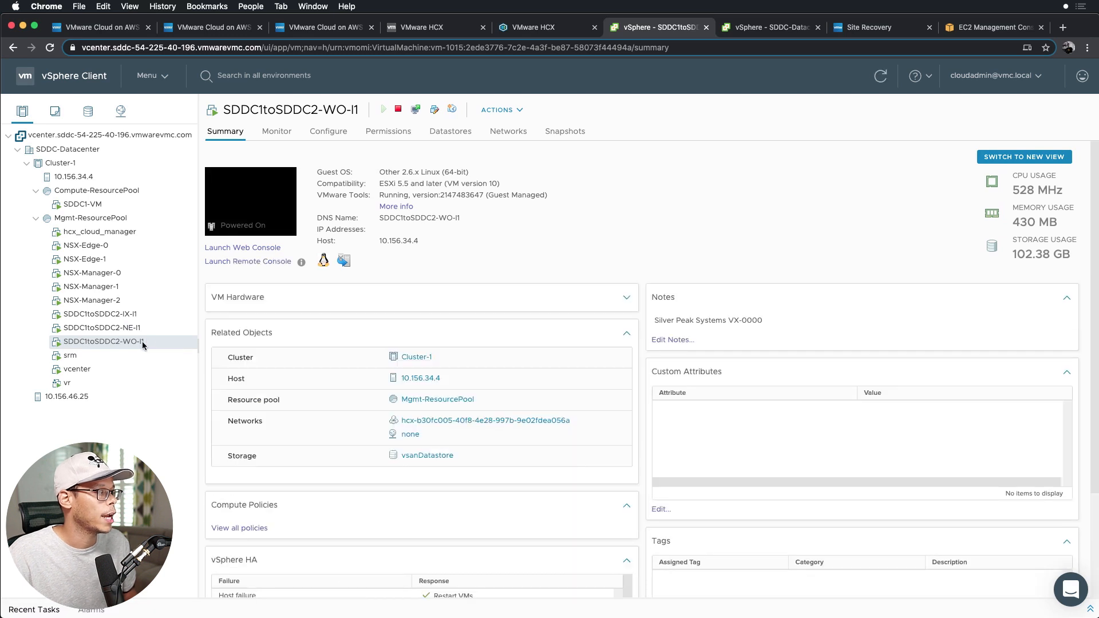
{"action": "mouse_move", "coordinate": [195, 358]}
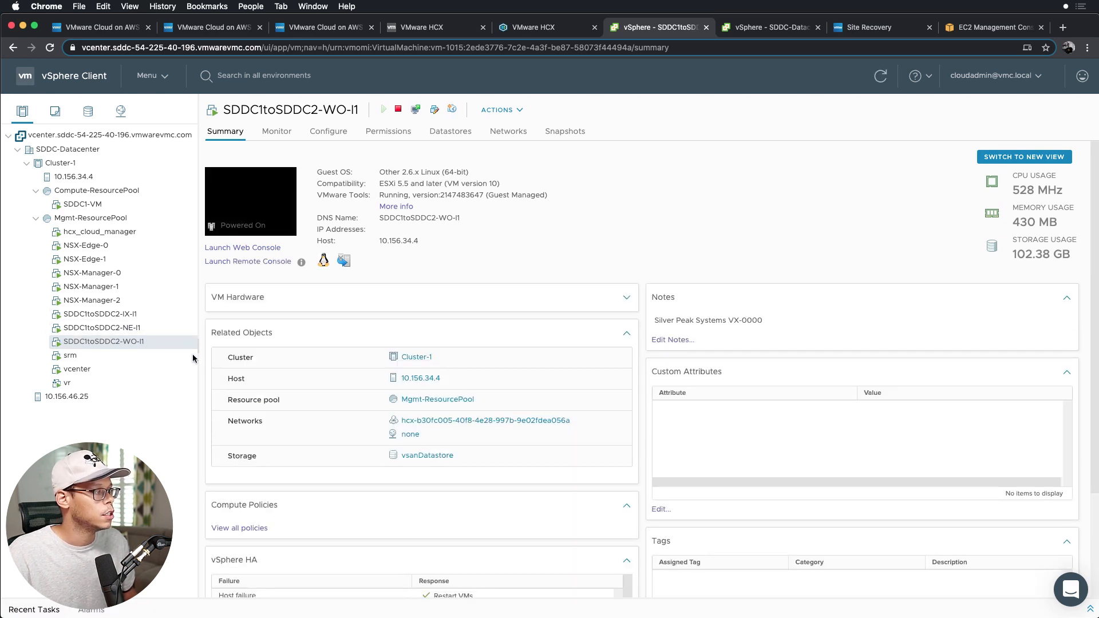
{"action": "mouse_move", "coordinate": [279, 319]}
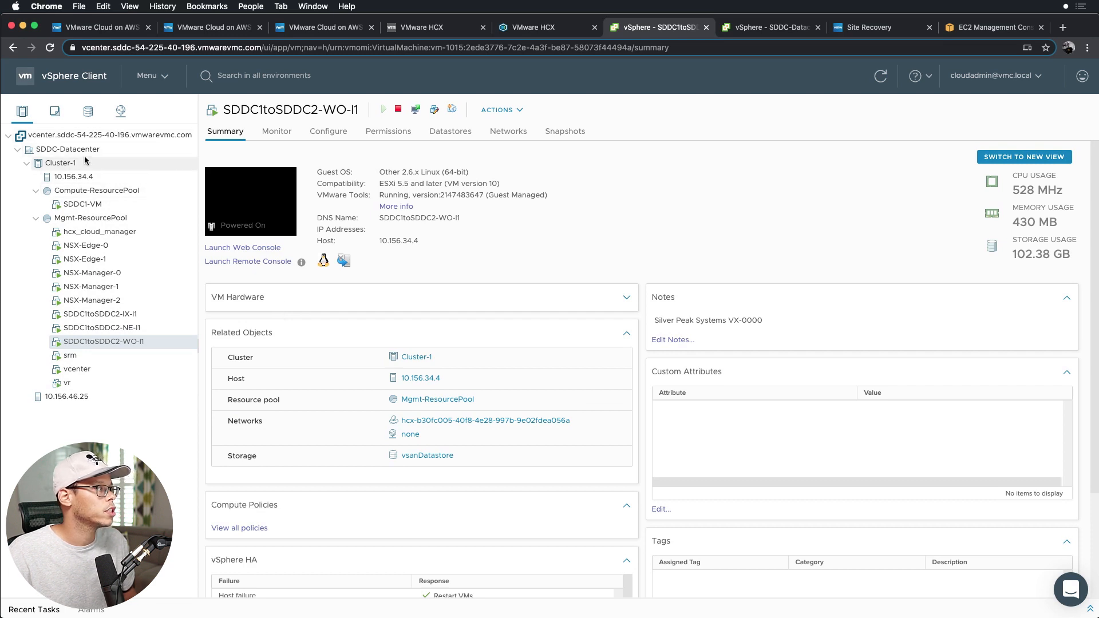
{"action": "mouse_move", "coordinate": [70, 417]}
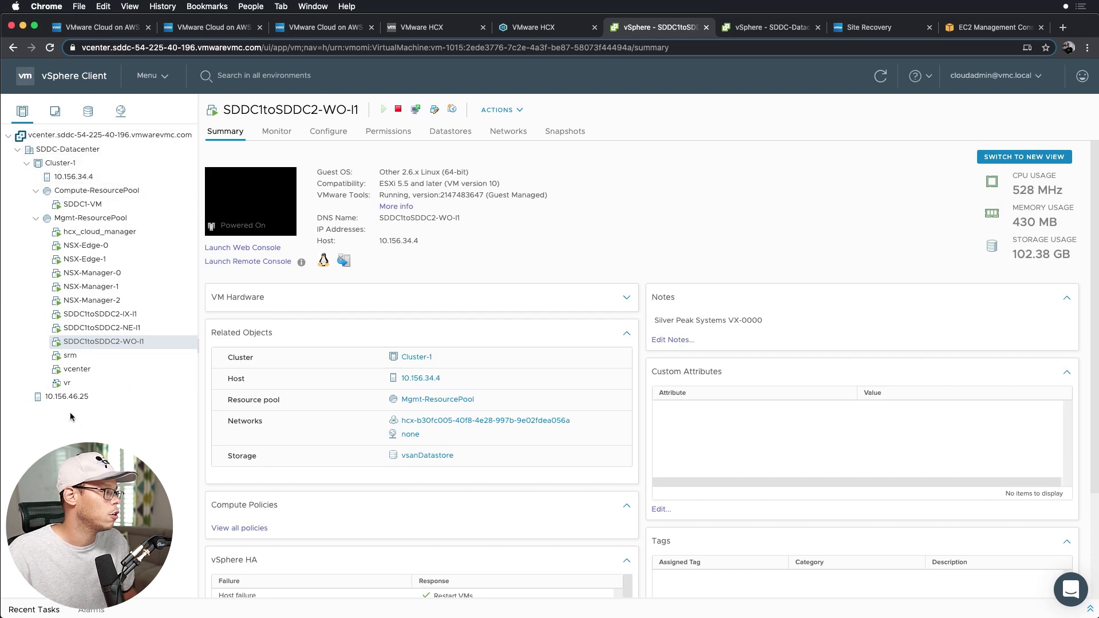
{"action": "left_click", "coordinate": [74, 176]}
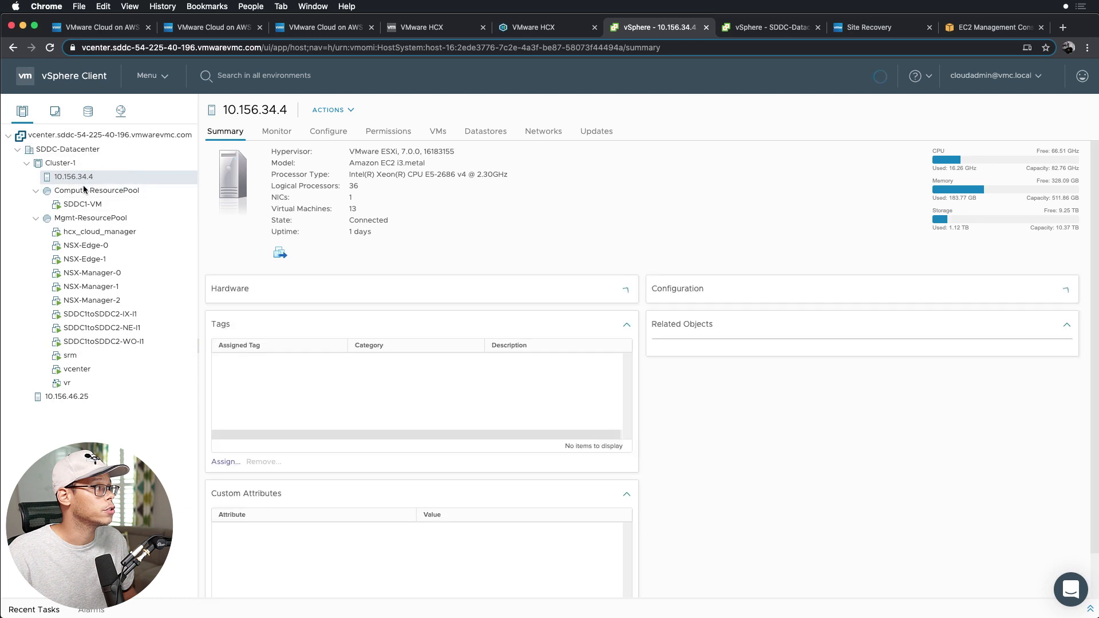
{"action": "left_click", "coordinate": [68, 396]}
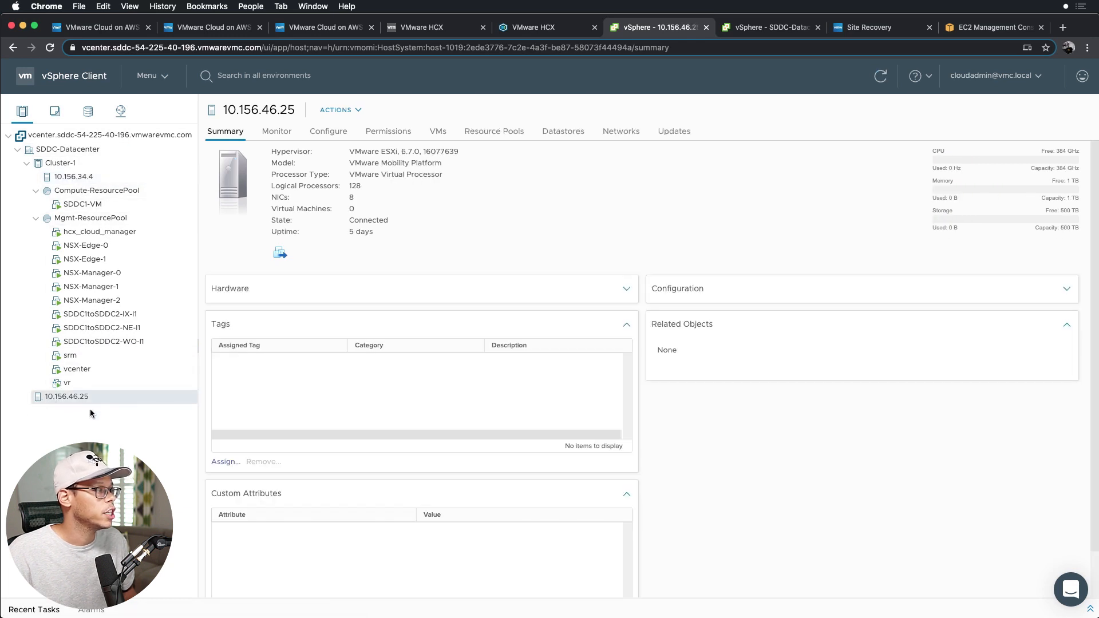
{"action": "mouse_move", "coordinate": [91, 398]}
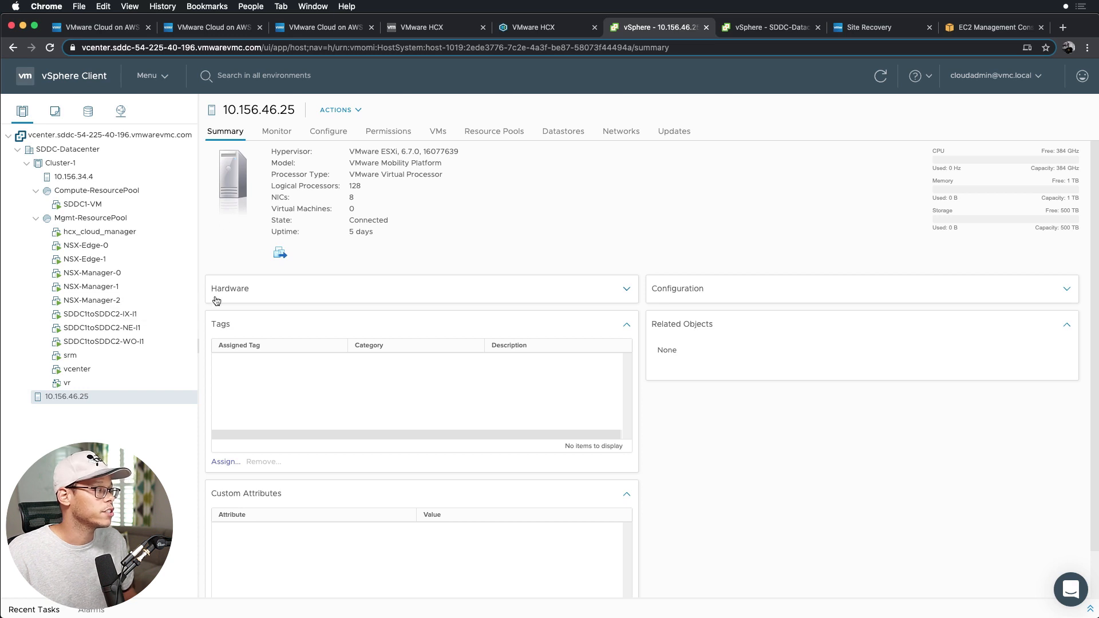
{"action": "left_click", "coordinate": [99, 314]}
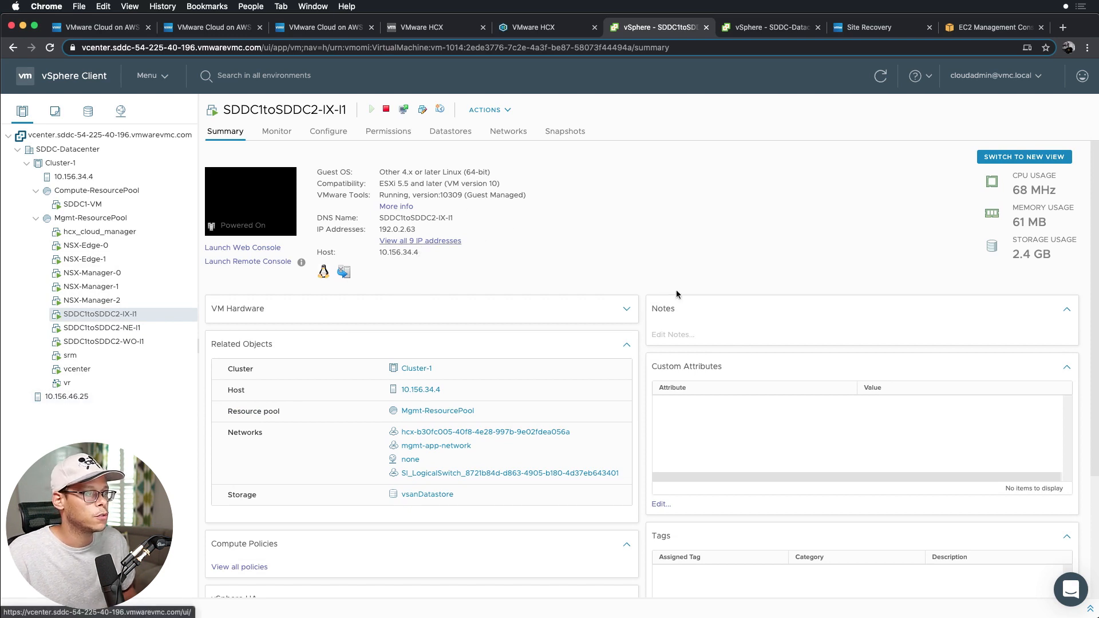
{"action": "left_click", "coordinate": [420, 240]}
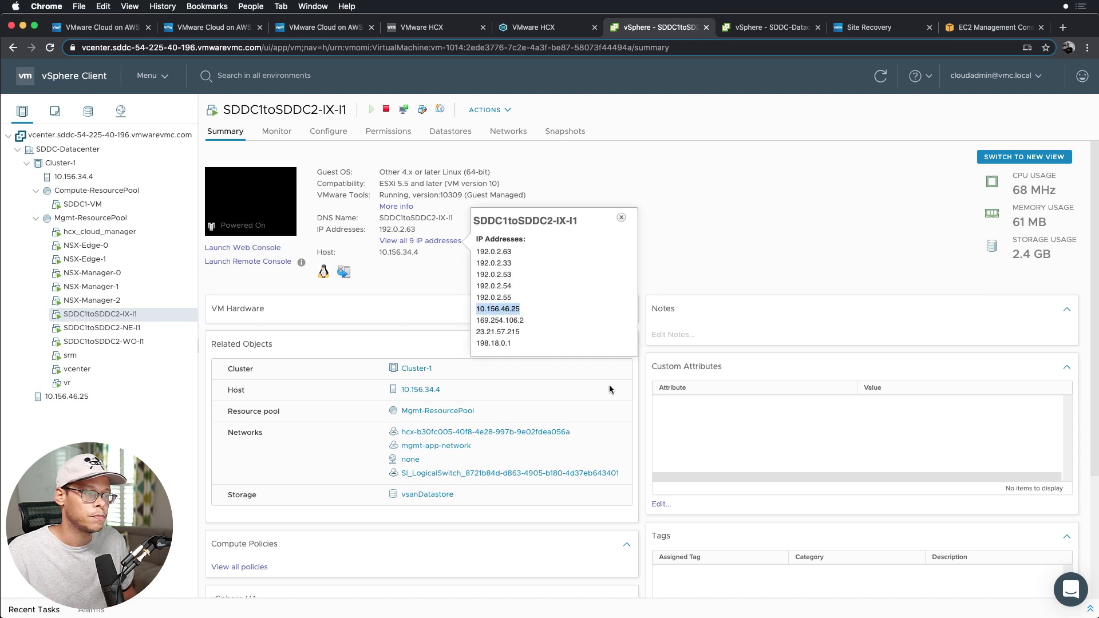
{"action": "left_click", "coordinate": [620, 217]}
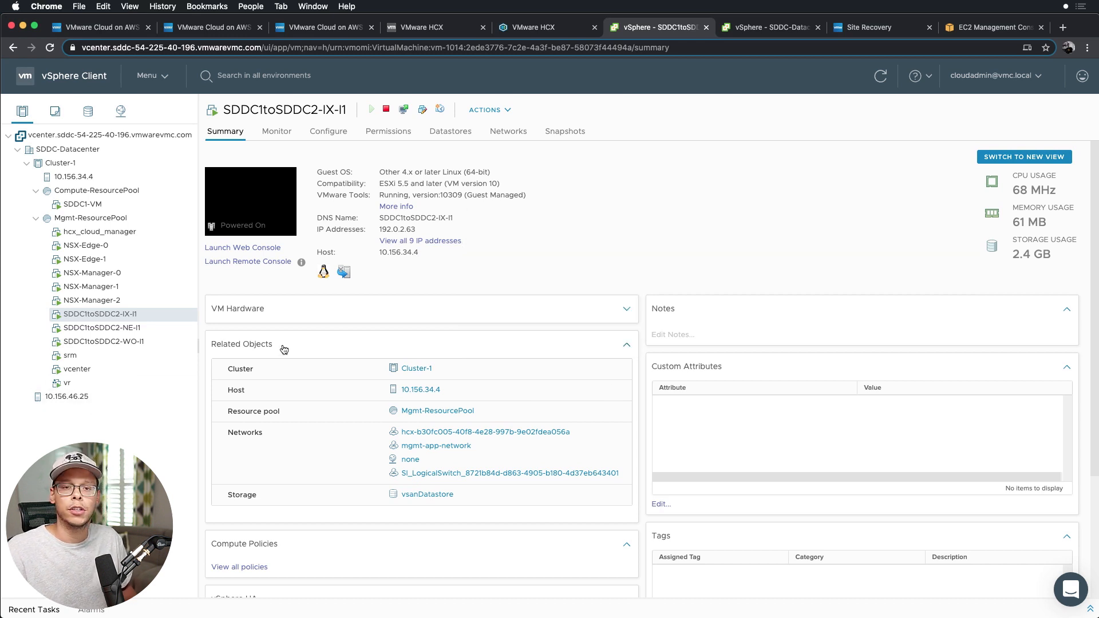
{"action": "mouse_move", "coordinate": [147, 312]}
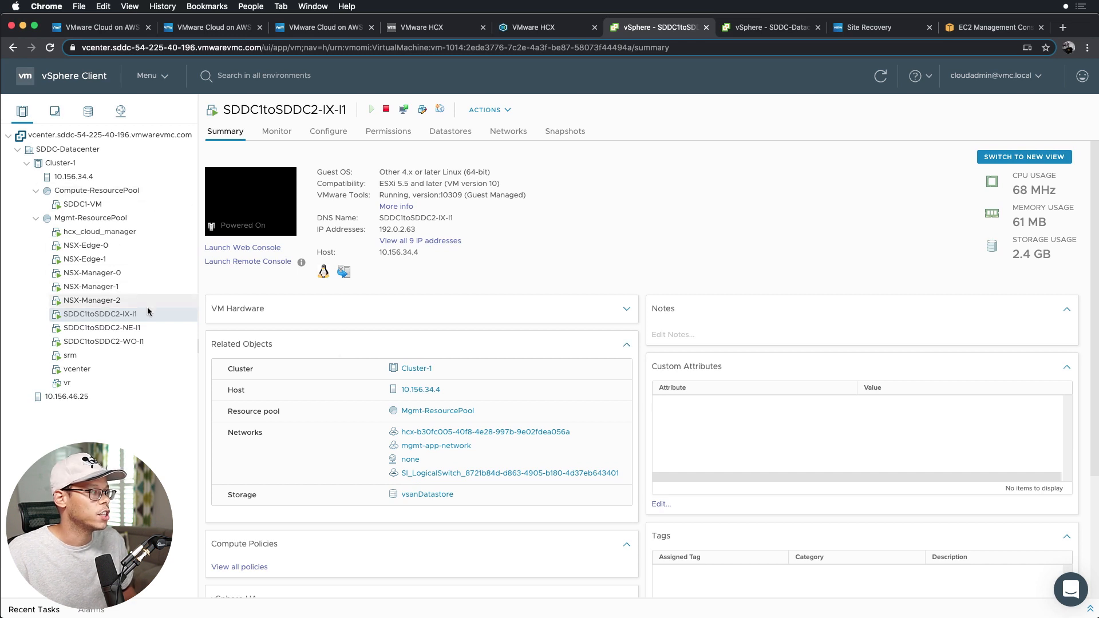
{"action": "left_click", "coordinate": [548, 26]}
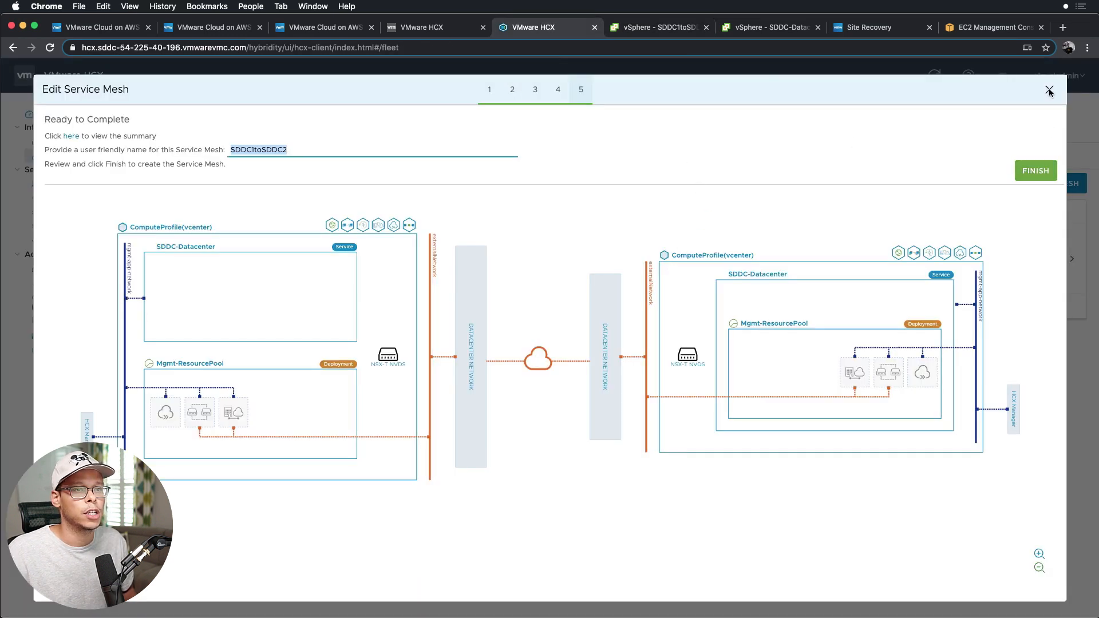
Step: Leave the SDDC1toSDDC2 mesh edit unfinished and view the Disaster Recovery replications listing SDDC2-VM
{"action": "left_click", "coordinate": [1049, 91]}
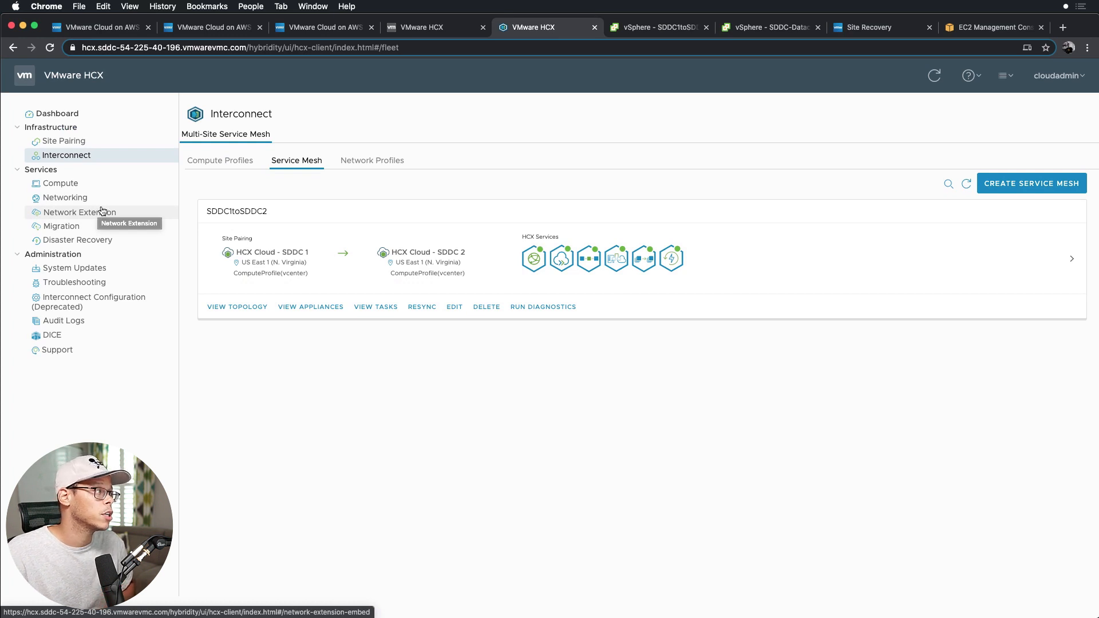
{"action": "left_click", "coordinate": [61, 225]}
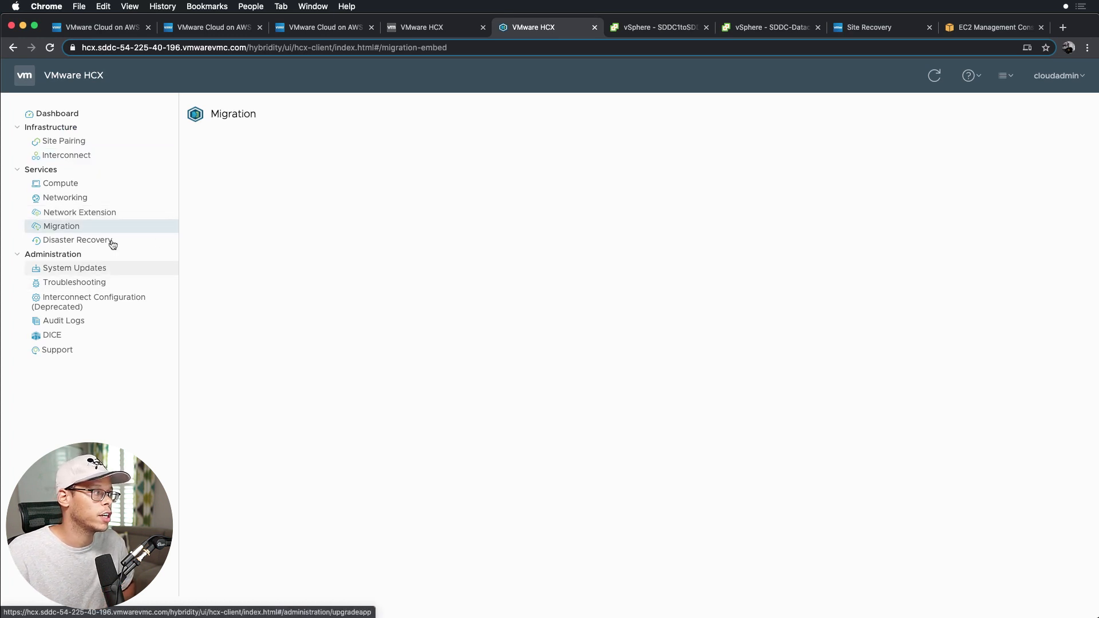
{"action": "left_click", "coordinate": [62, 226]}
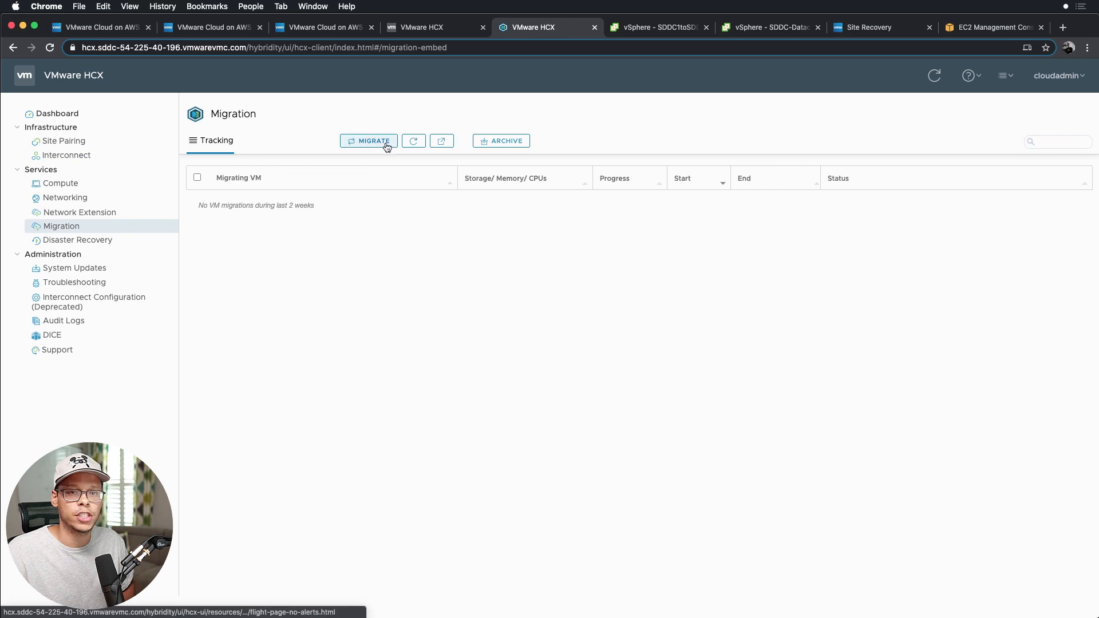
{"action": "mouse_move", "coordinate": [109, 234]}
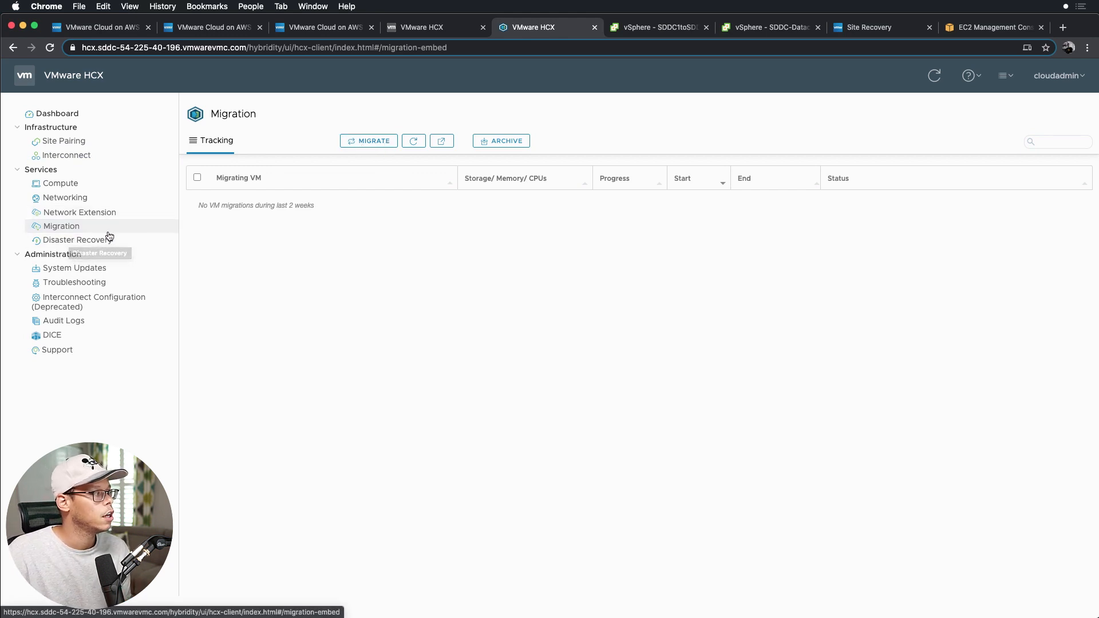
{"action": "mouse_move", "coordinate": [336, 177]}
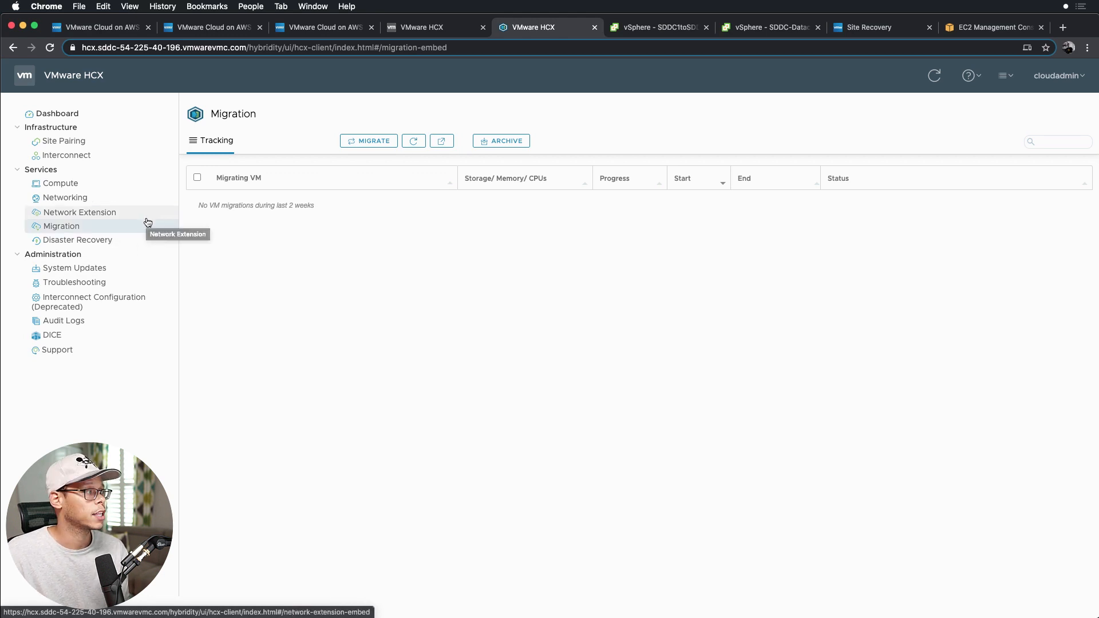
{"action": "mouse_move", "coordinate": [62, 226]}
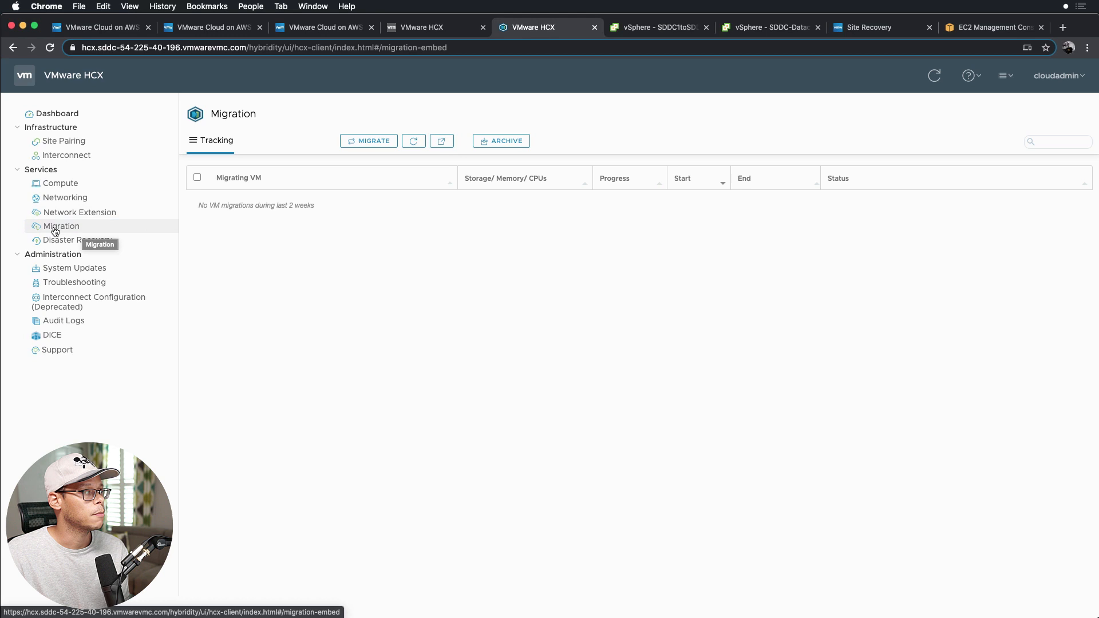
{"action": "left_click", "coordinate": [77, 239]}
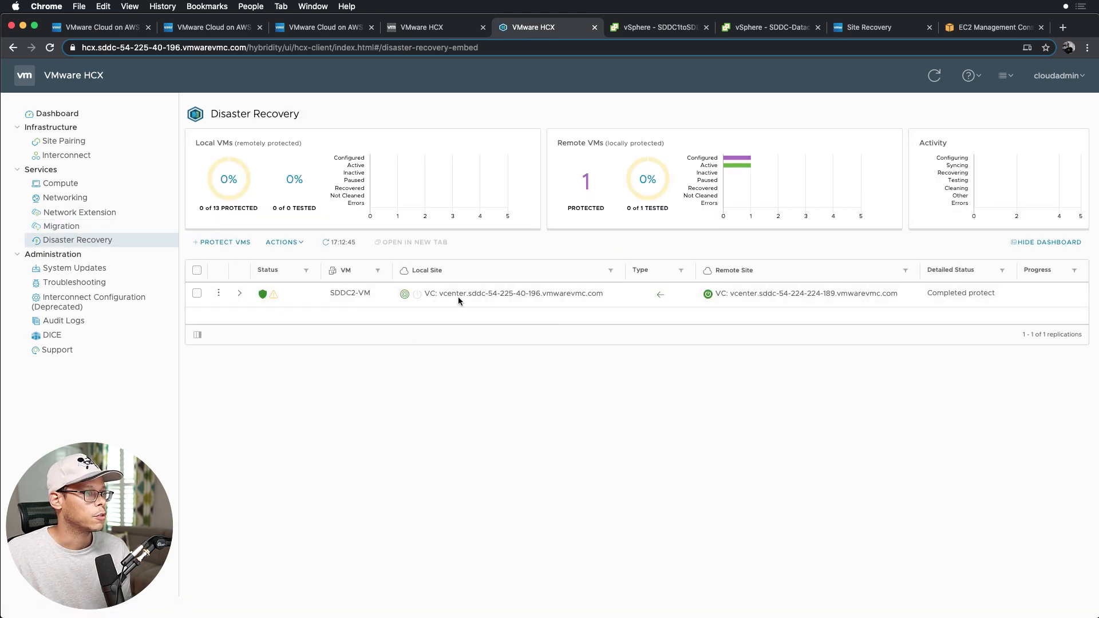
Step: View App1's network extension, check L2E_App1-73742-2ede3776 in SDDC 2's vSphere, and bring iTerm2 forward
{"action": "left_click", "coordinate": [79, 213]}
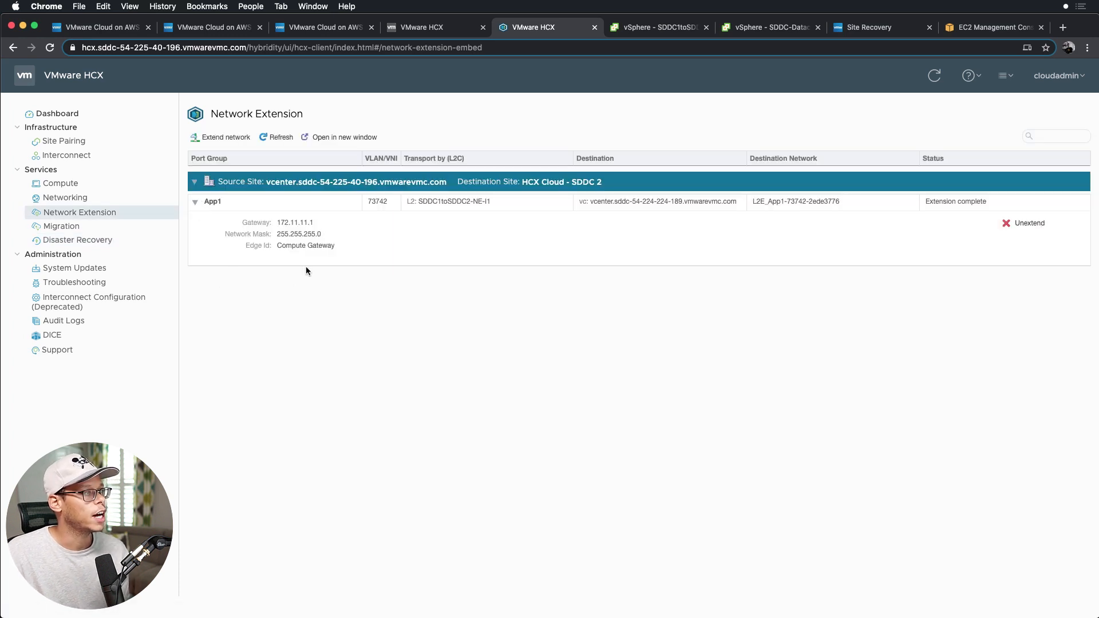
{"action": "mouse_move", "coordinate": [228, 204]}
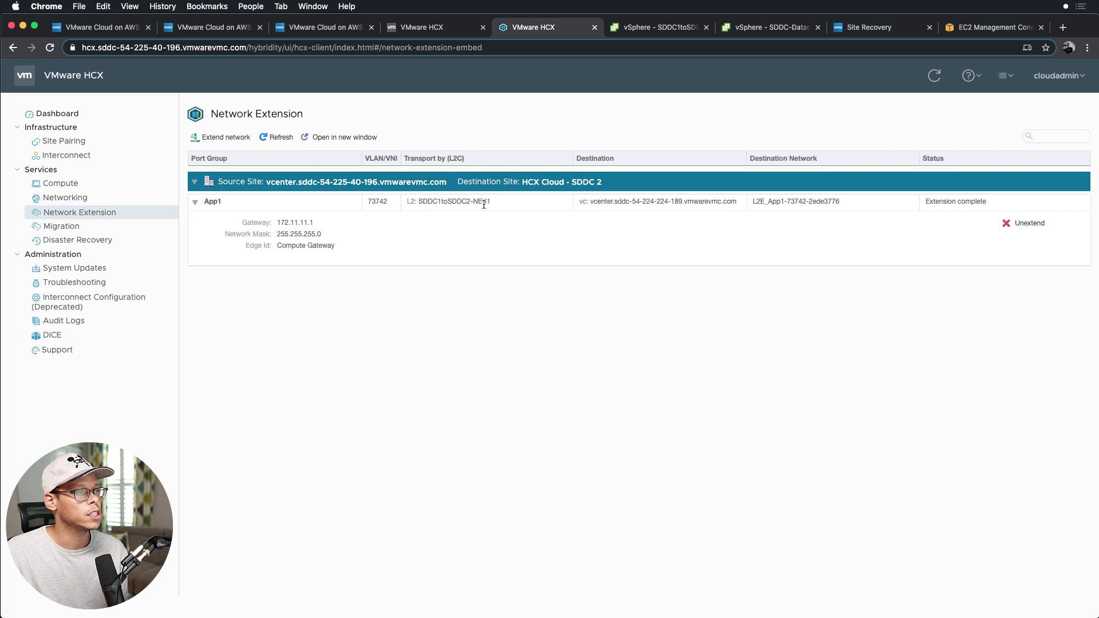
{"action": "mouse_move", "coordinate": [770, 213]}
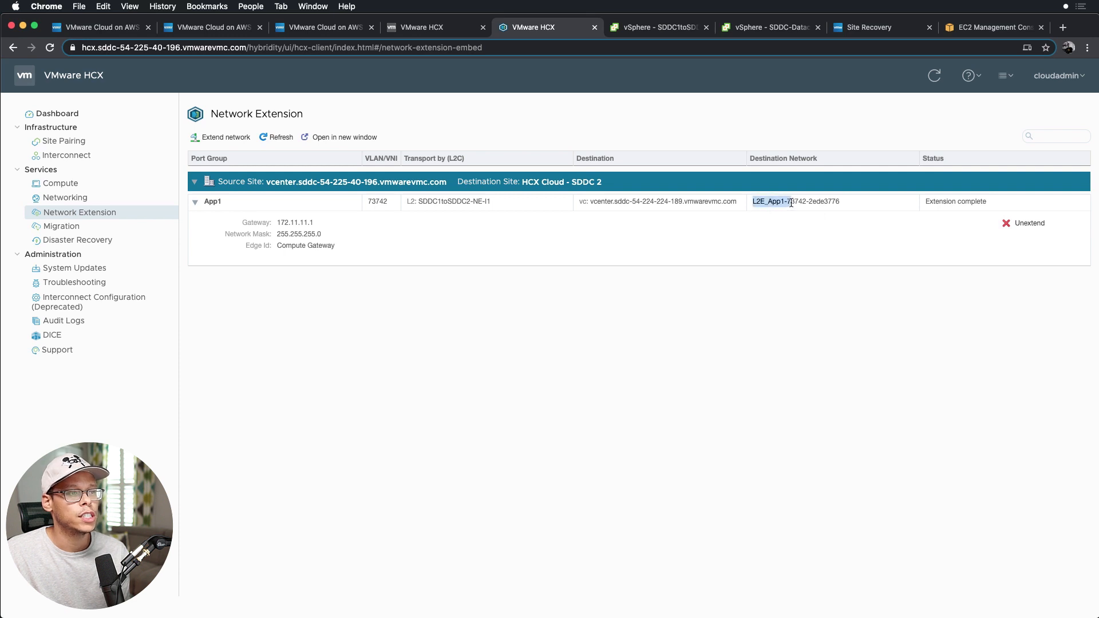
{"action": "left_click", "coordinate": [194, 202]}
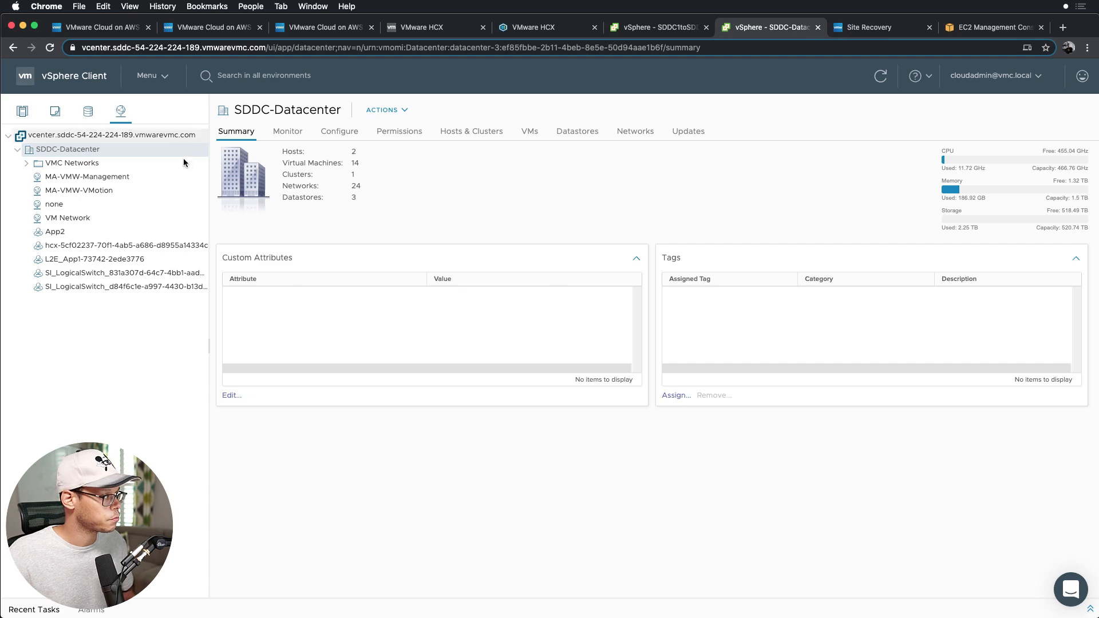
{"action": "left_click", "coordinate": [95, 259]}
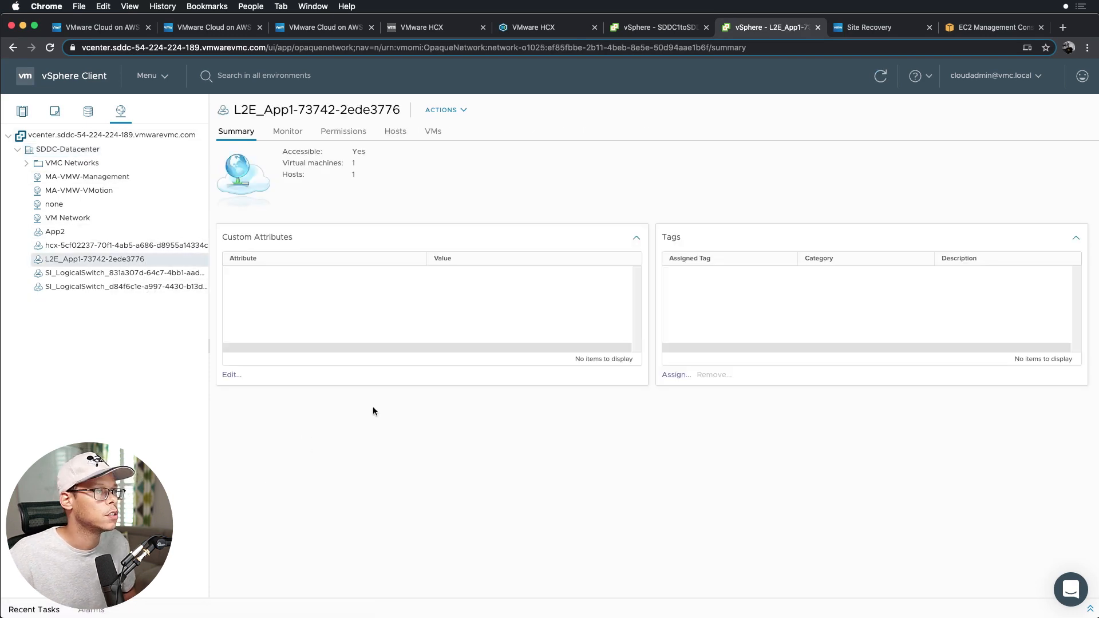
{"action": "left_click", "coordinate": [657, 27]}
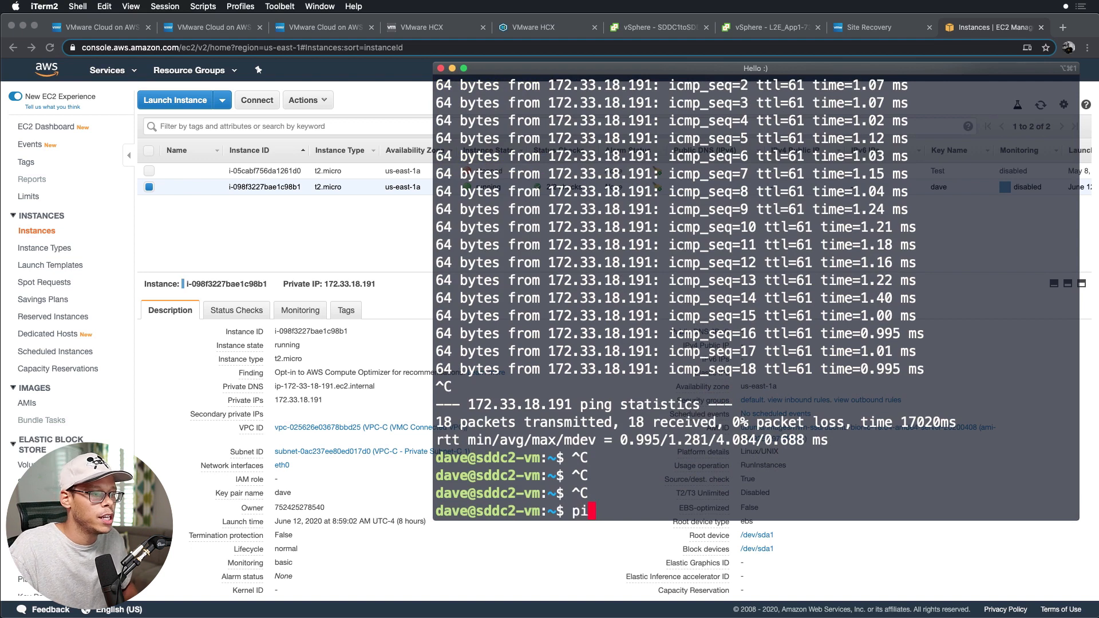
Step: Start a continuous ping from sddc2-vm to 172.11.11.100
{"action": "type", "text": "ng"}
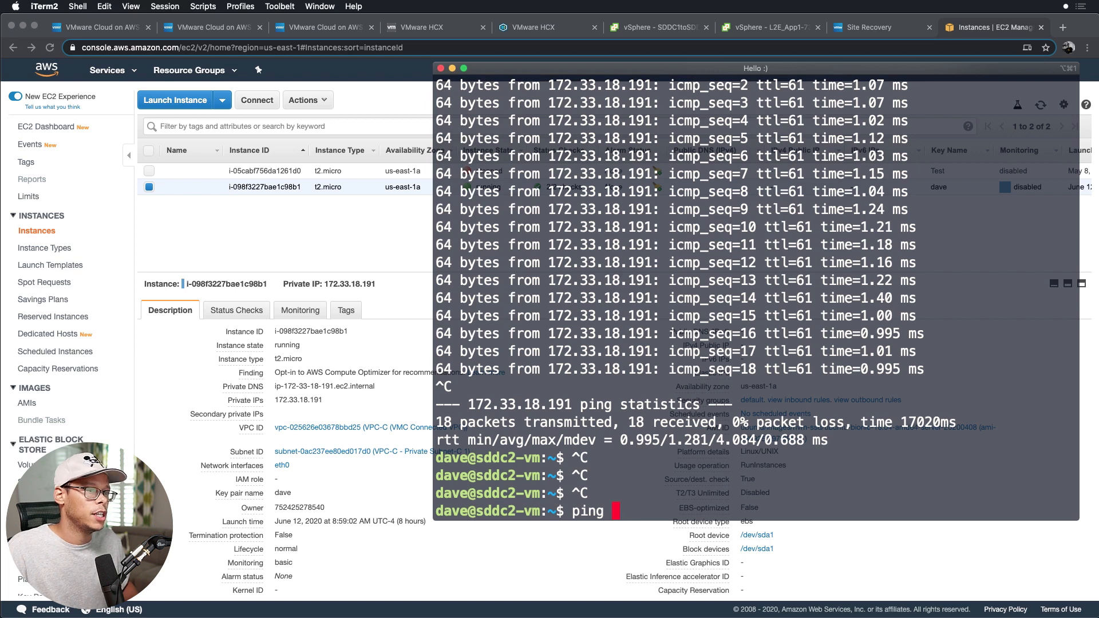
{"action": "type", "text": "172.11"}
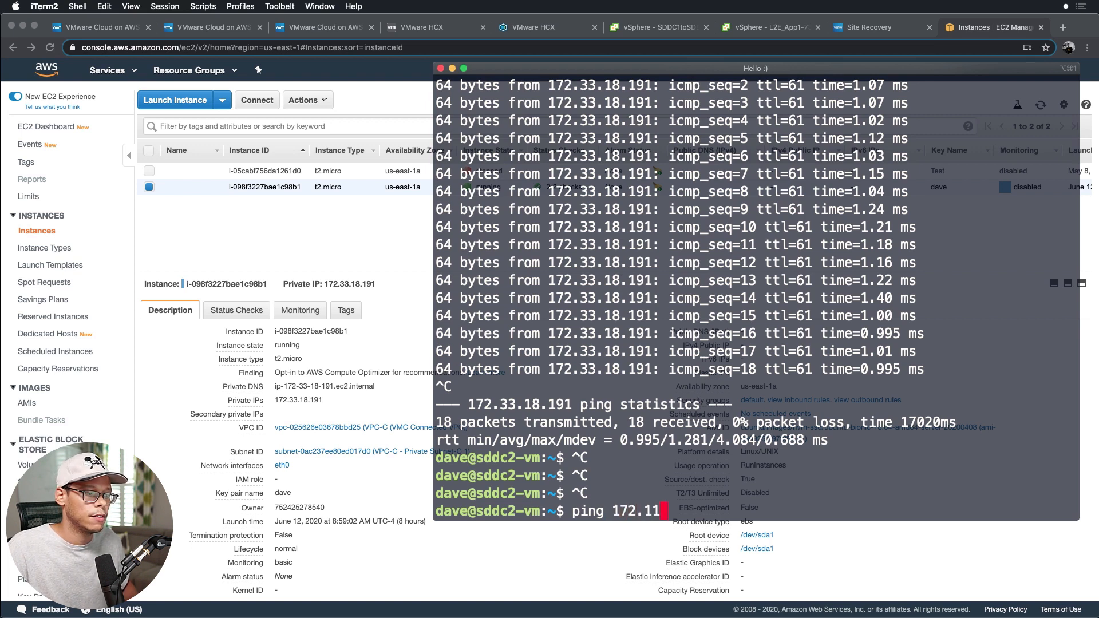
{"action": "type", "text": ".11.100"}
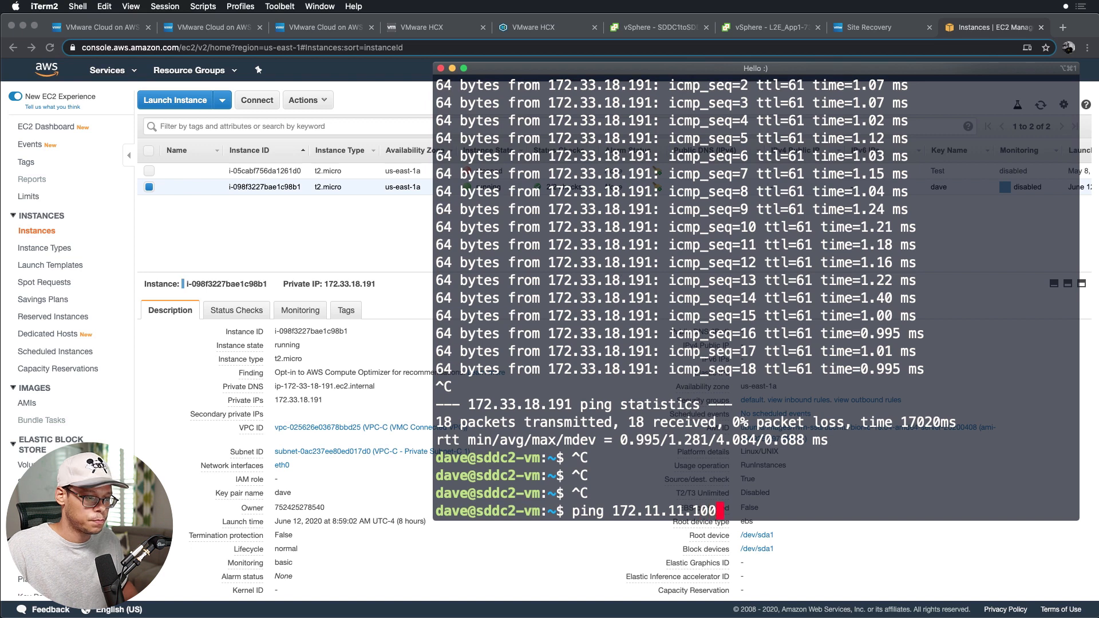
{"action": "key", "text": "Return"}
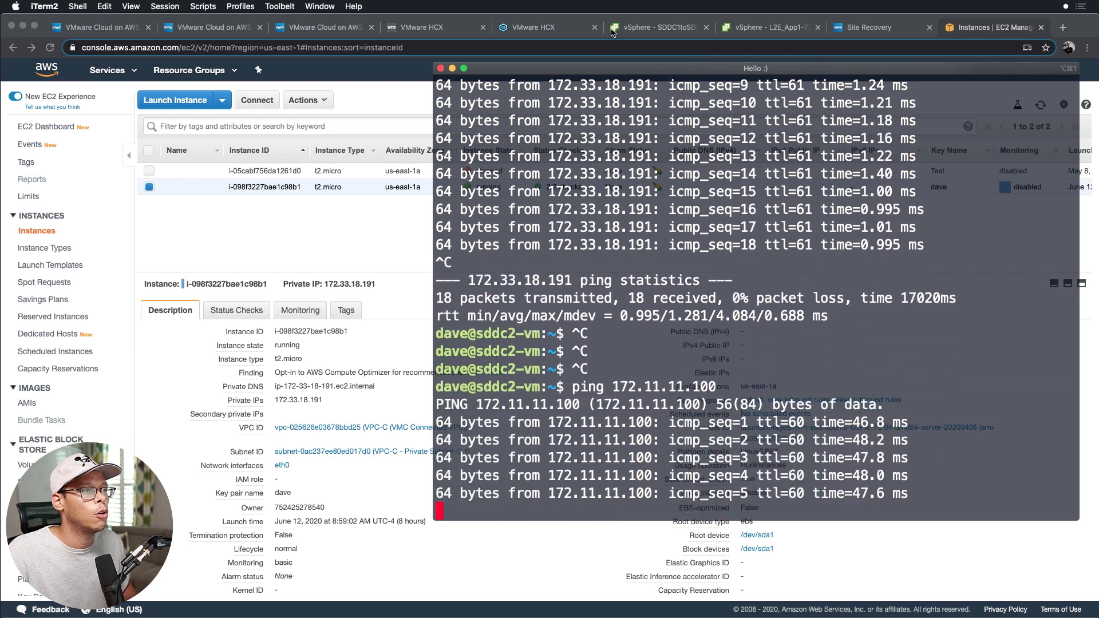
Step: Compare SDDC1-VM's summary on the source and recovery vCenters, then switch to Site Recovery
{"action": "left_click", "coordinate": [657, 26]}
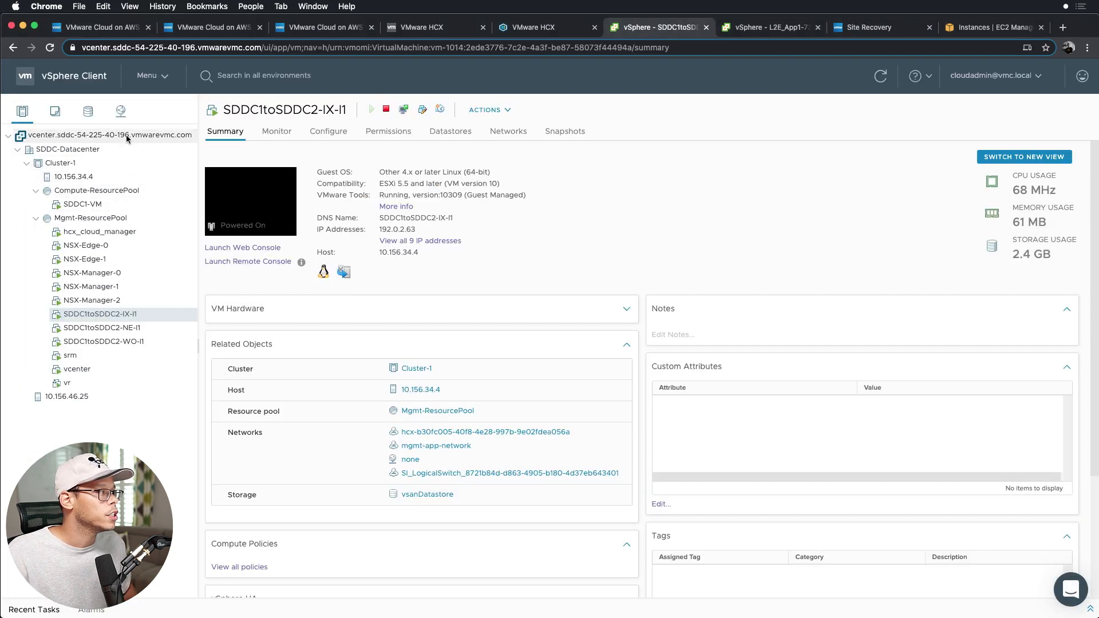
{"action": "left_click", "coordinate": [109, 135]}
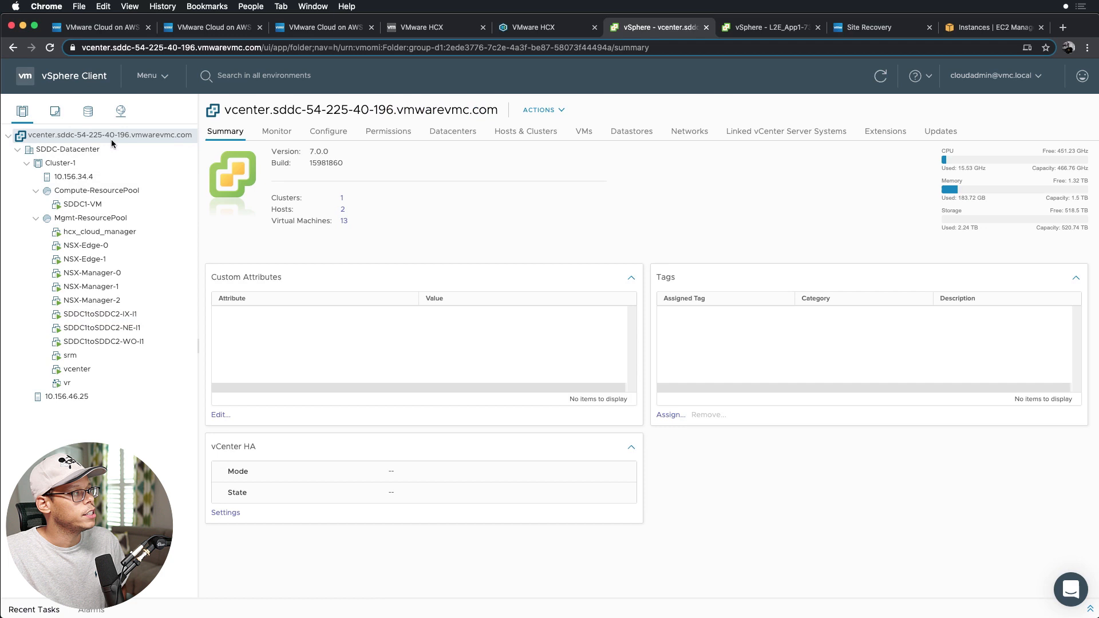
{"action": "left_click", "coordinate": [82, 204]}
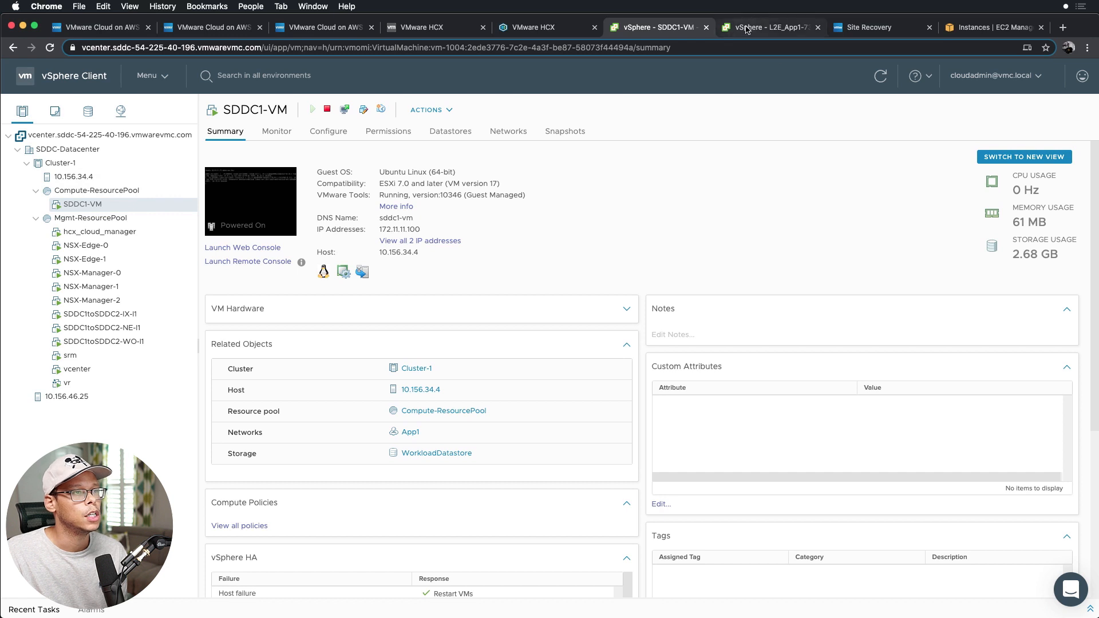
{"action": "left_click", "coordinate": [770, 26]}
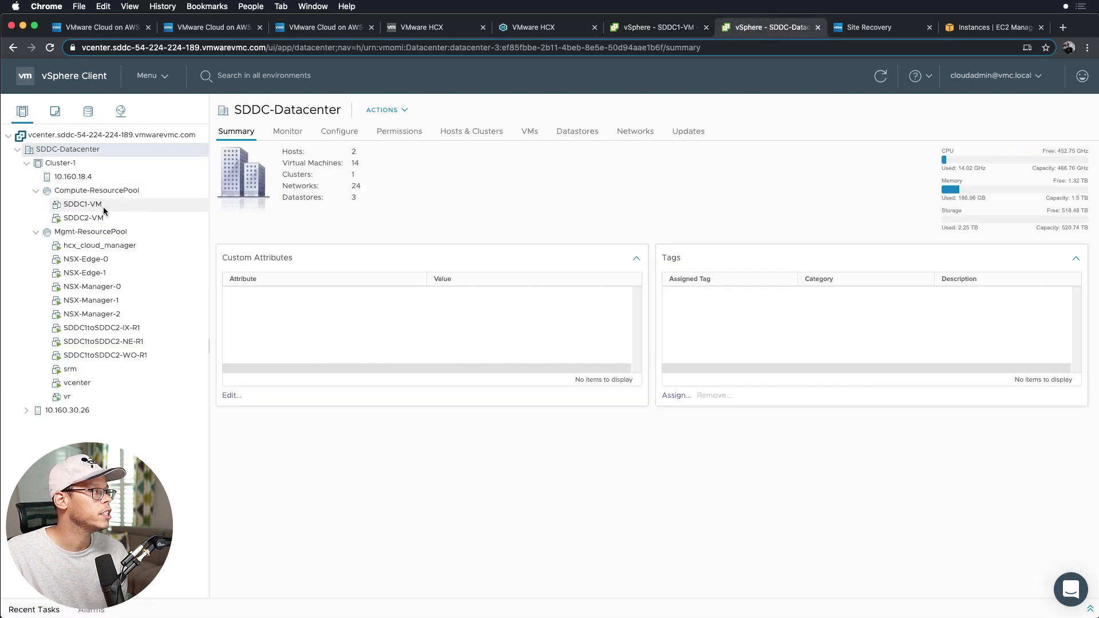
{"action": "left_click", "coordinate": [81, 204]}
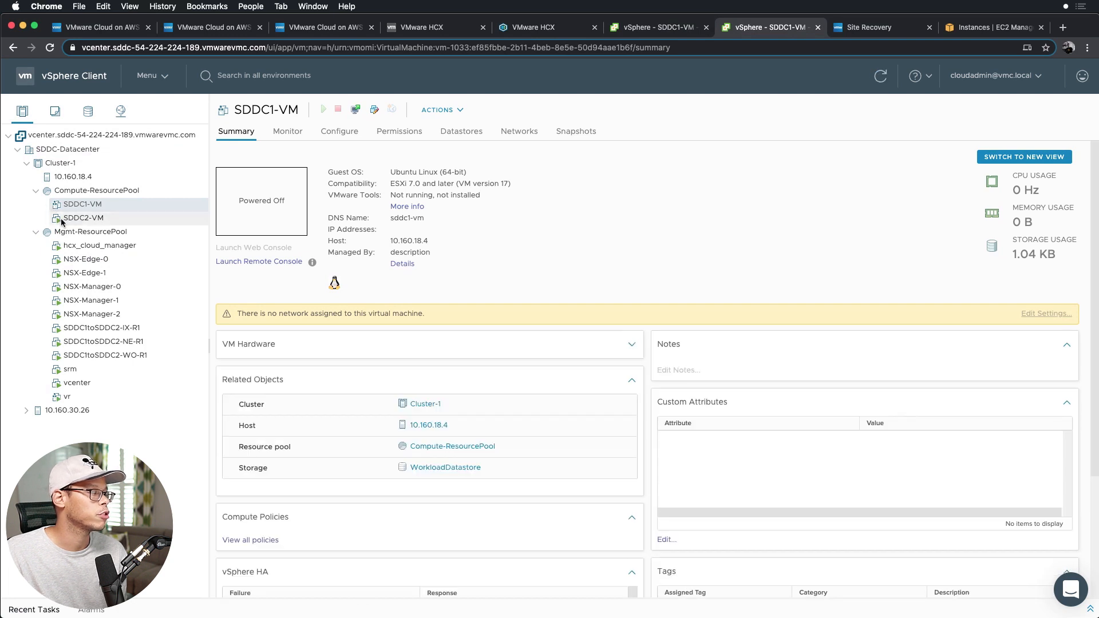
{"action": "mouse_move", "coordinate": [138, 212]}
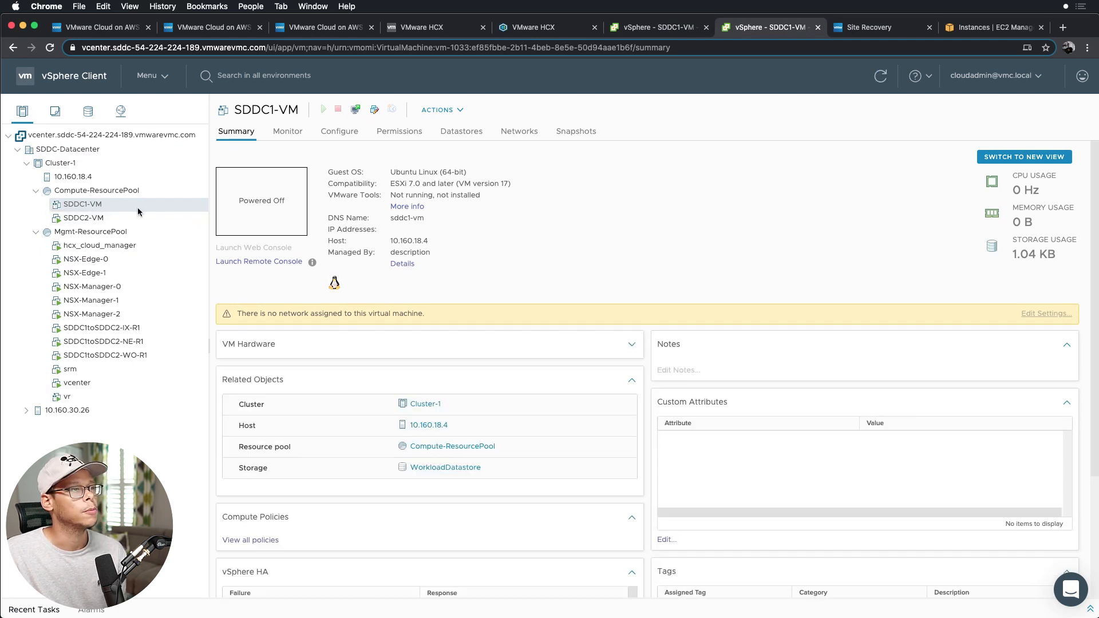
{"action": "mouse_move", "coordinate": [839, 64]}
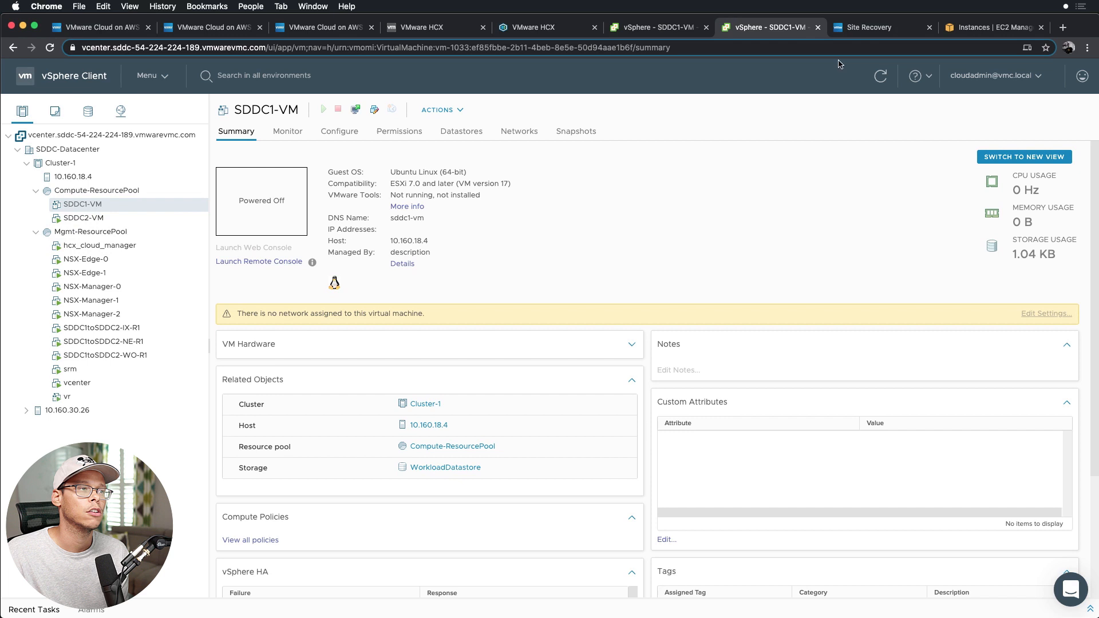
{"action": "mouse_move", "coordinate": [865, 27]}
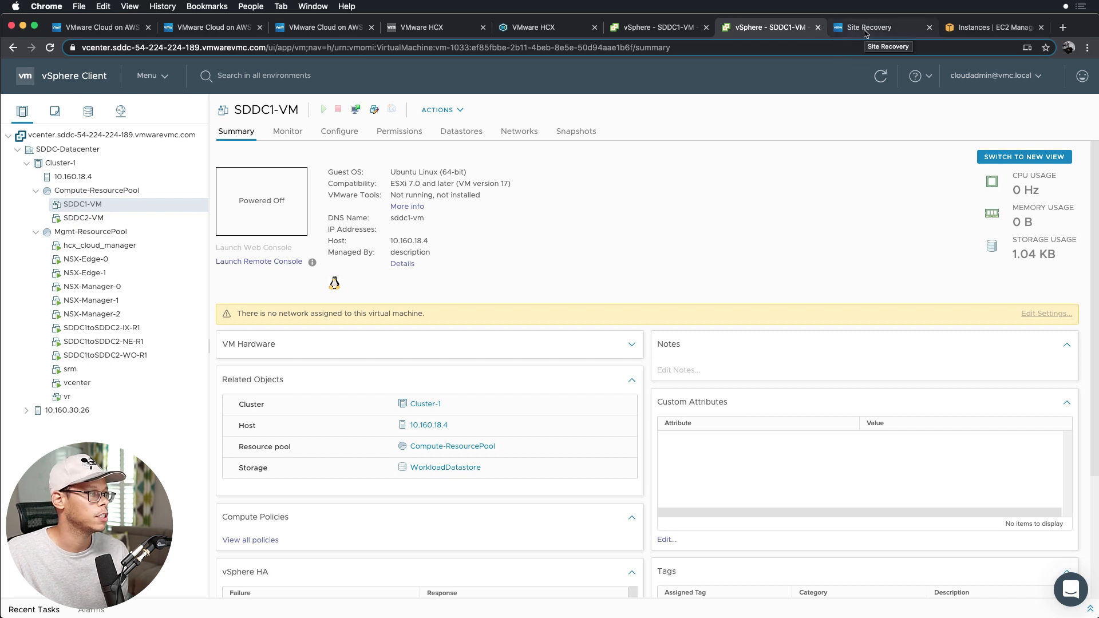
{"action": "mouse_move", "coordinate": [699, 92]}
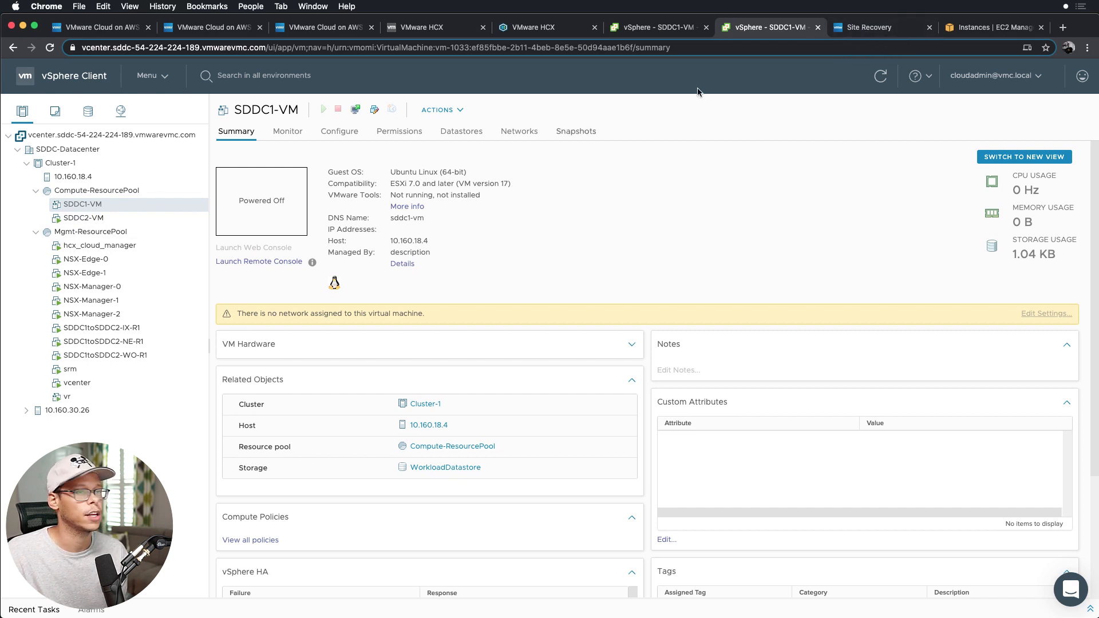
{"action": "left_click", "coordinate": [870, 26]}
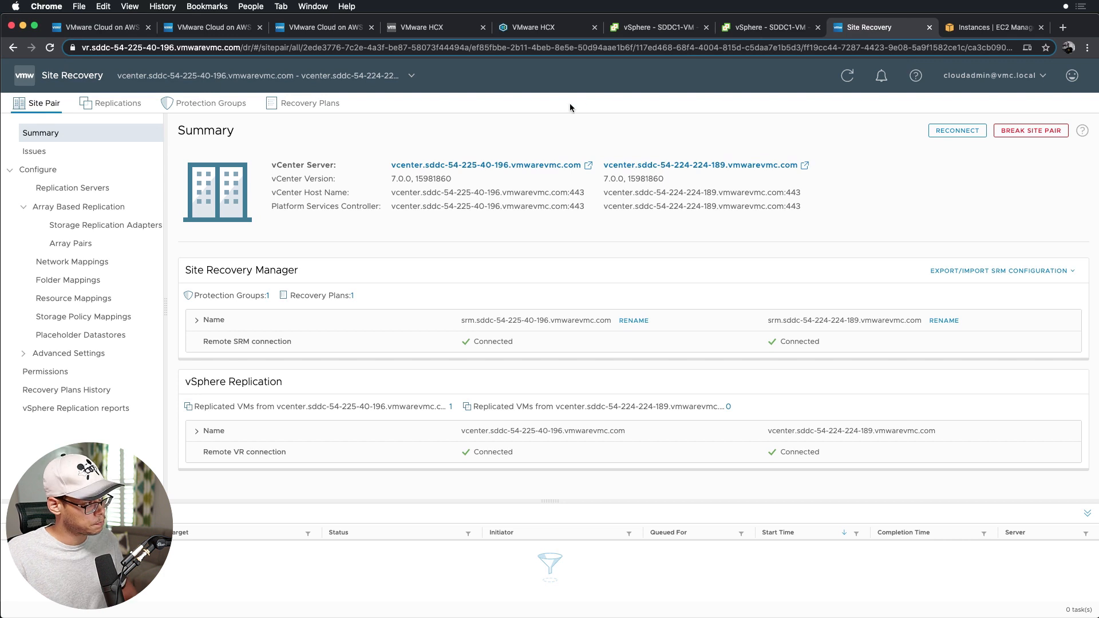
{"action": "mouse_move", "coordinate": [644, 218]}
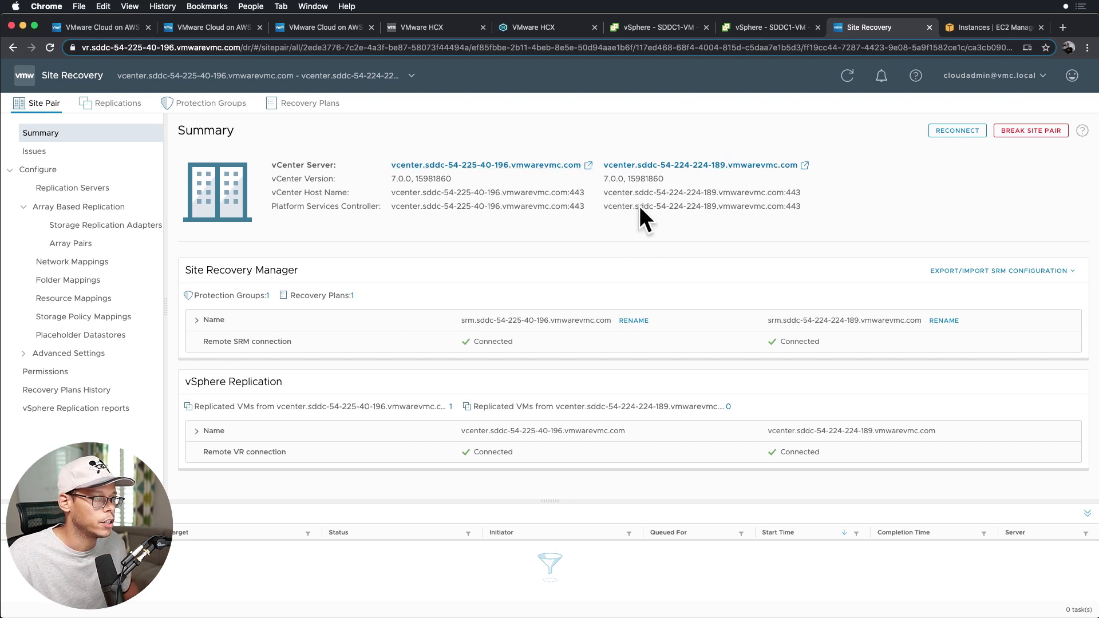
Step: Review the site pair's network mappings, cancelling a new mapping and inspecting the App1 mapping
{"action": "left_click", "coordinate": [71, 261]}
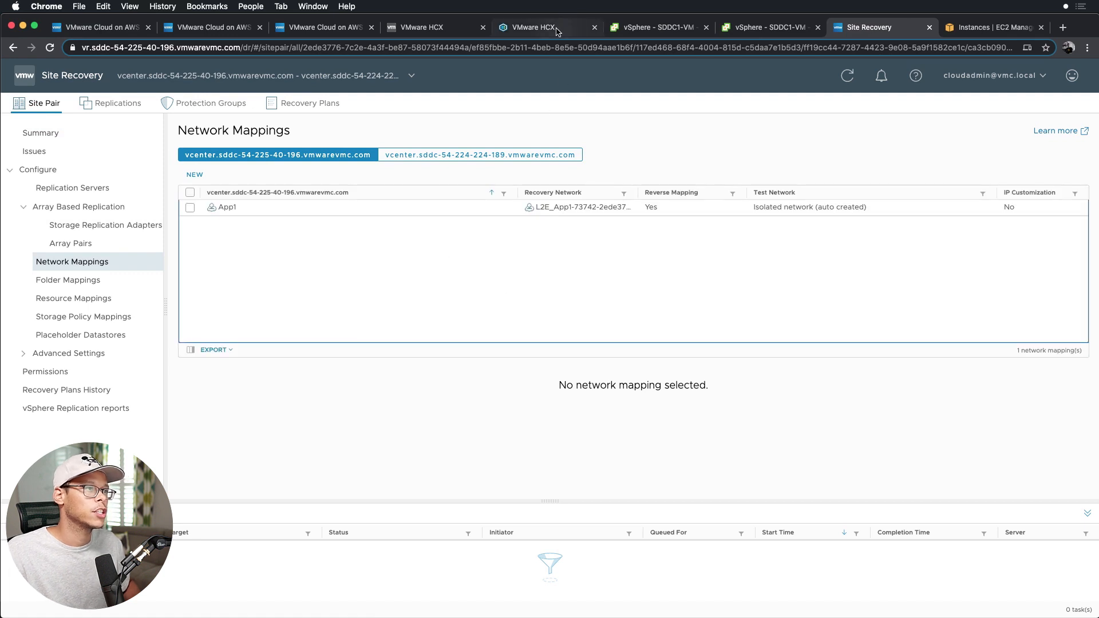
{"action": "mouse_move", "coordinate": [612, 263]}
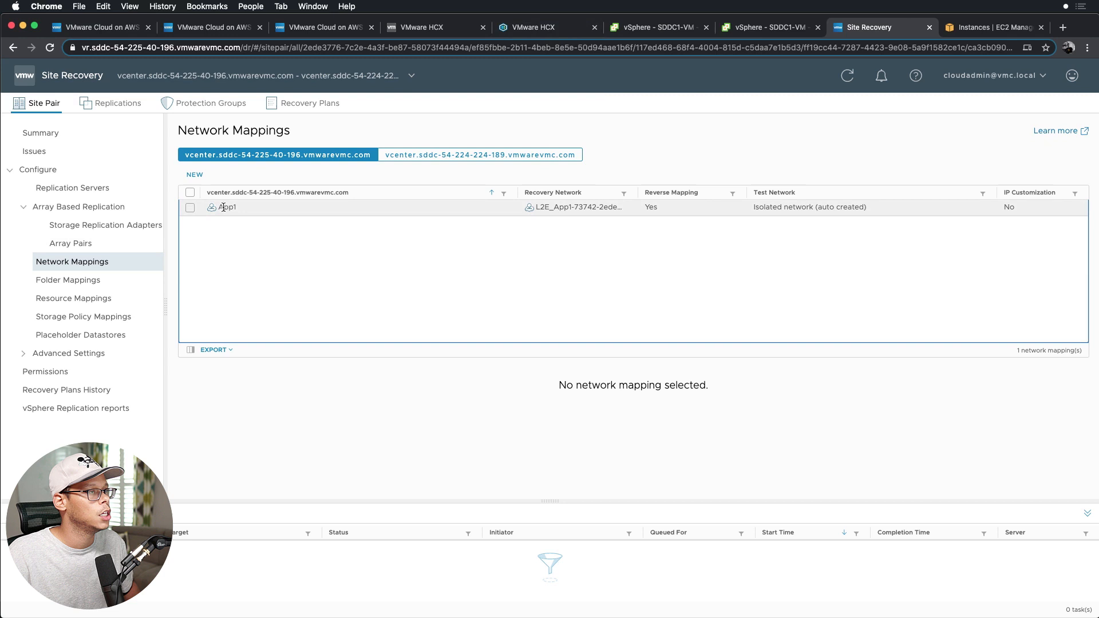
{"action": "mouse_move", "coordinate": [547, 28]}
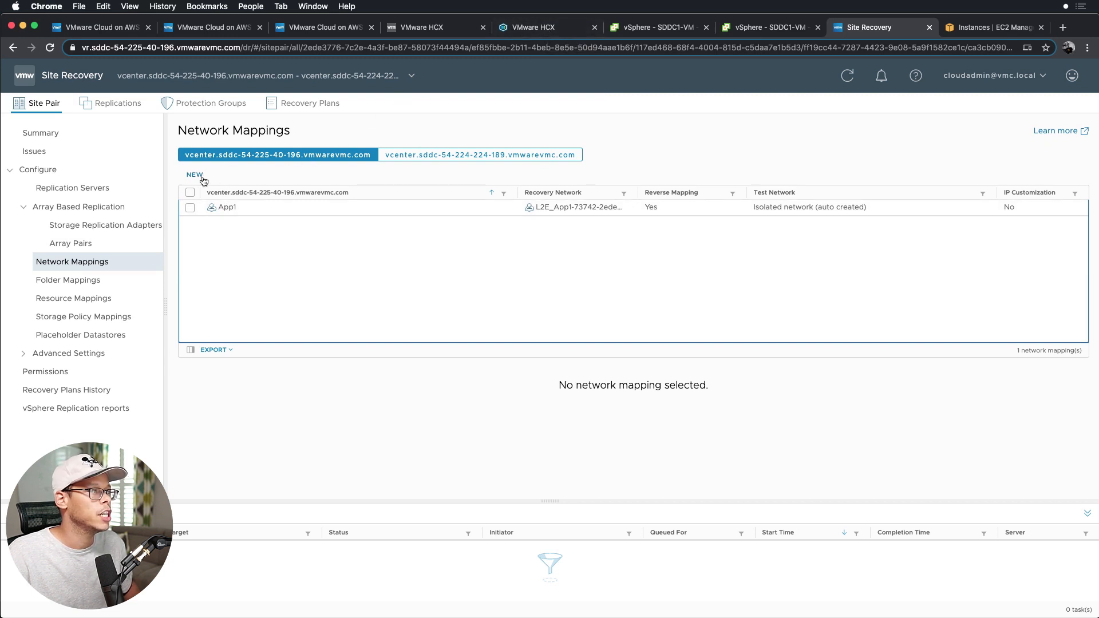
{"action": "left_click", "coordinate": [195, 174]}
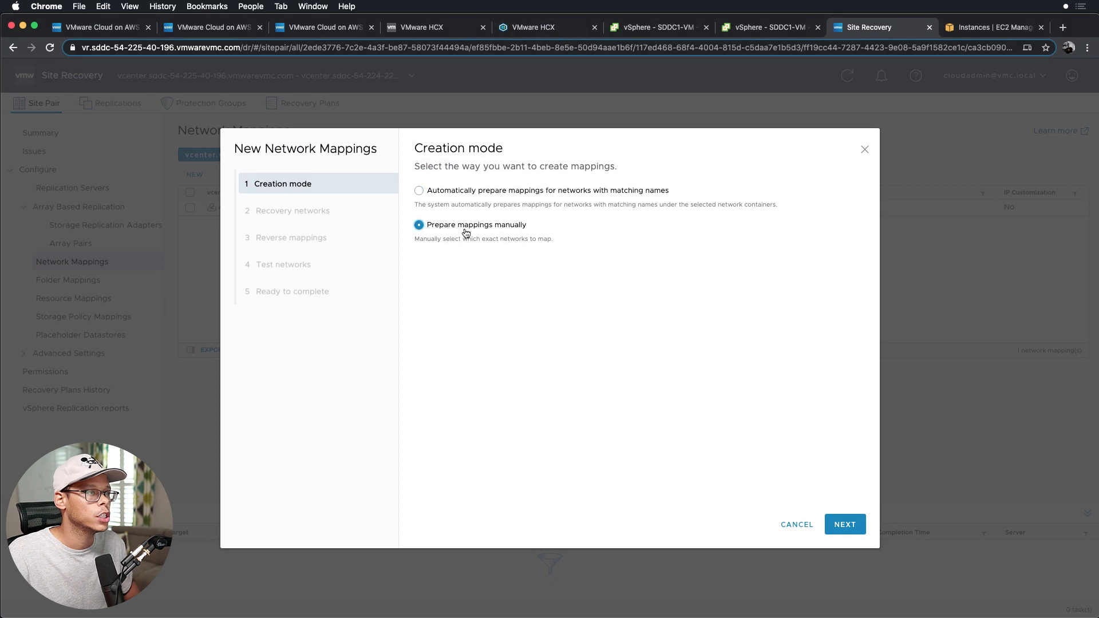
{"action": "left_click", "coordinate": [844, 524]}
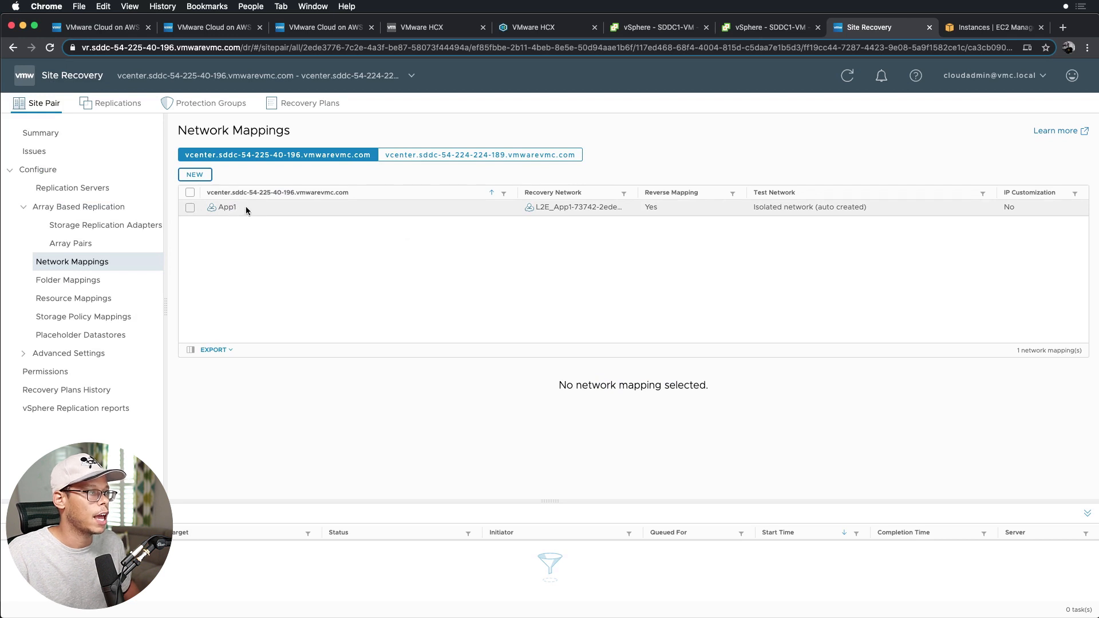
{"action": "mouse_move", "coordinate": [543, 208]}
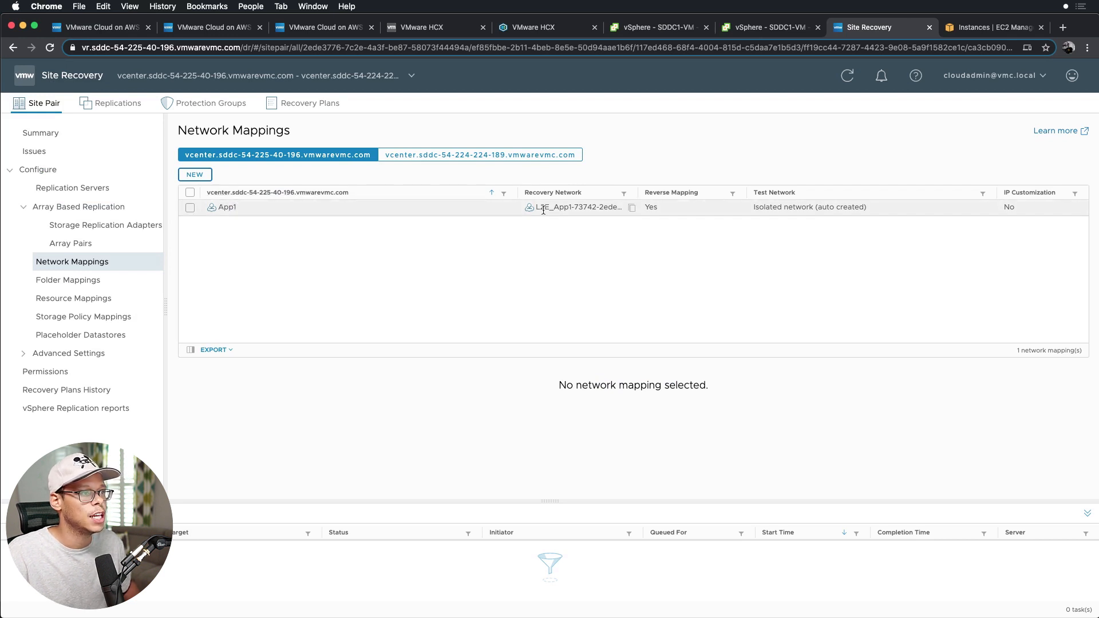
{"action": "left_click", "coordinate": [190, 207]}
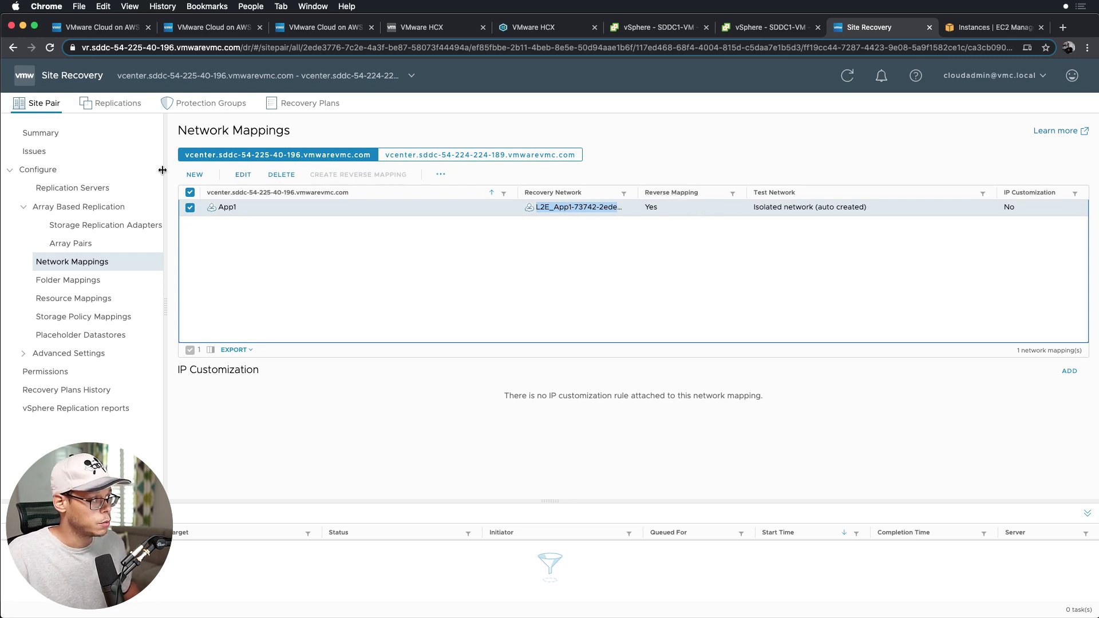
Step: Review folder mappings, storage policy mappings and placeholder datastores, then list outgoing replications for SDDC1-VM
{"action": "left_click", "coordinate": [67, 280]}
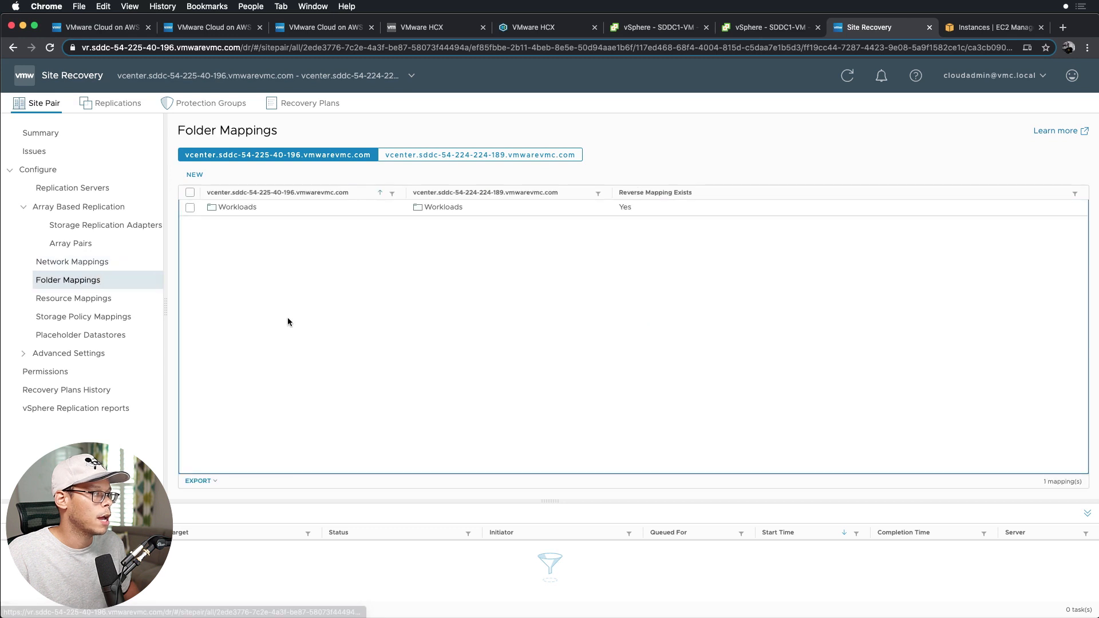
{"action": "left_click", "coordinate": [83, 316]}
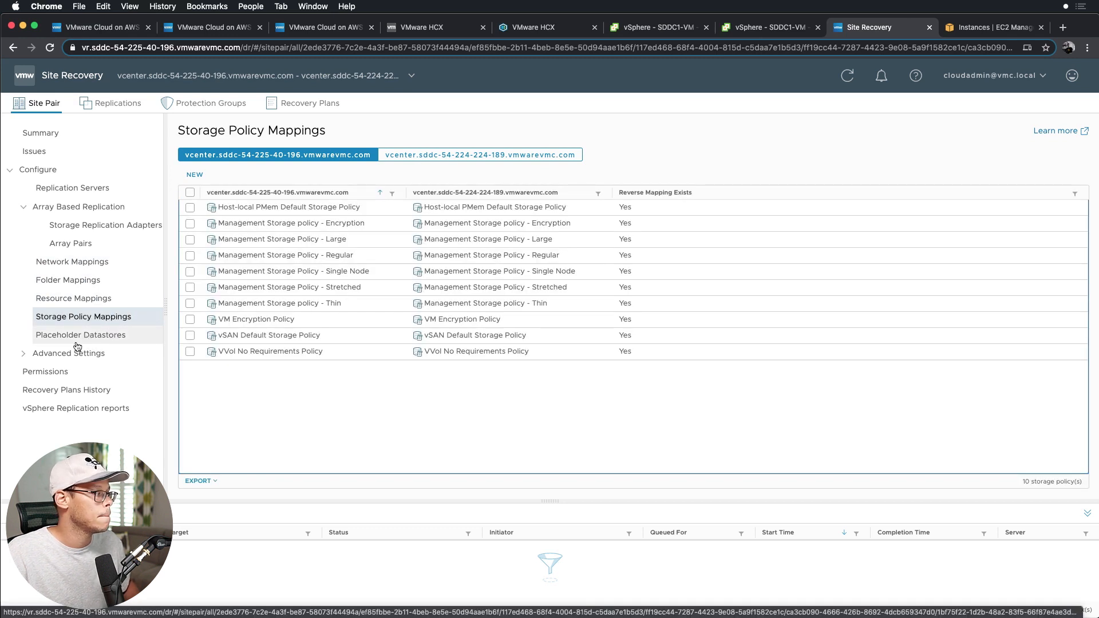
{"action": "left_click", "coordinate": [80, 335]}
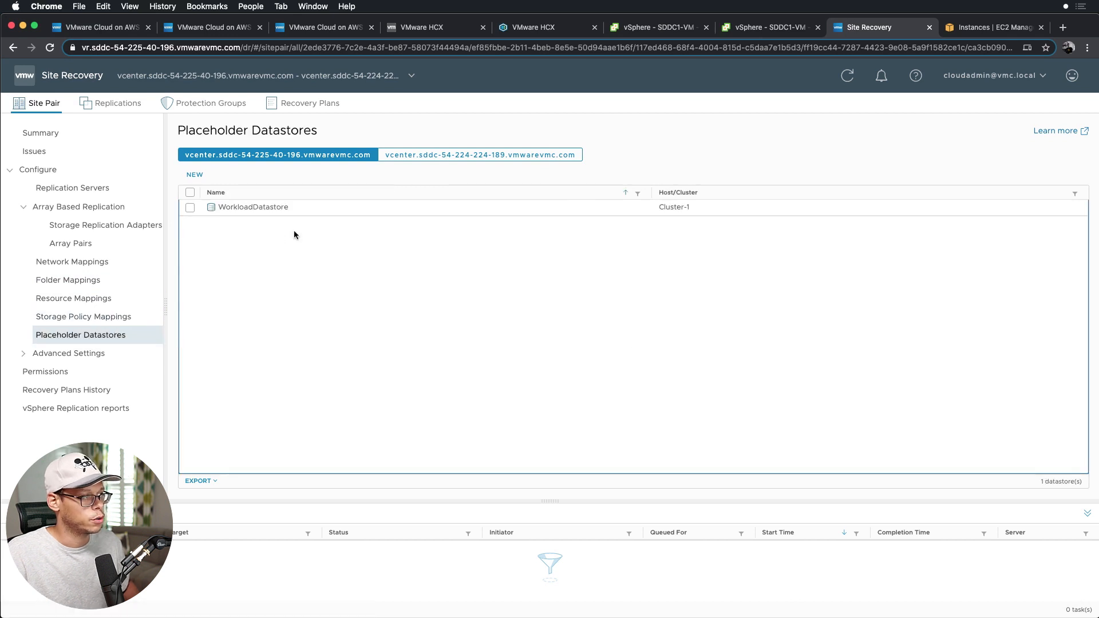
{"action": "mouse_move", "coordinate": [242, 233]}
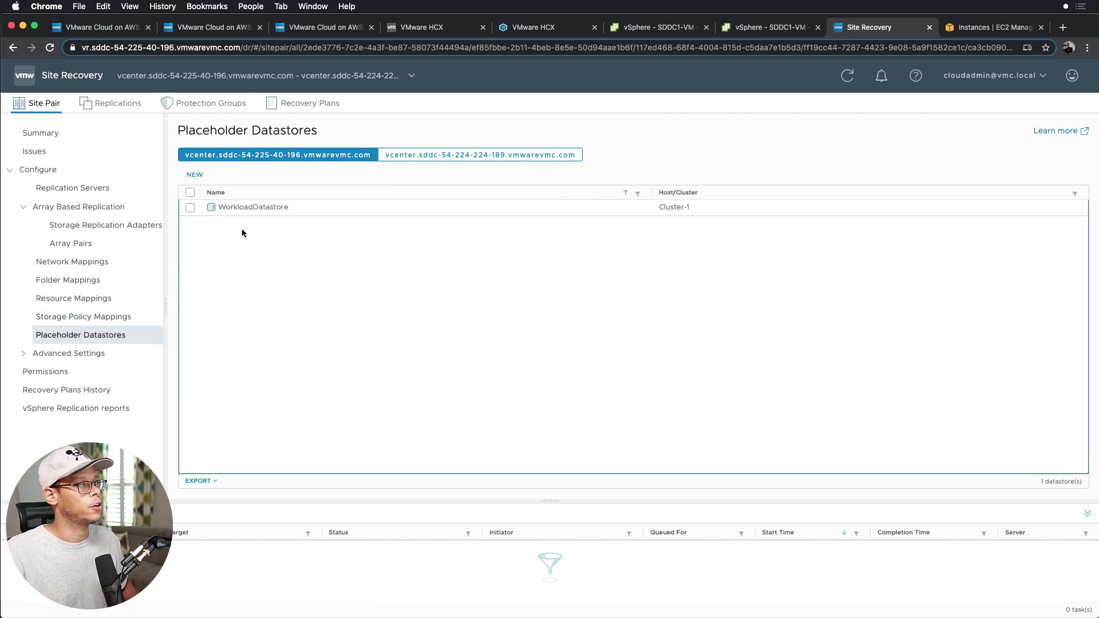
{"action": "left_click", "coordinate": [117, 103]}
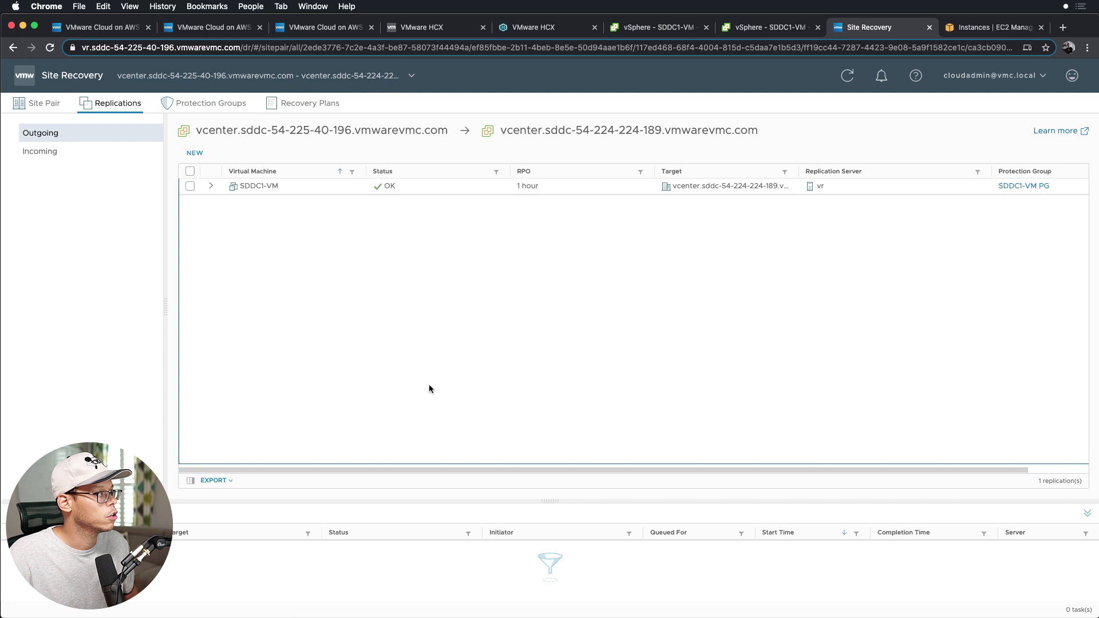
{"action": "mouse_move", "coordinate": [380, 198]}
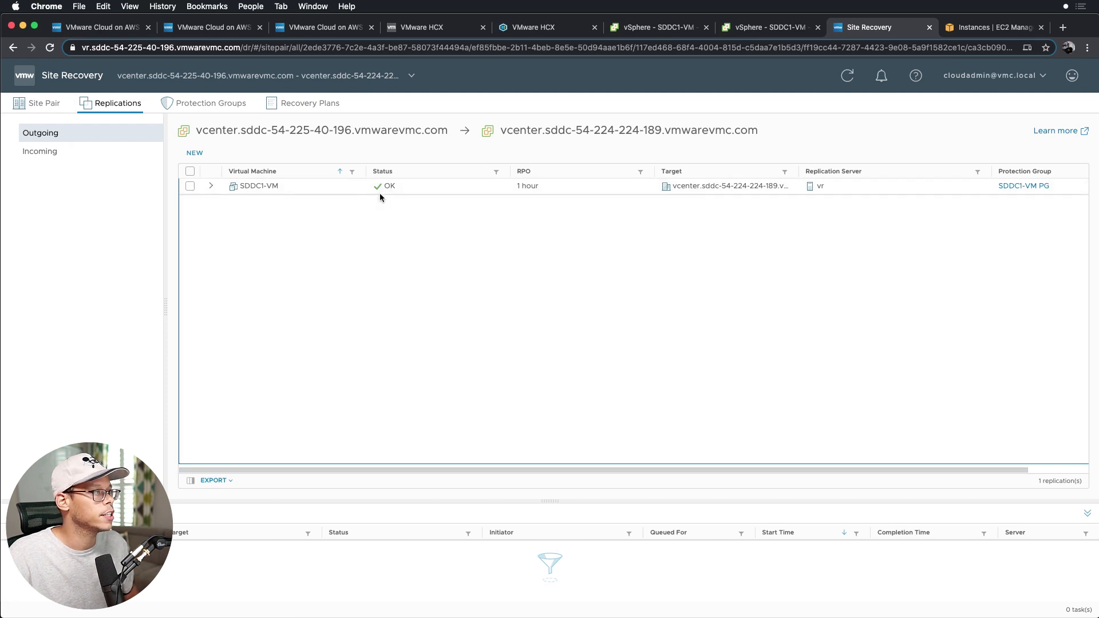
Step: Show the SDDC1-VM RP recovery plan's recovery steps with status Ready
{"action": "left_click", "coordinate": [308, 103]}
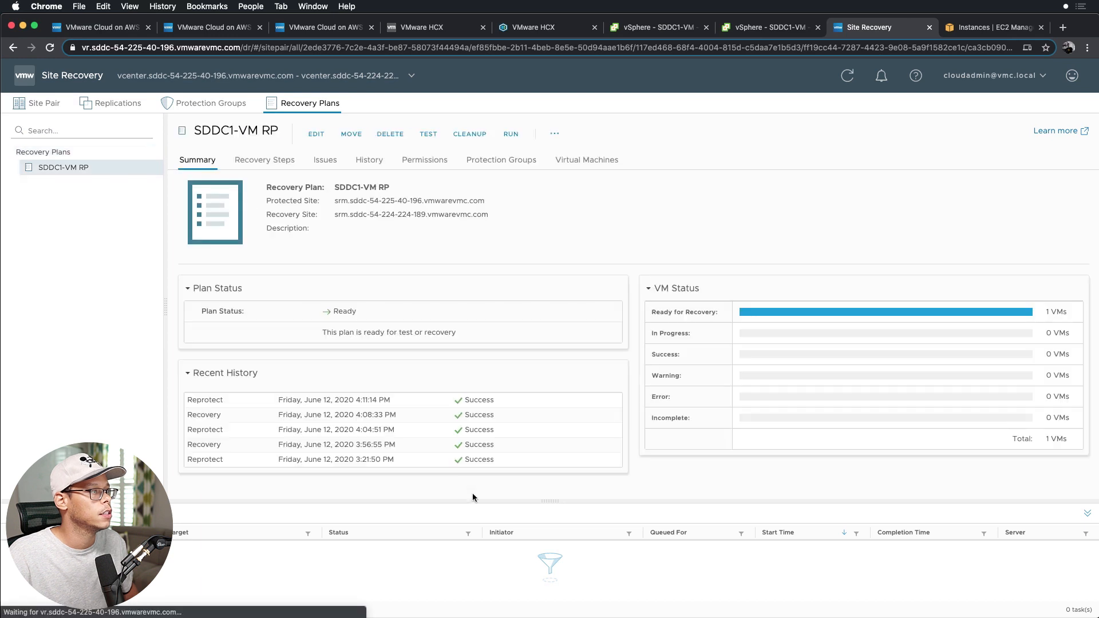
{"action": "left_click", "coordinate": [264, 159]}
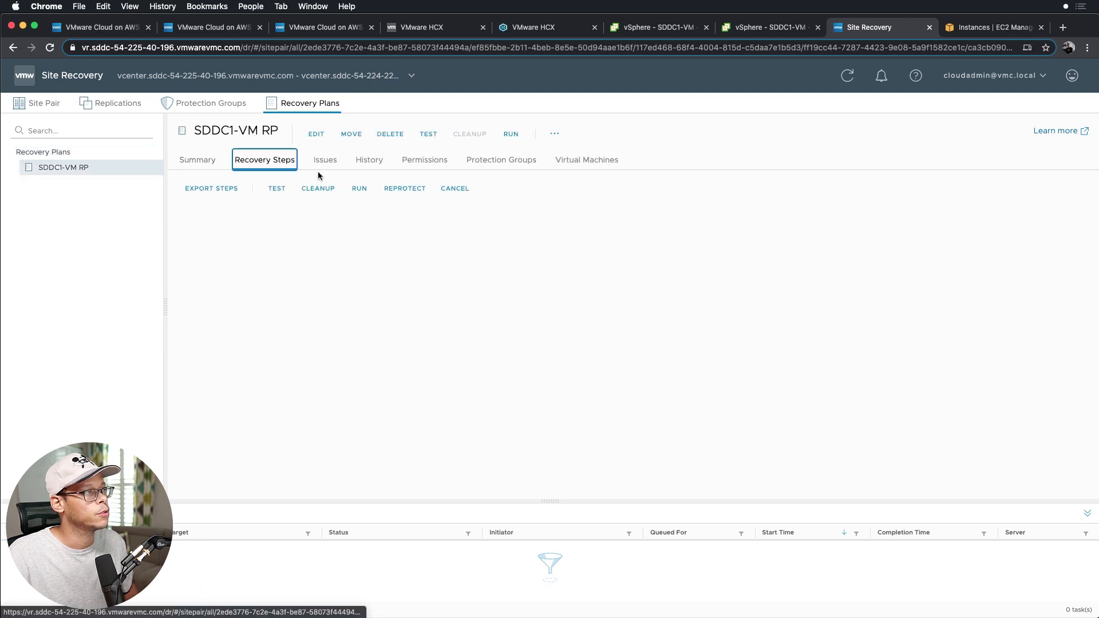
{"action": "left_click", "coordinate": [264, 159]}
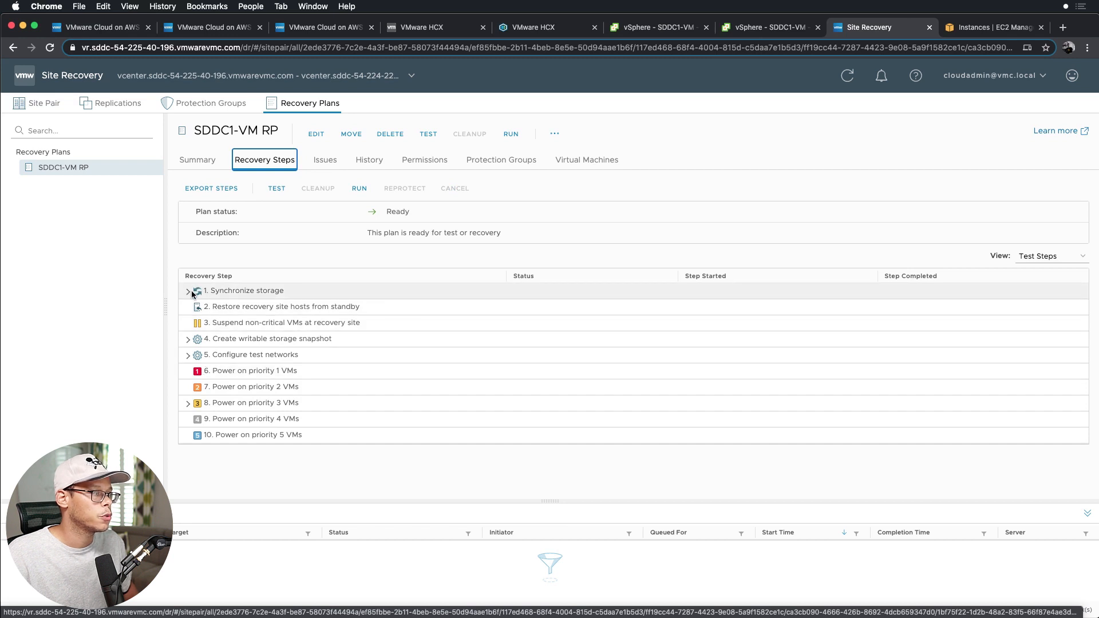
{"action": "left_click", "coordinate": [245, 290]}
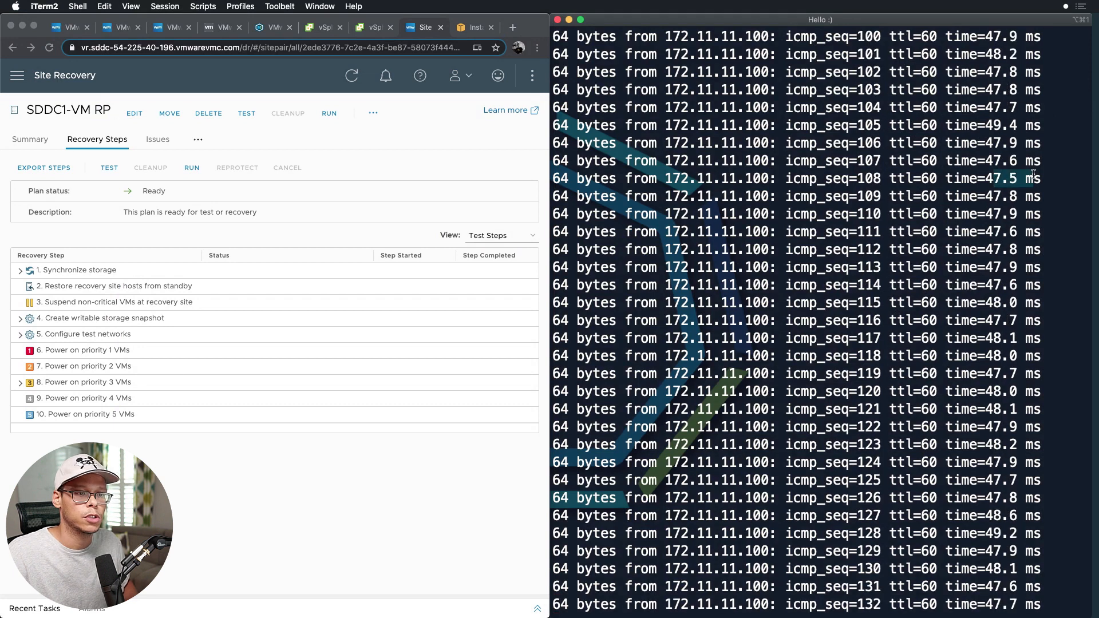
{"action": "mouse_move", "coordinate": [504, 165]}
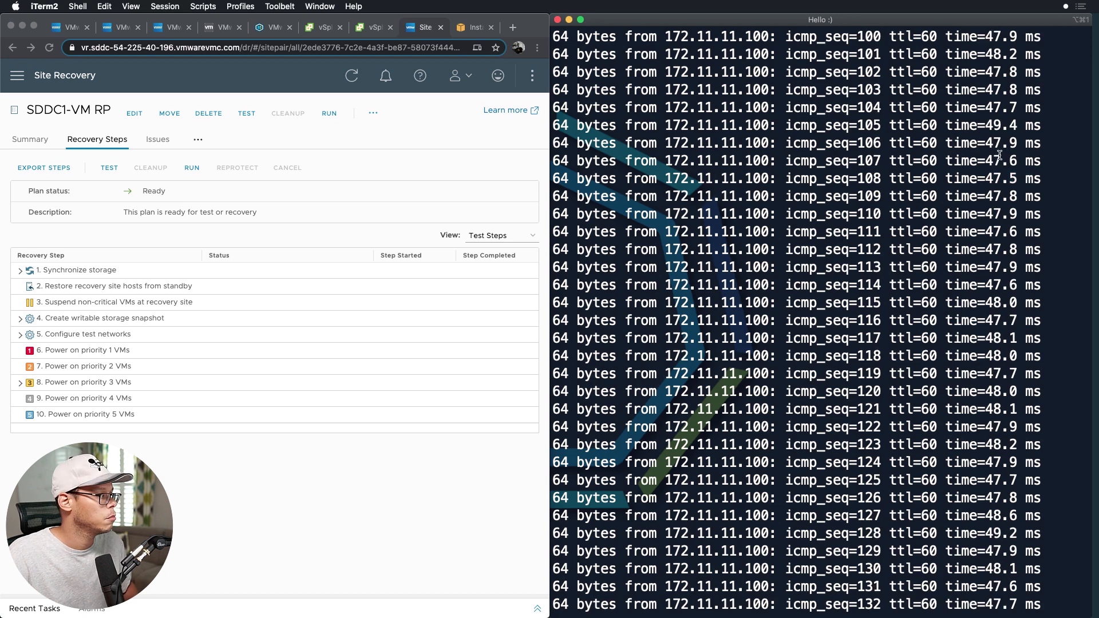
Step: Run the SDDC1-VM RP plan as a planned migration with the acknowledgement accepted
{"action": "left_click", "coordinate": [196, 167]}
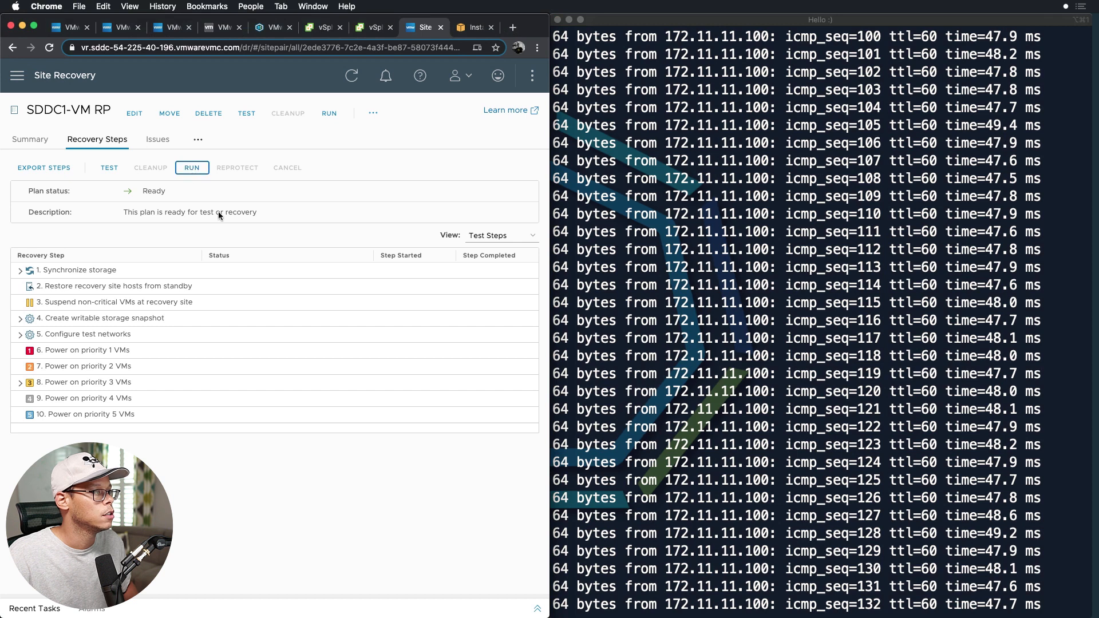
{"action": "left_click", "coordinate": [191, 167]}
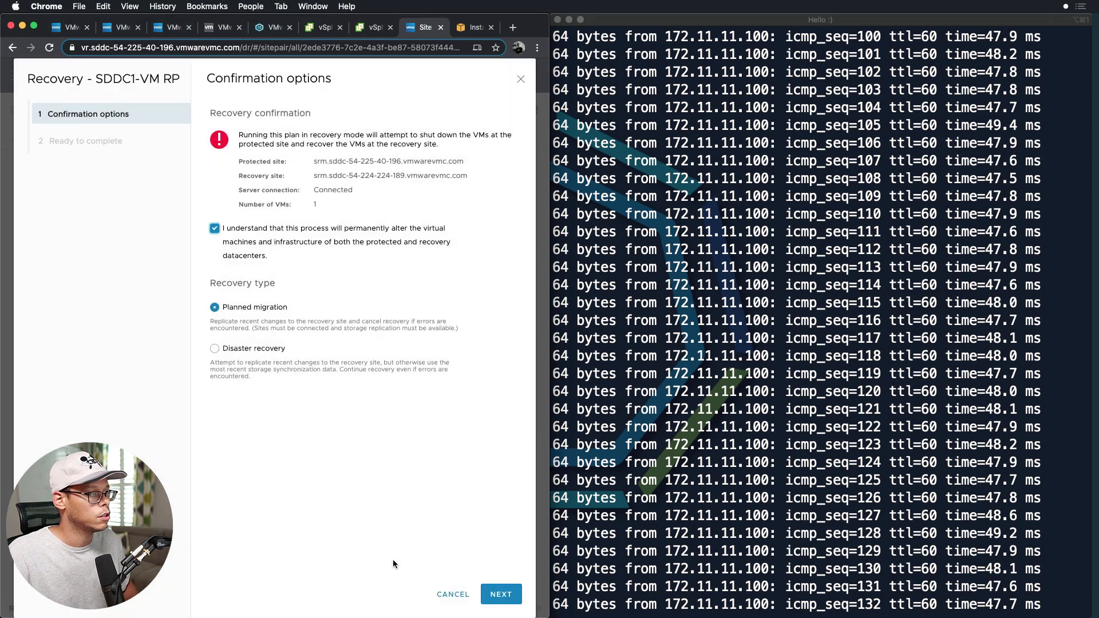
{"action": "left_click", "coordinate": [500, 594]}
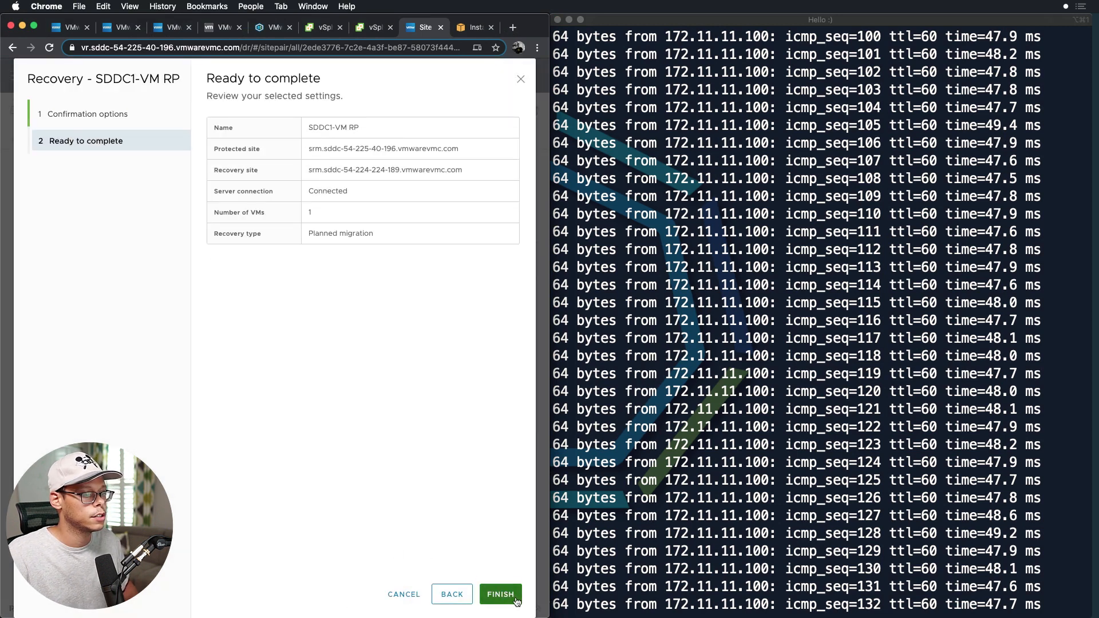
{"action": "left_click", "coordinate": [500, 595]}
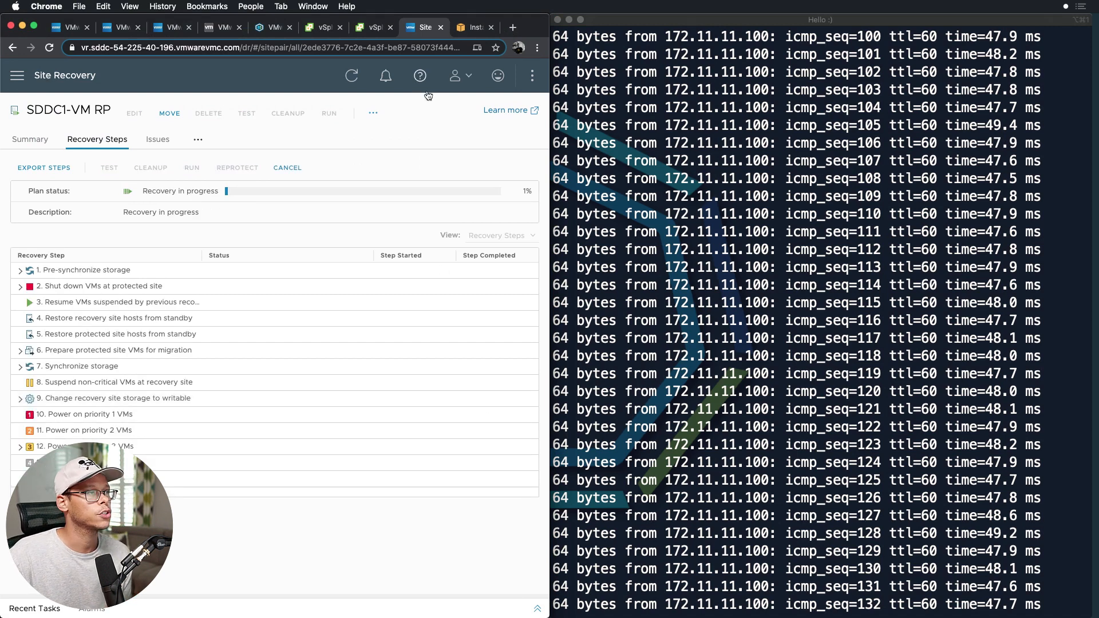
{"action": "mouse_move", "coordinate": [371, 44]}
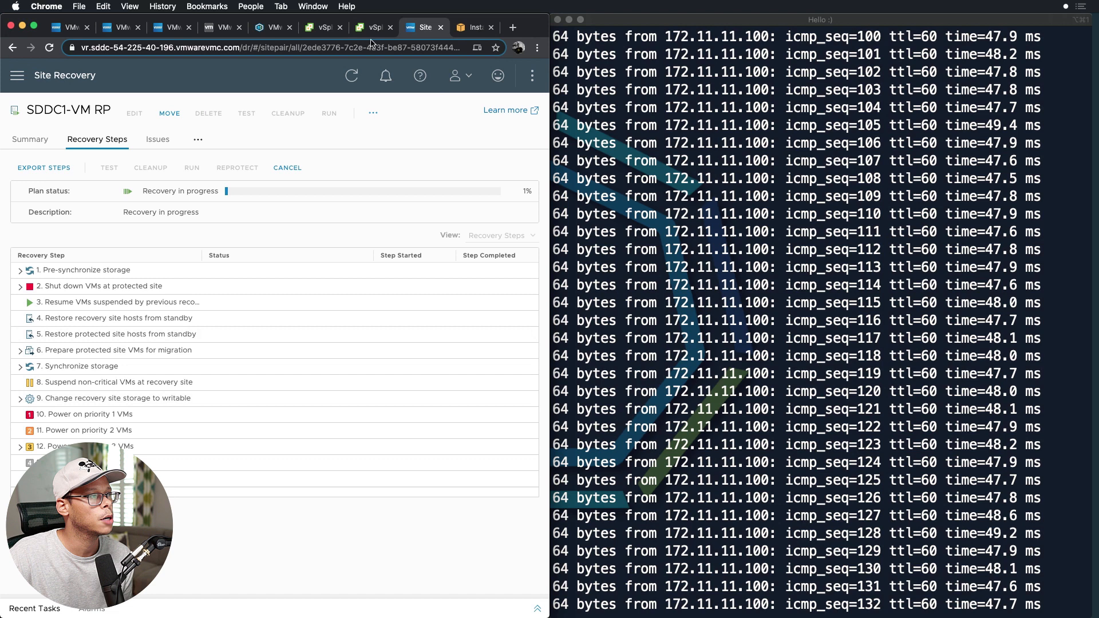
Step: Verify SDDC1-VM powered on in SDDC2 vSphere, then start Reprotect on the completed plan
{"action": "left_click", "coordinate": [323, 27]}
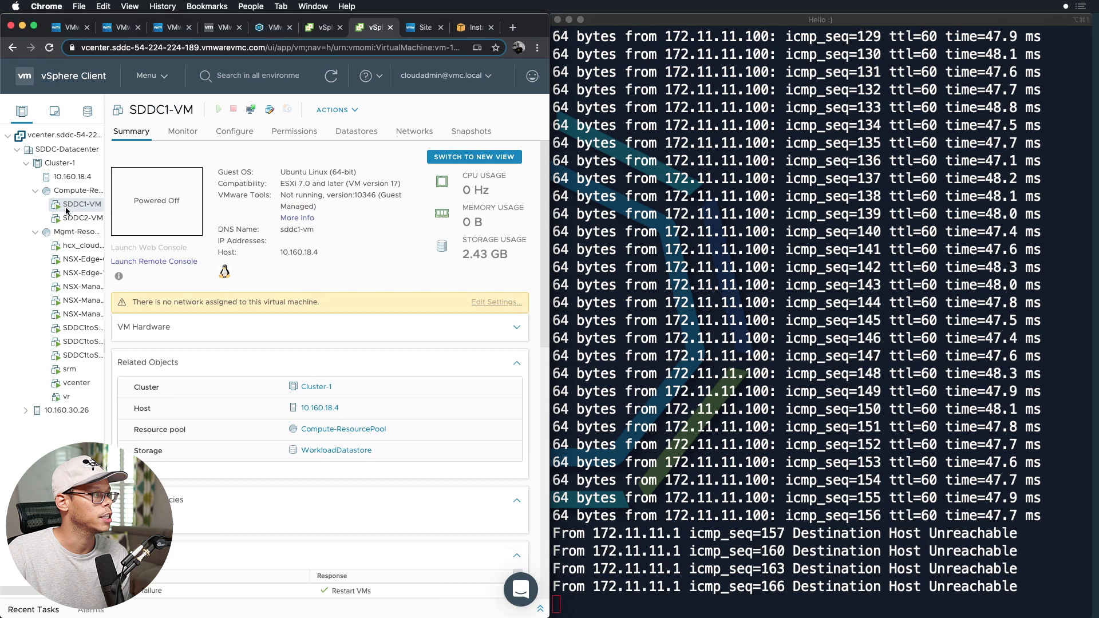
{"action": "left_click", "coordinate": [219, 110]}
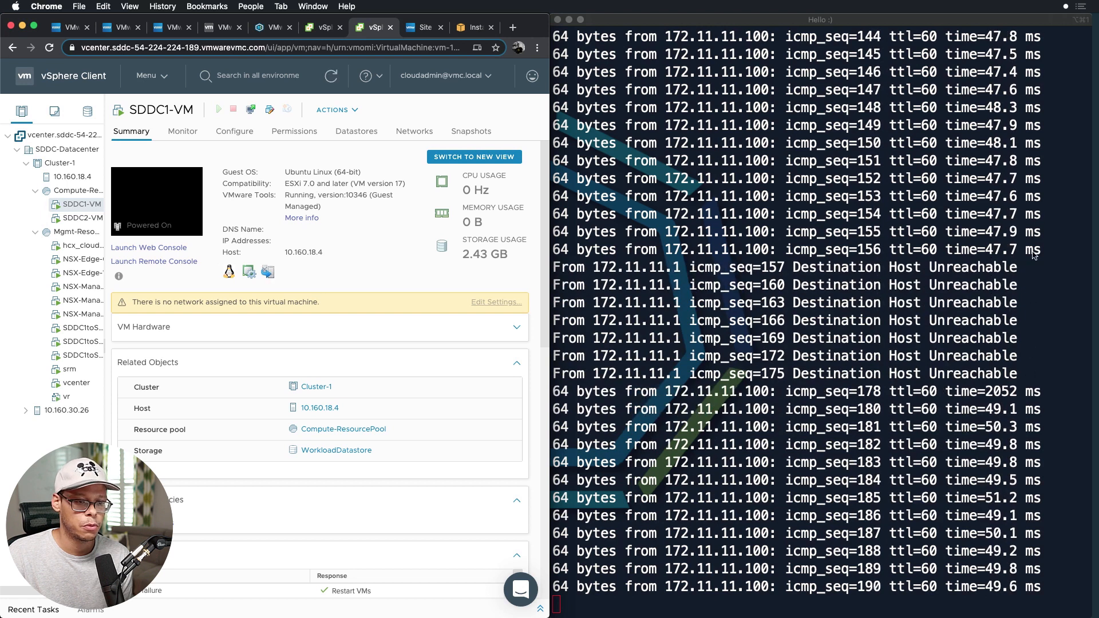
{"action": "left_click", "coordinate": [422, 28]}
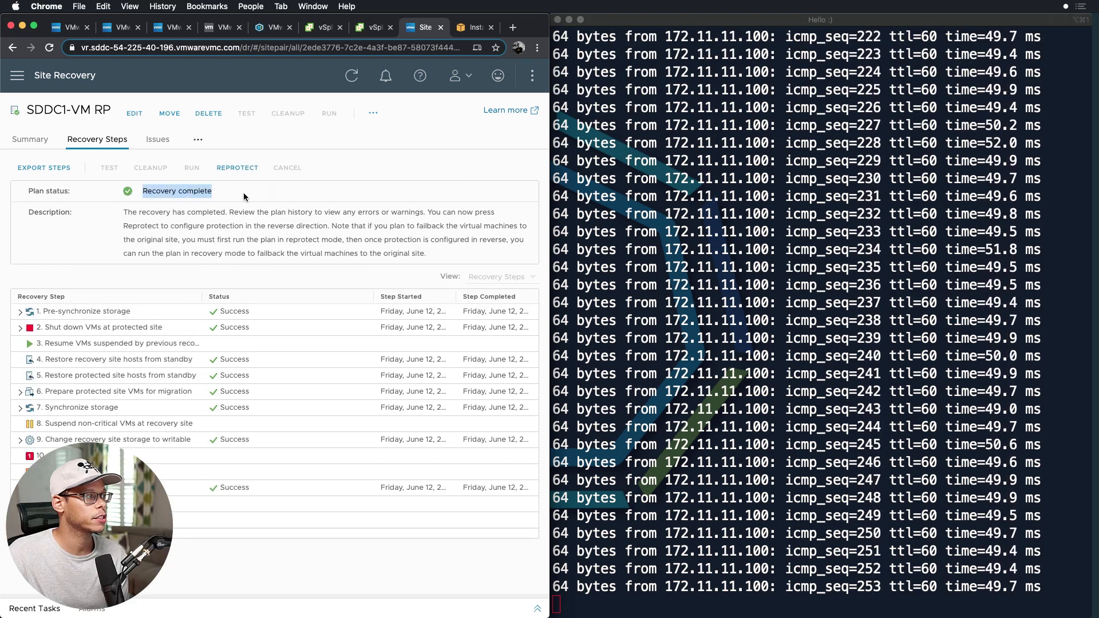
{"action": "left_click", "coordinate": [237, 167]}
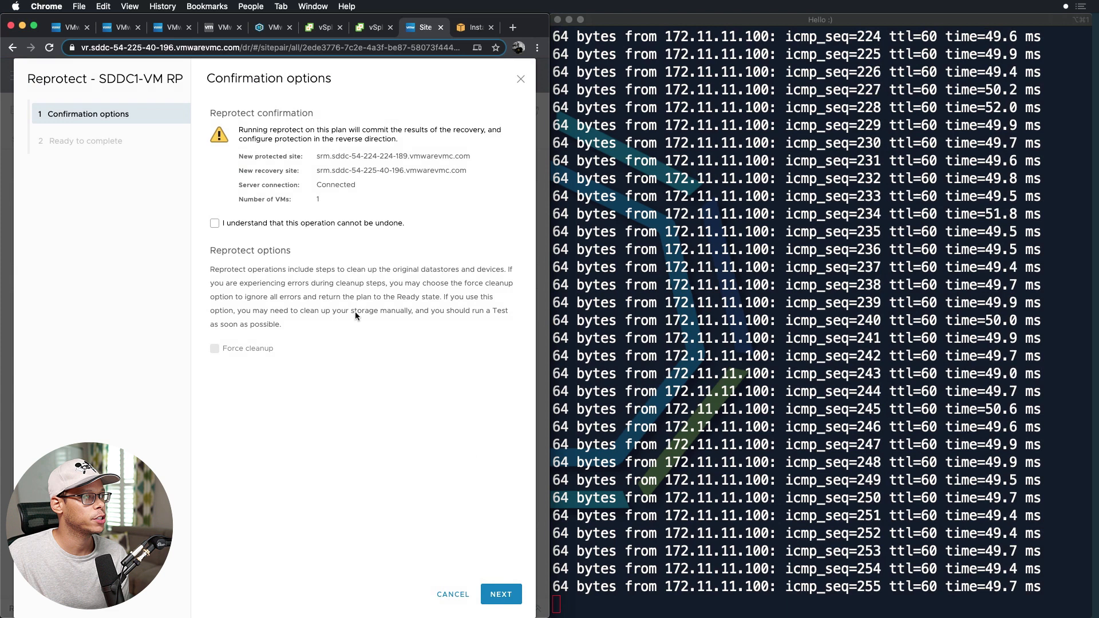
Step: Finish reprotecting SDDC1-VM RP in reverse, check vSphere, and start the failback run
{"action": "left_click", "coordinate": [500, 595]}
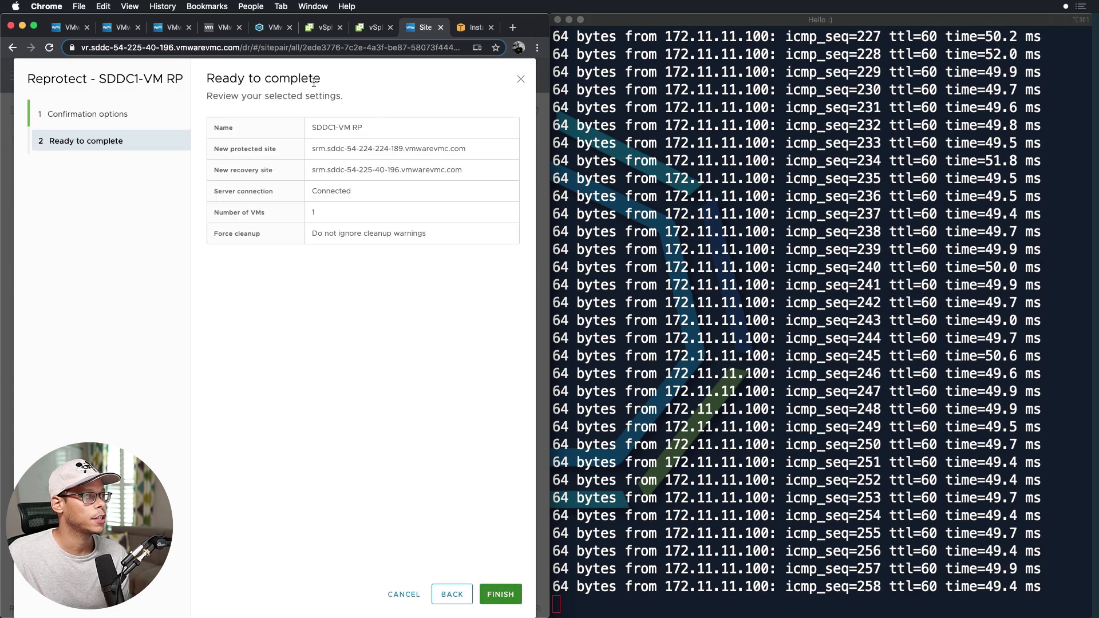
{"action": "left_click", "coordinate": [500, 594]}
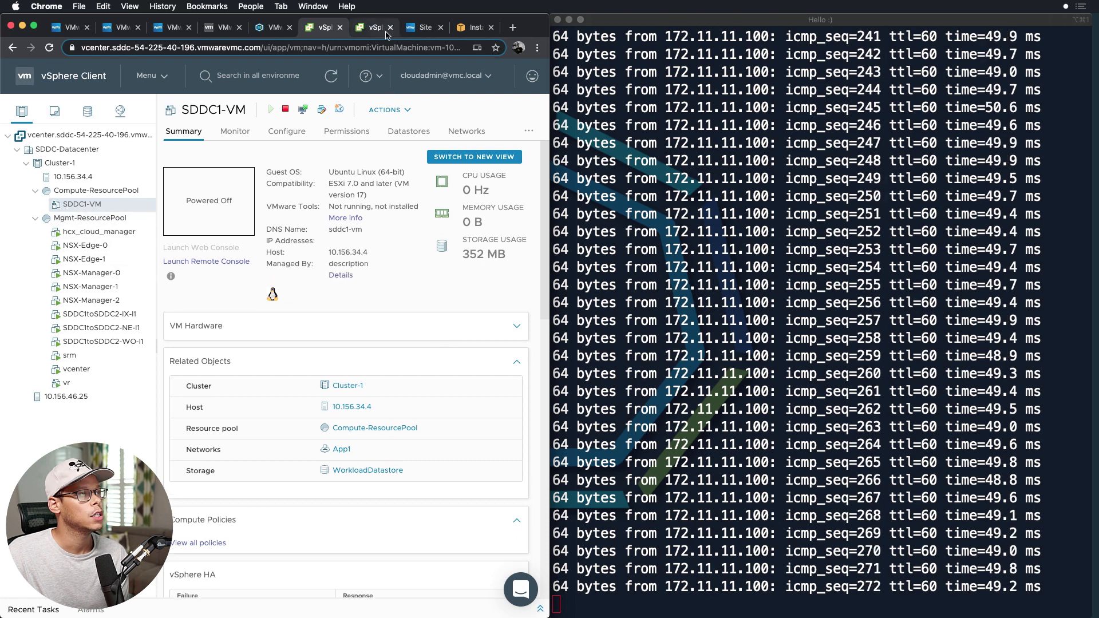
{"action": "left_click", "coordinate": [424, 26]}
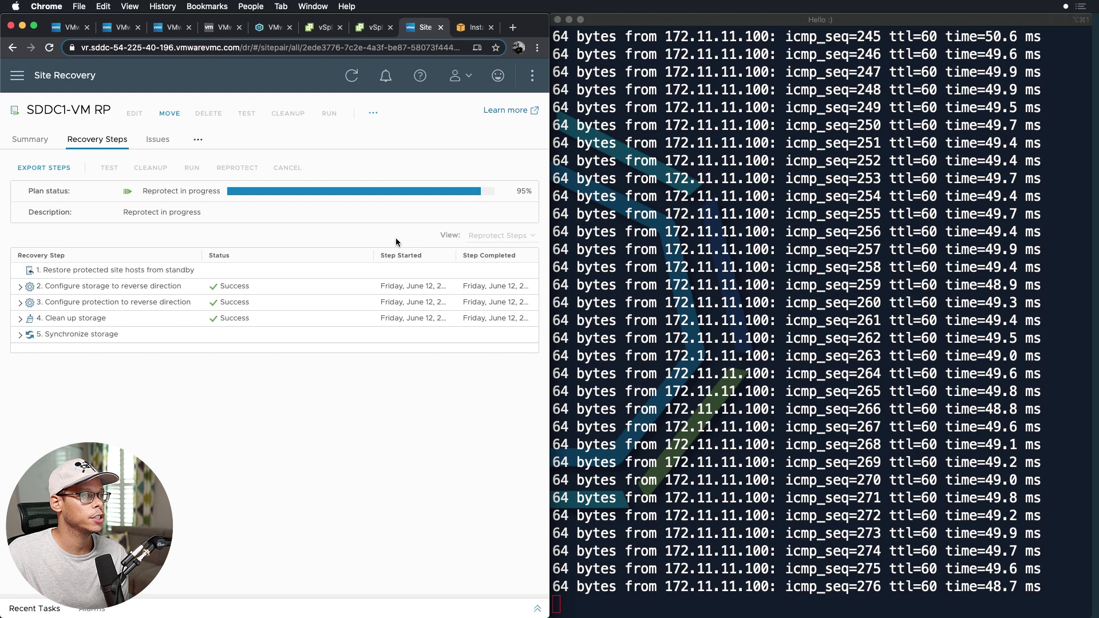
{"action": "mouse_move", "coordinate": [414, 317]}
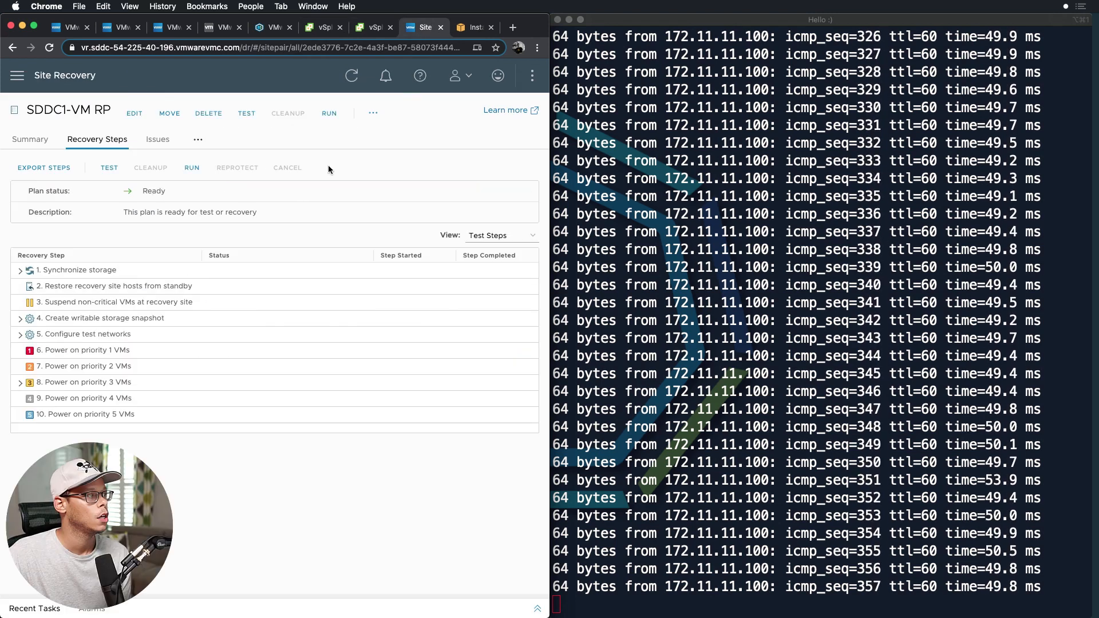
{"action": "left_click", "coordinate": [372, 26]}
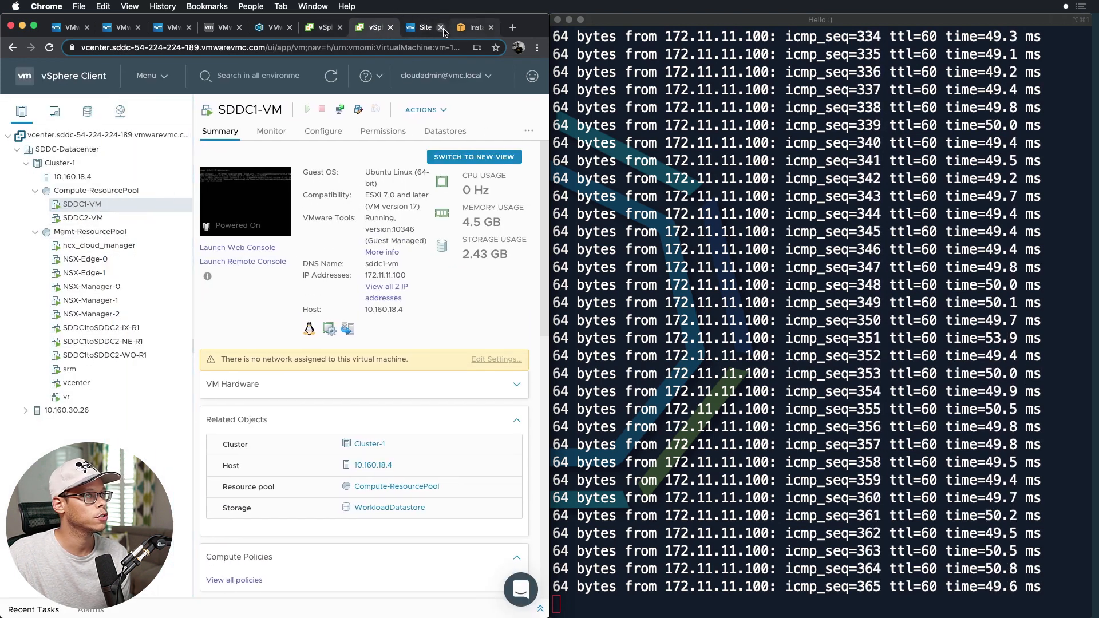
{"action": "left_click", "coordinate": [423, 26]}
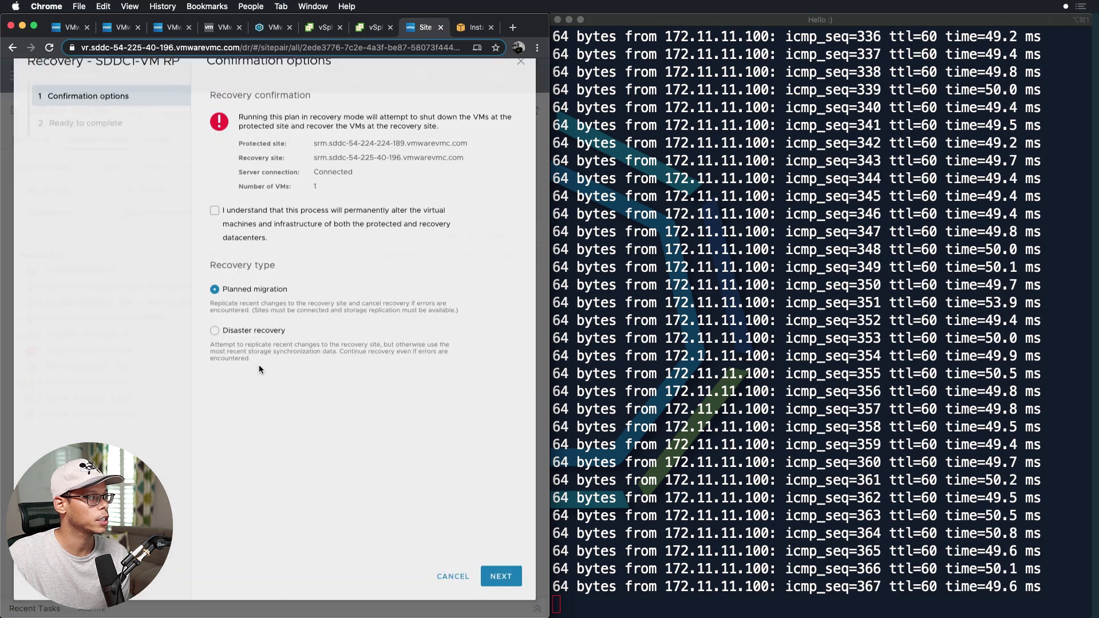
Step: Launch the failback recovery and confirm SDDC1-VM is back at the original site
{"action": "left_click", "coordinate": [214, 210]}
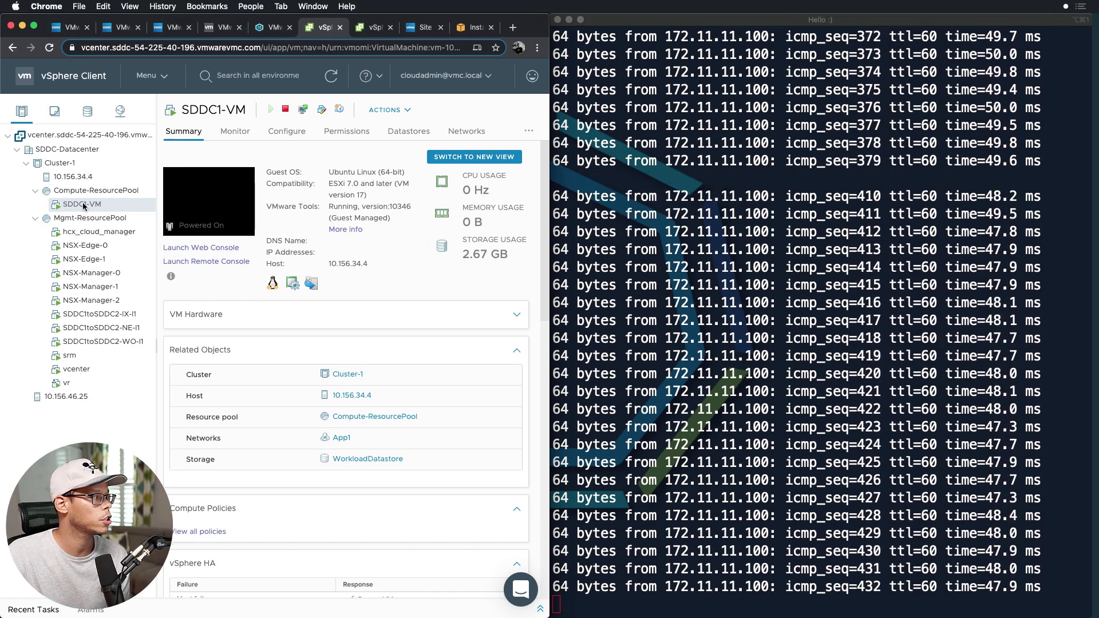
{"action": "left_click", "coordinate": [372, 26]}
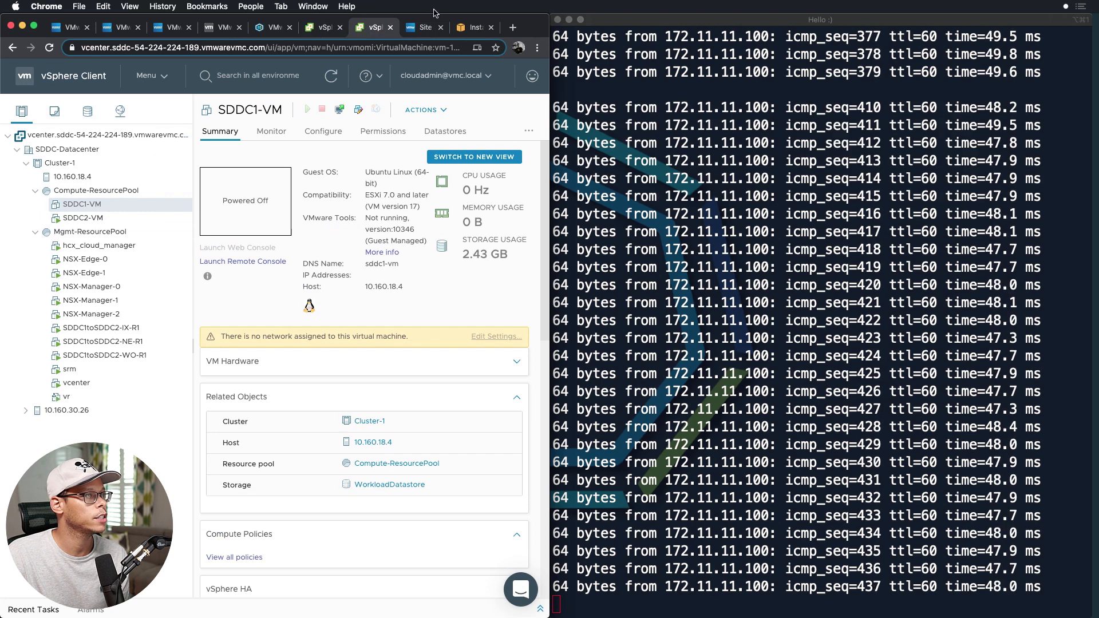
{"action": "left_click", "coordinate": [424, 28]}
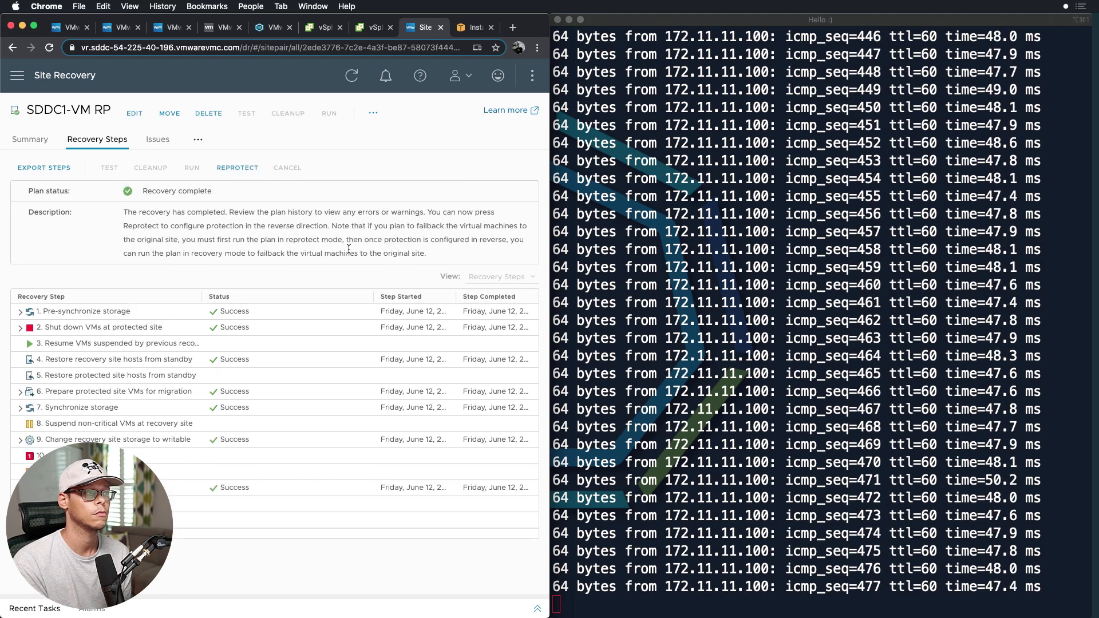
Step: Reprotect the plan again and show SDDC1-VM replicating with status OK in Replications
{"action": "left_click", "coordinate": [237, 167]}
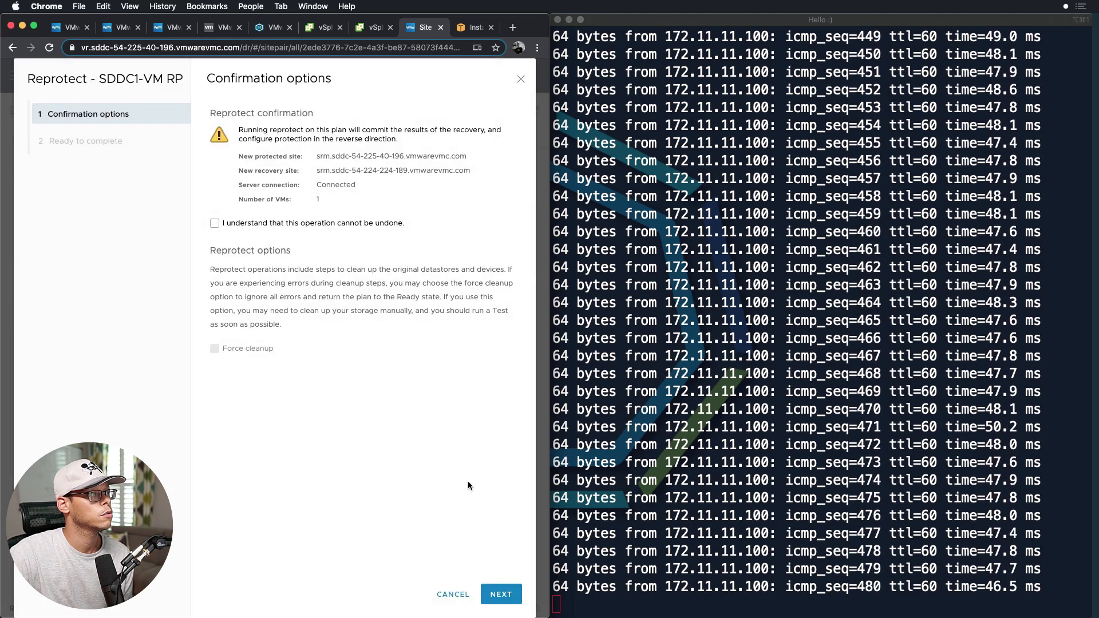
{"action": "left_click", "coordinate": [500, 595]}
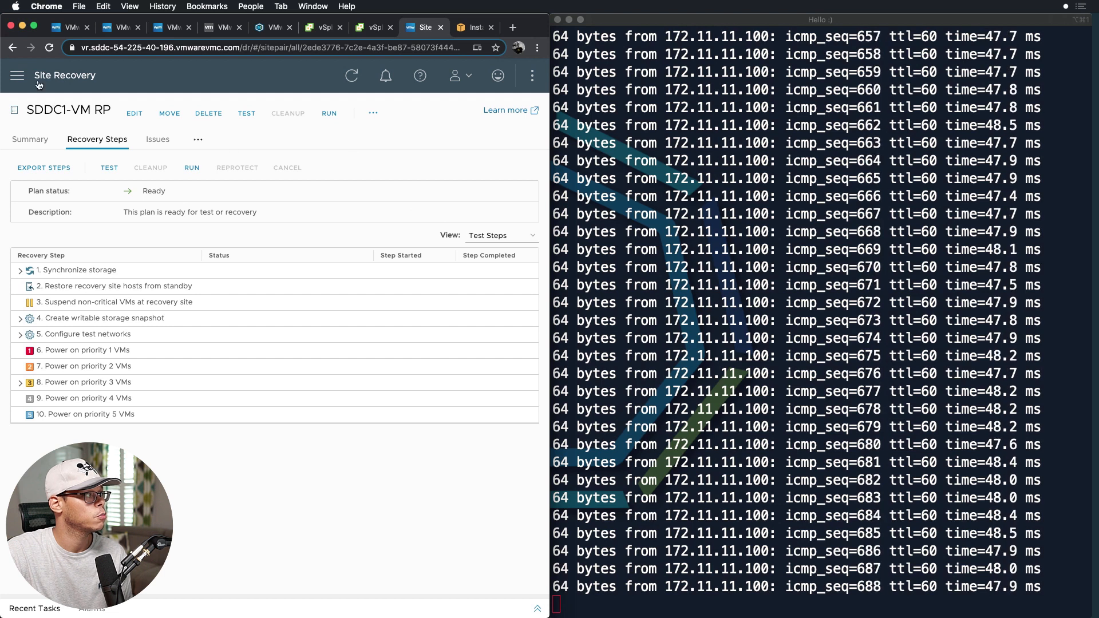
{"action": "left_click", "coordinate": [18, 75]}
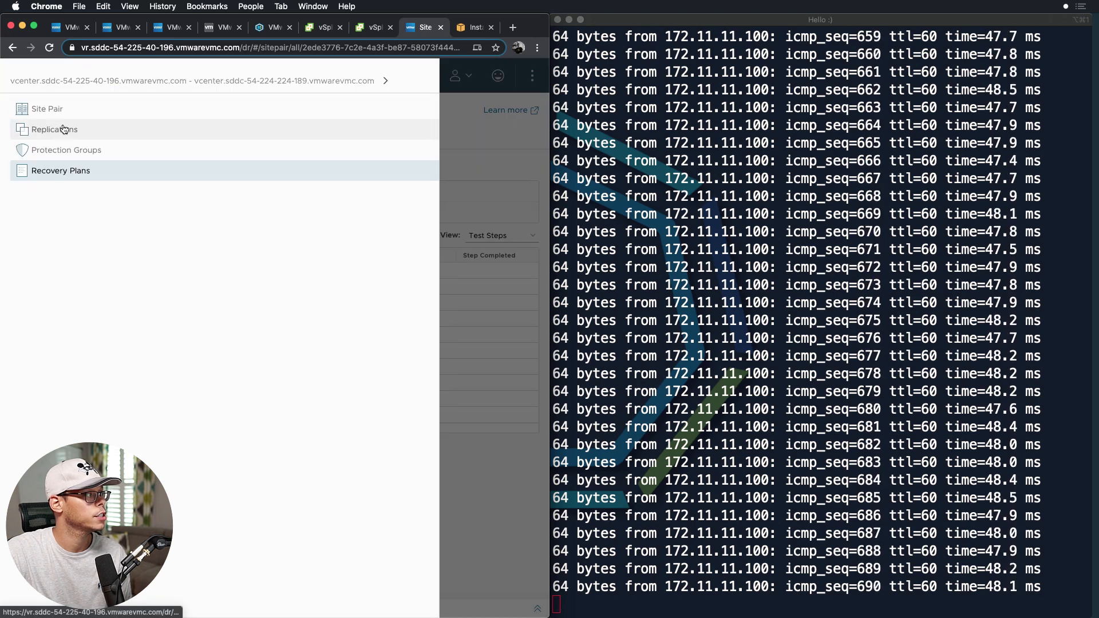
{"action": "left_click", "coordinate": [53, 129]}
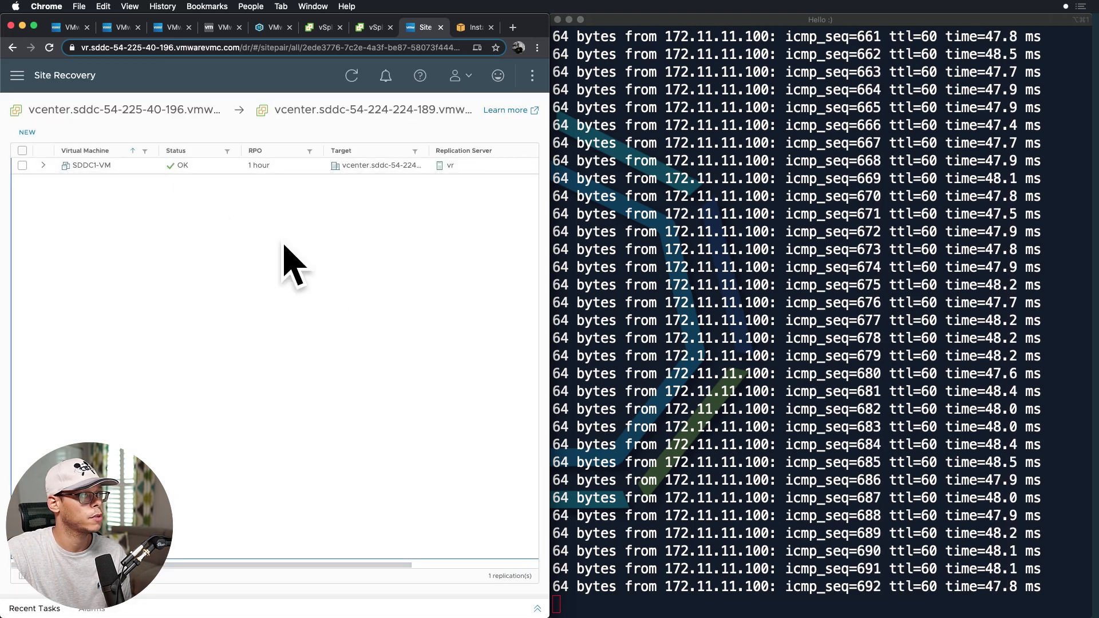